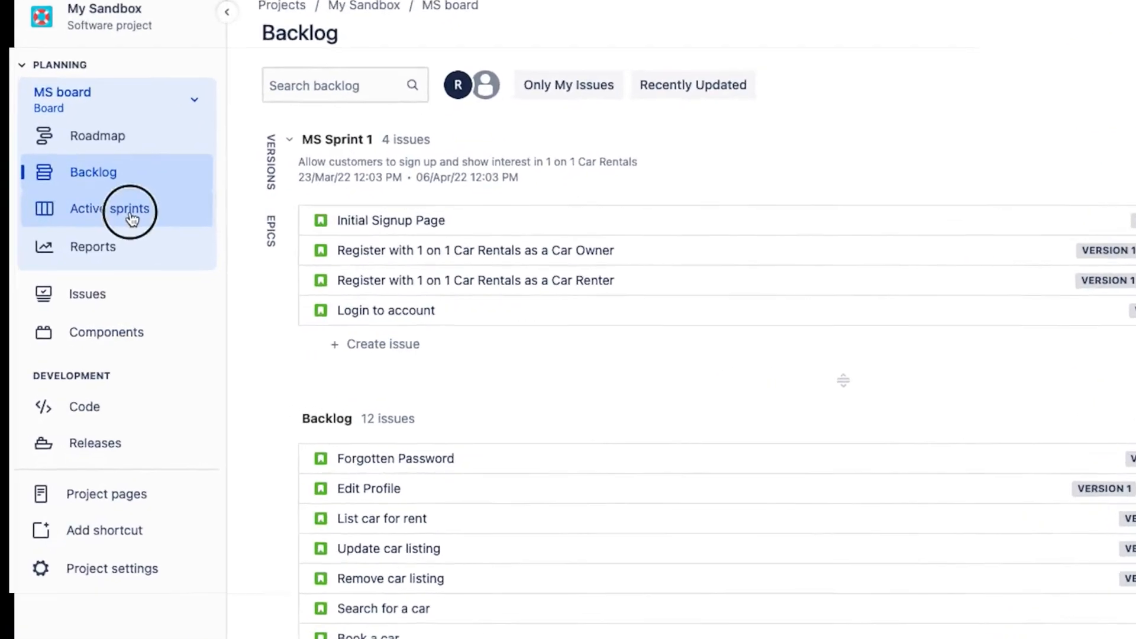
Show the MS board's Active sprints view, which has no active sprint yet
left_click(107, 209)
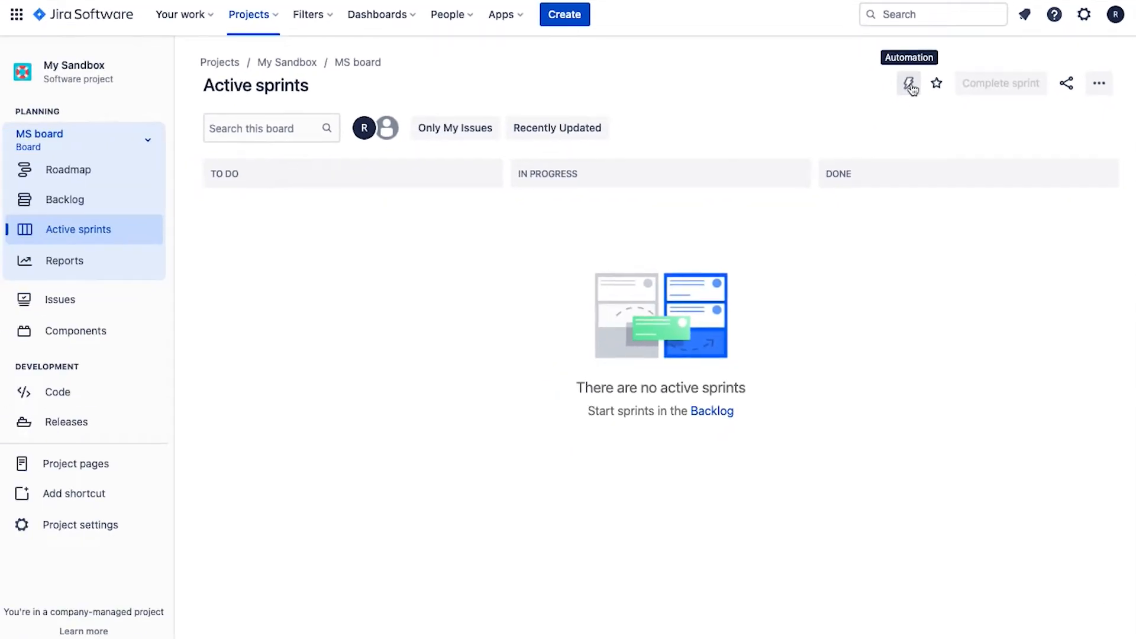
mouse_move(66, 525)
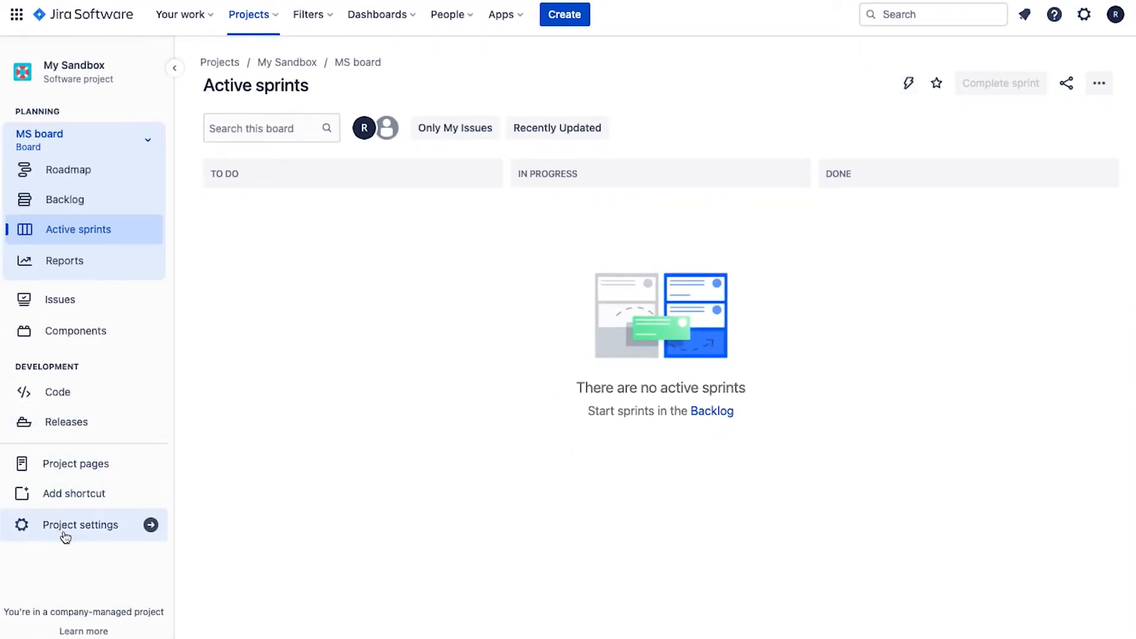
Go to My Sandbox project settings, Automation, and browse the rule template Library
left_click(81, 525)
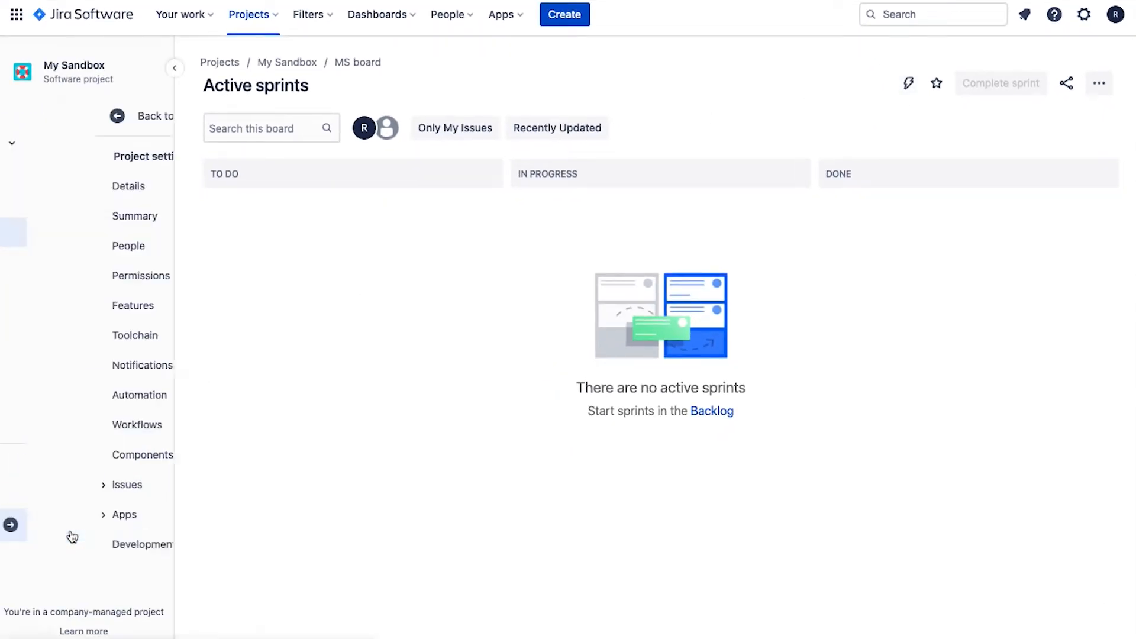
left_click(128, 185)
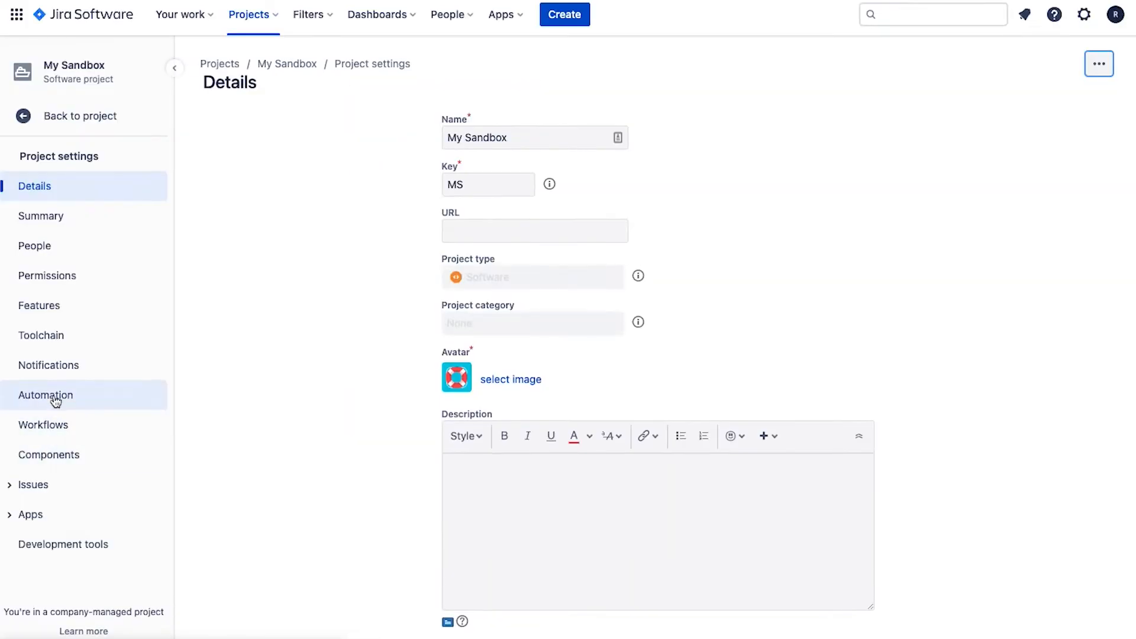
left_click(45, 395)
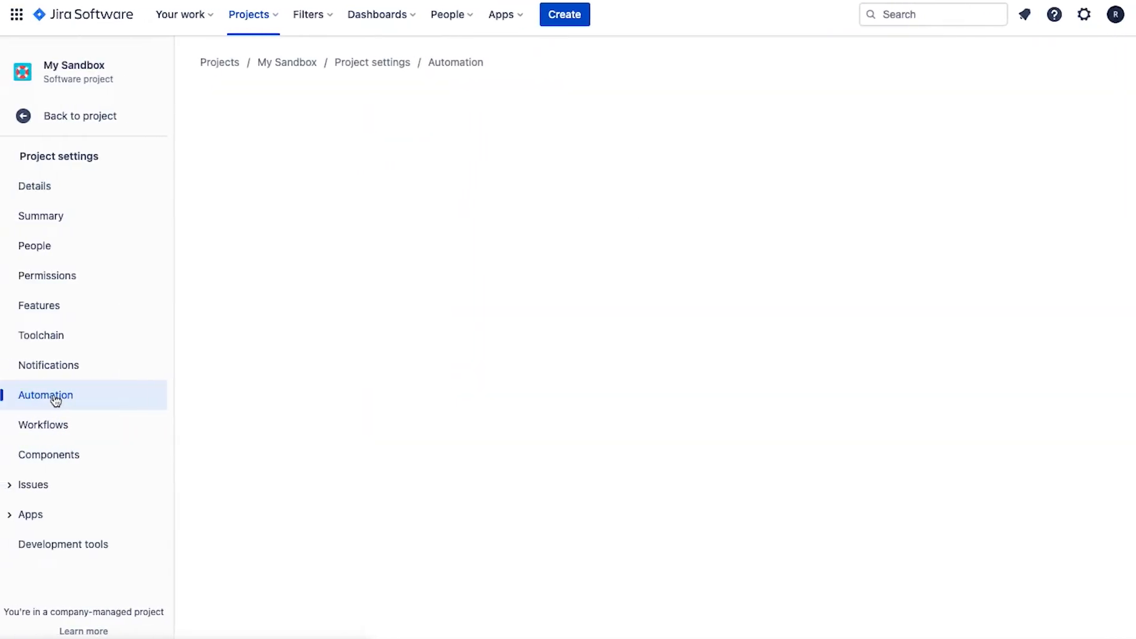
left_click(46, 395)
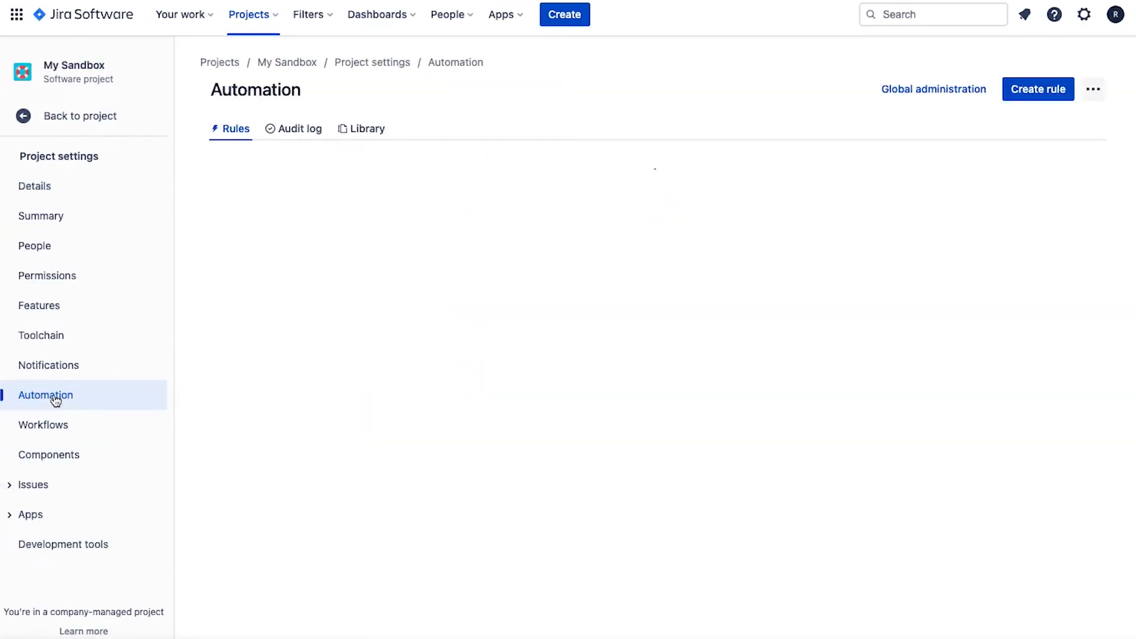
left_click(367, 129)
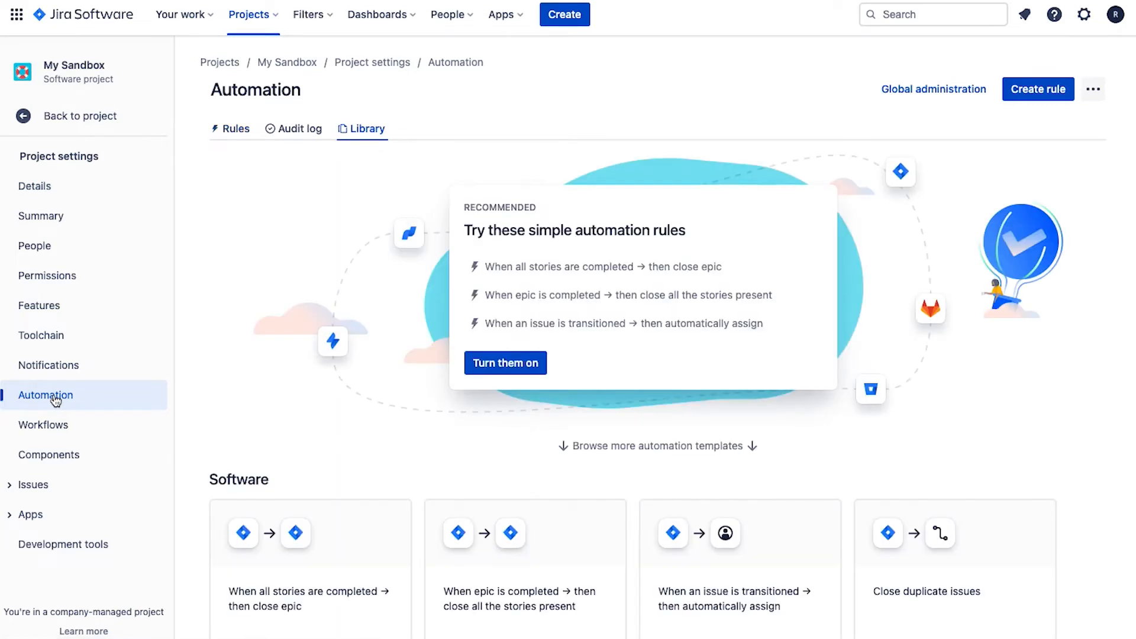
mouse_move(466, 391)
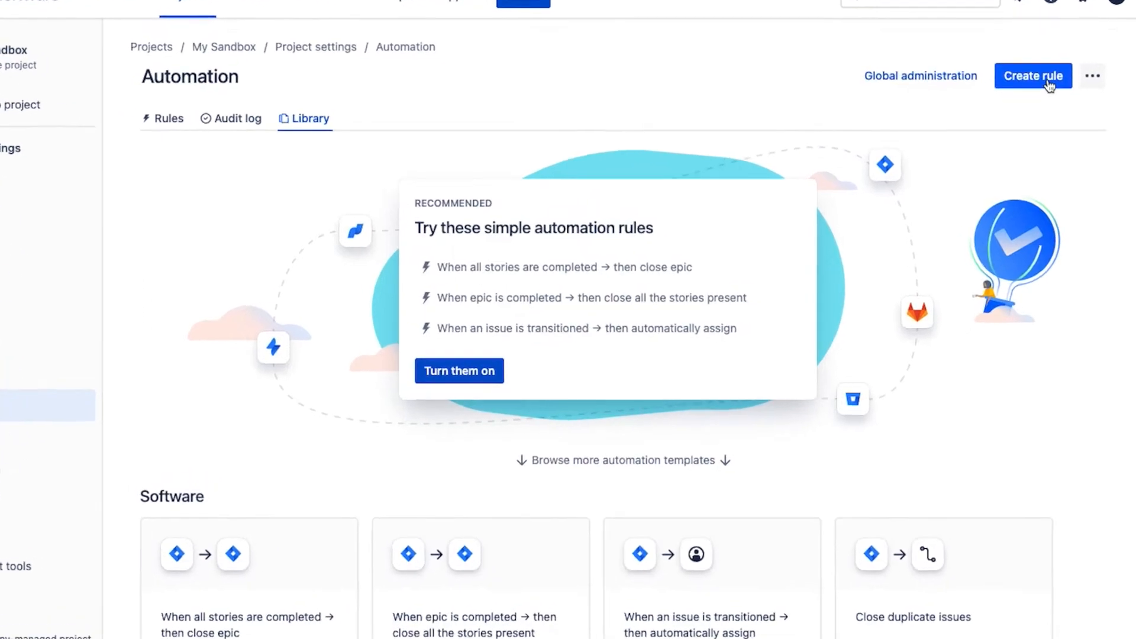
Start a new automation rule and browse its list of recommended triggers
left_click(1033, 75)
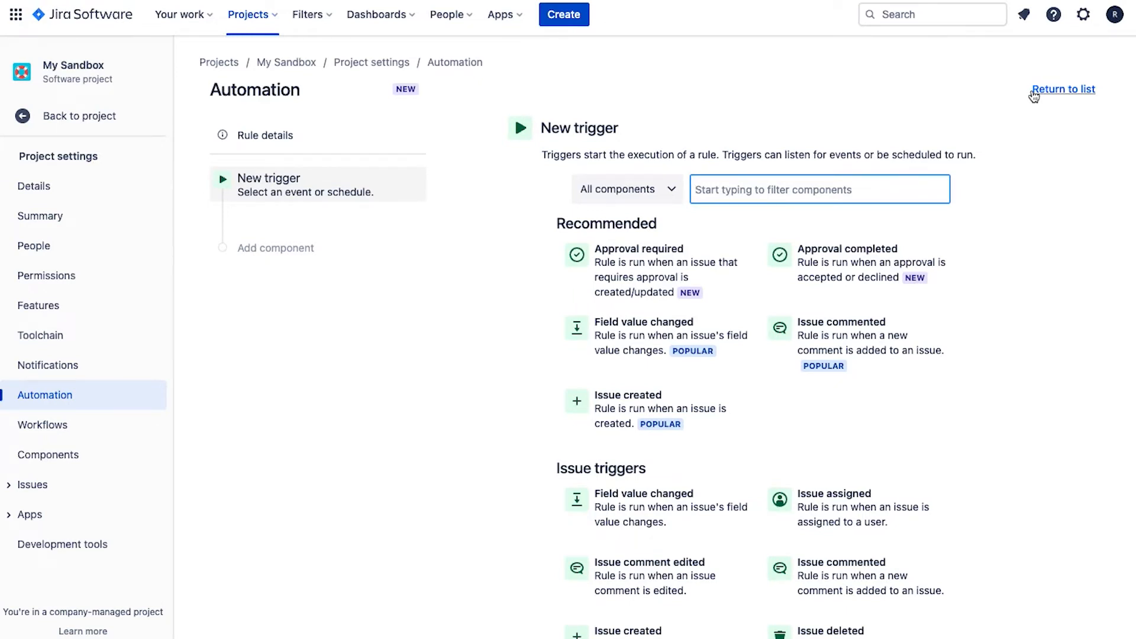
mouse_move(845, 423)
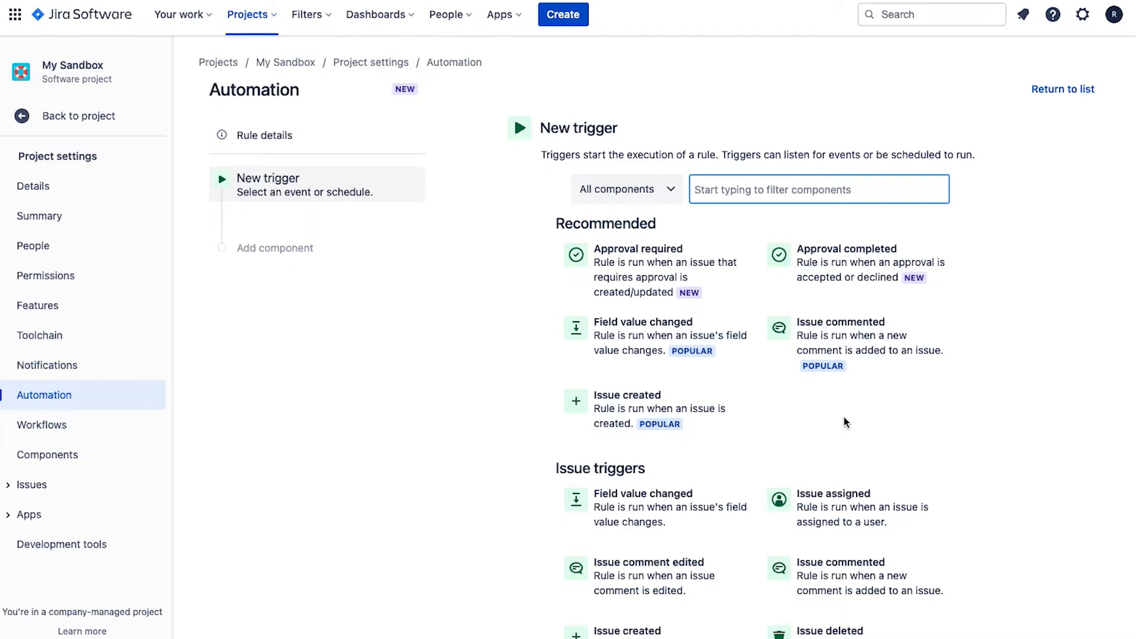
scroll("down", 3)
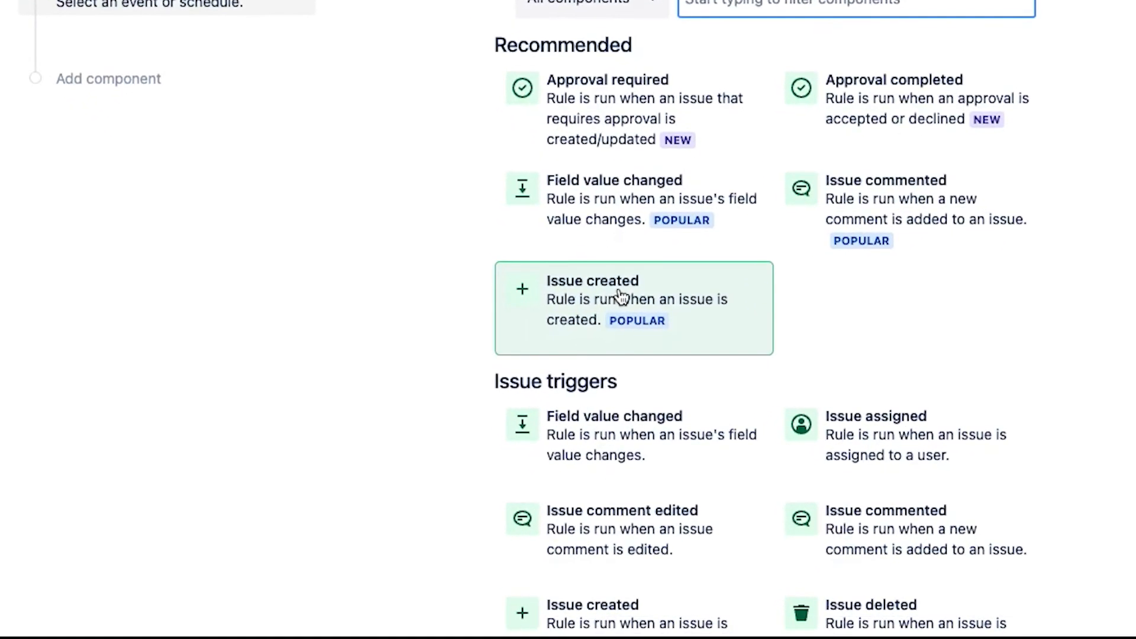
mouse_move(869, 297)
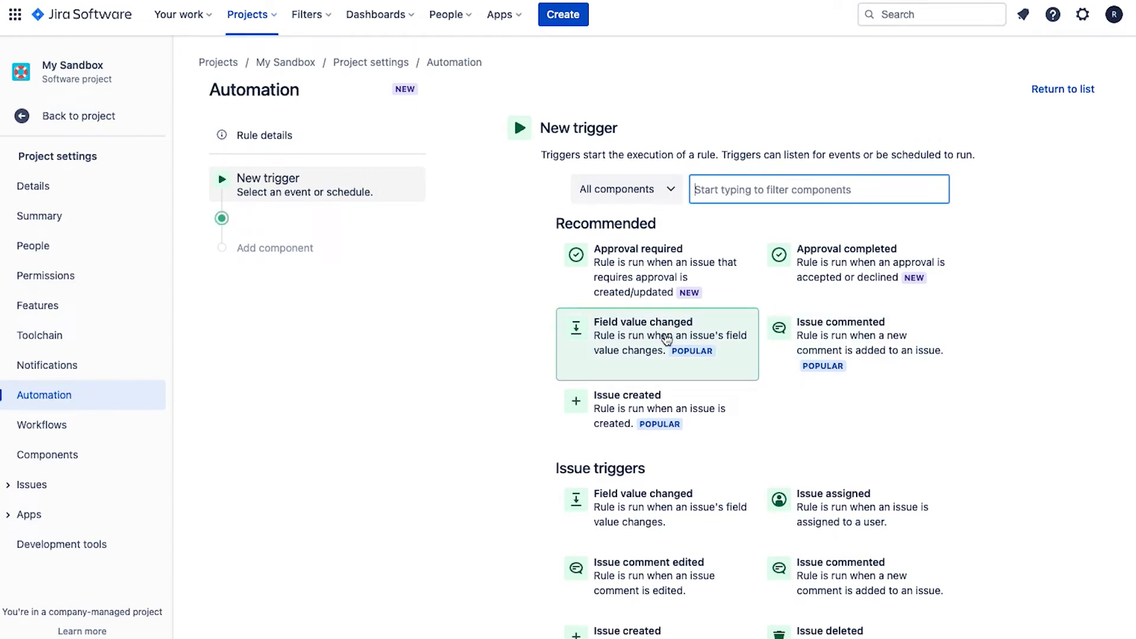
Set the trigger to Field value changed on Sprint with change type Value added, and save it
left_click(657, 344)
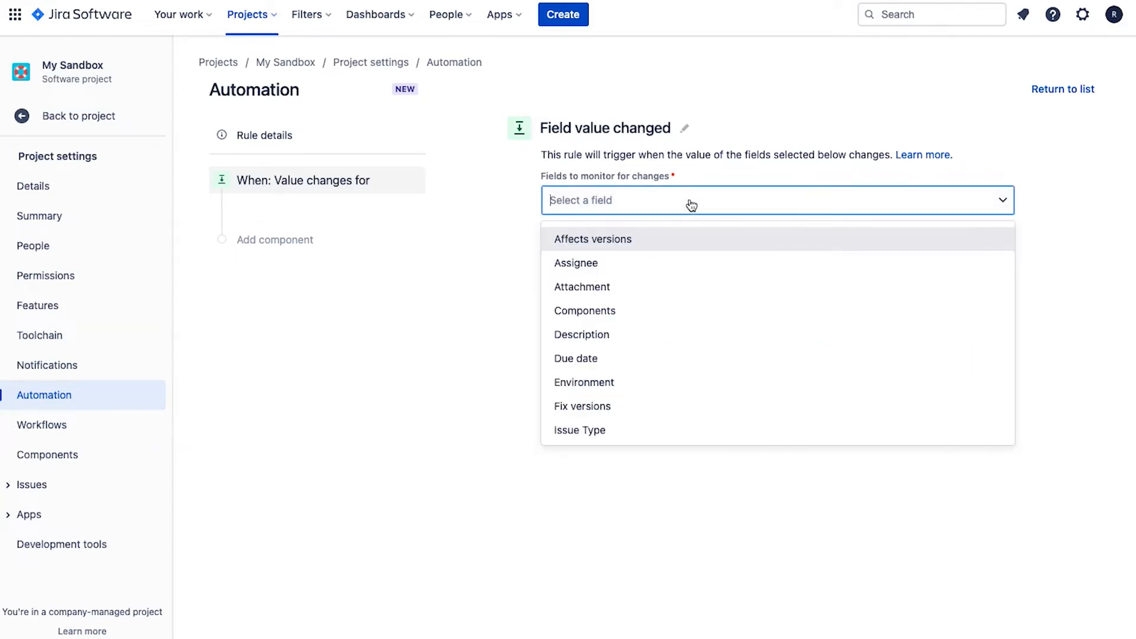
type("spri")
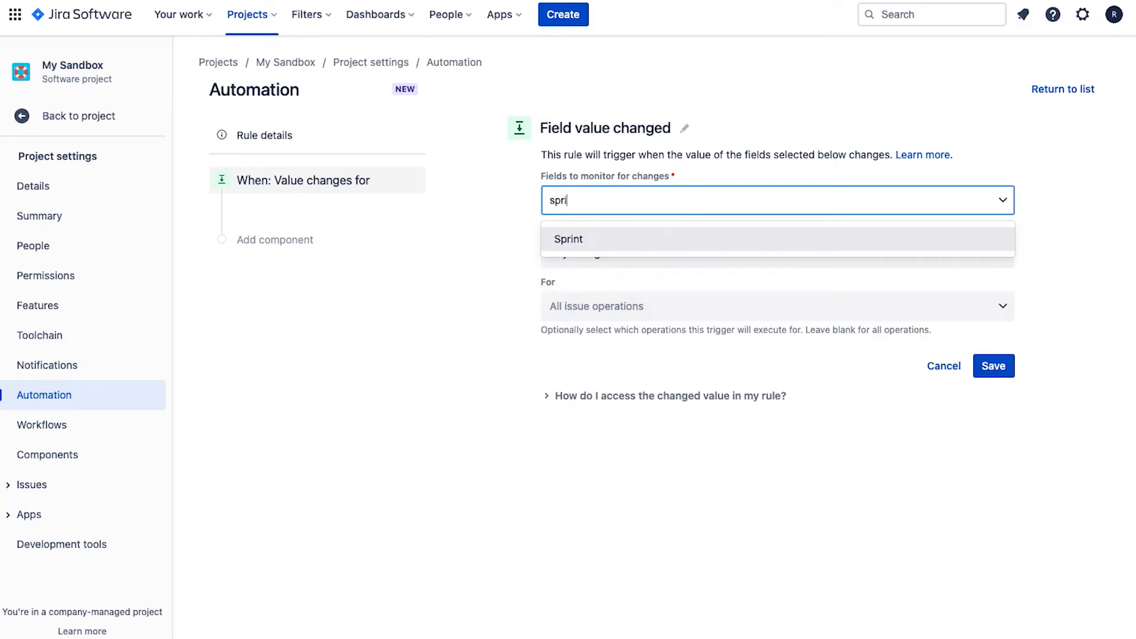
left_click(569, 239)
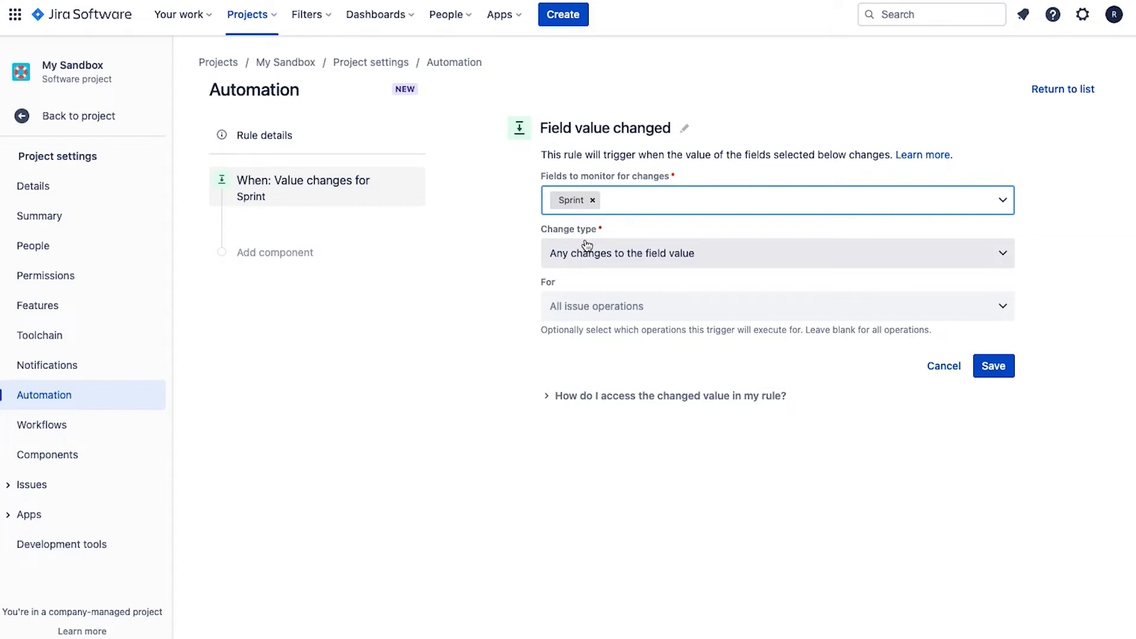
left_click(588, 253)
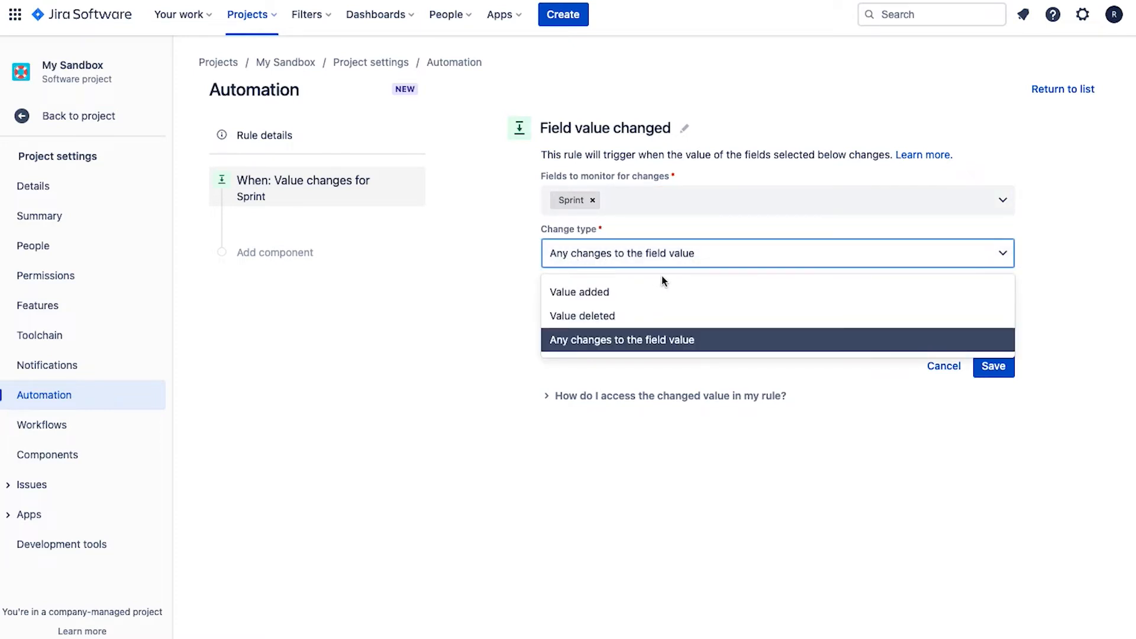
mouse_move(607, 292)
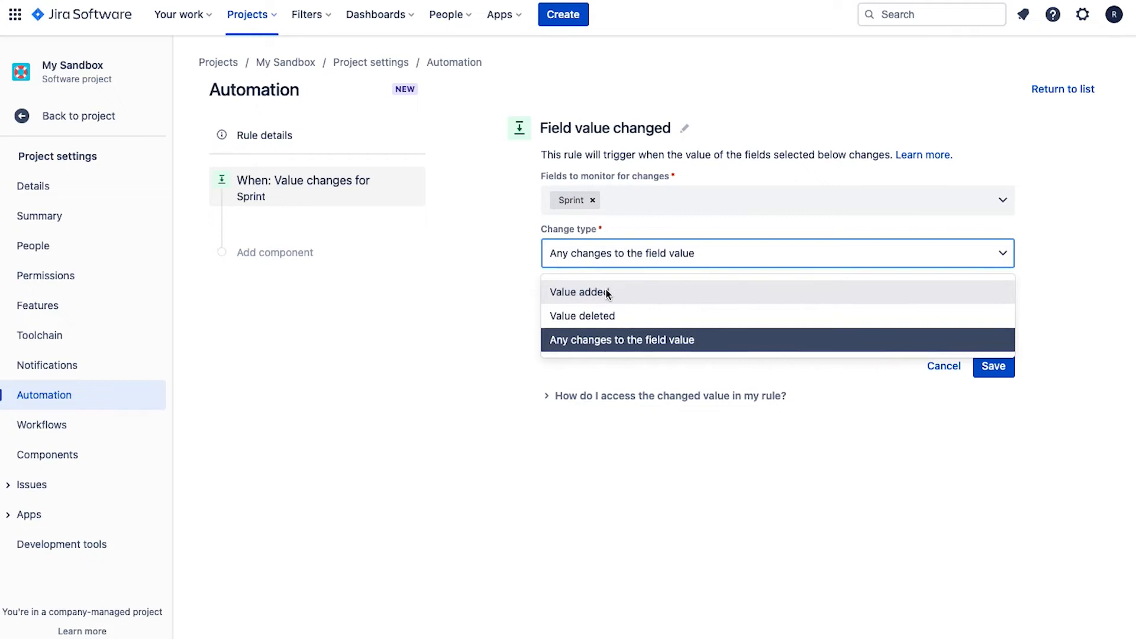
mouse_move(580, 292)
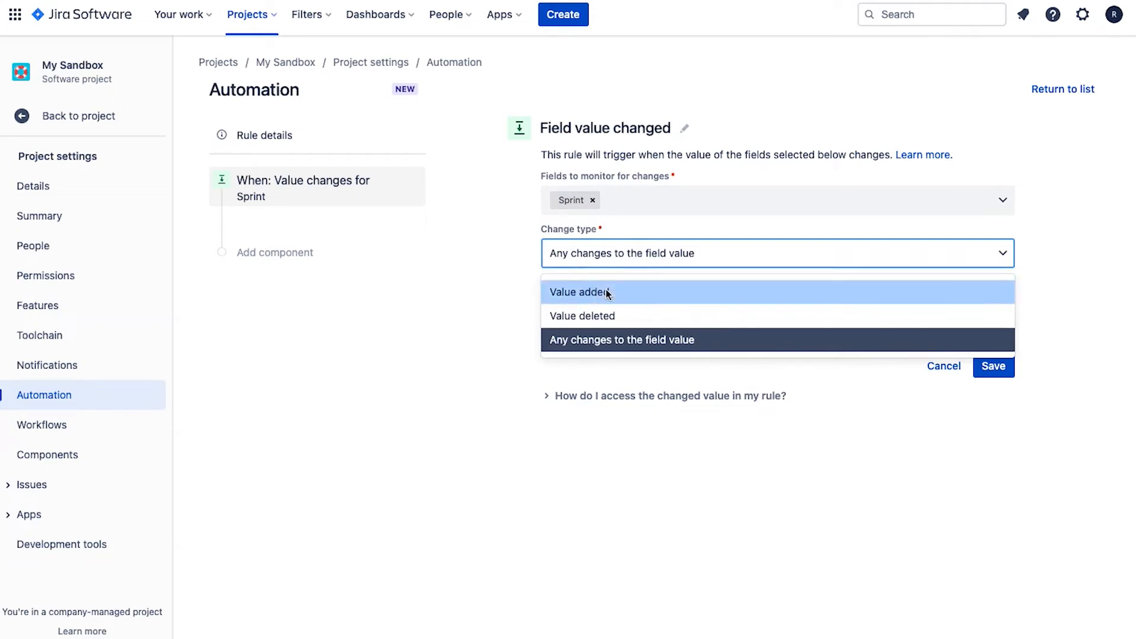
left_click(582, 292)
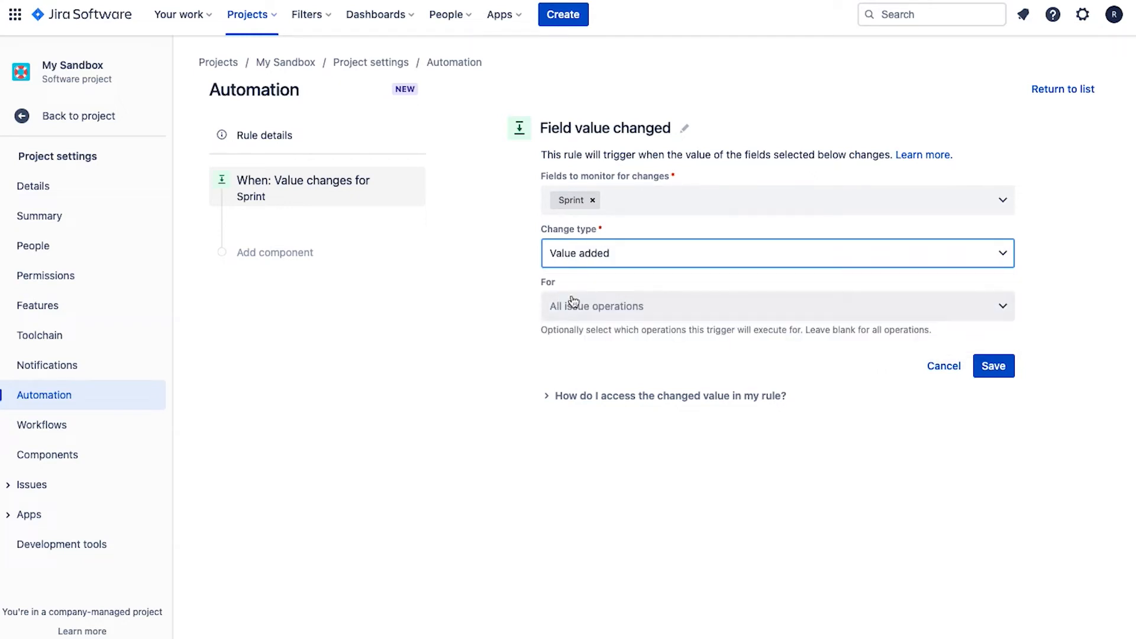
mouse_move(930, 443)
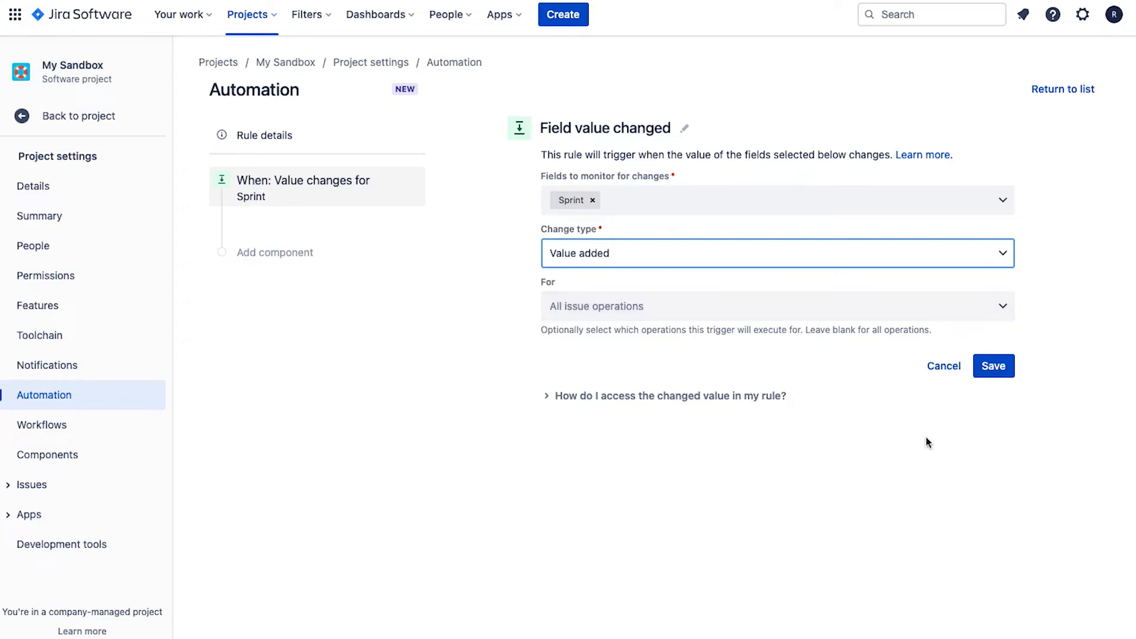
left_click(993, 366)
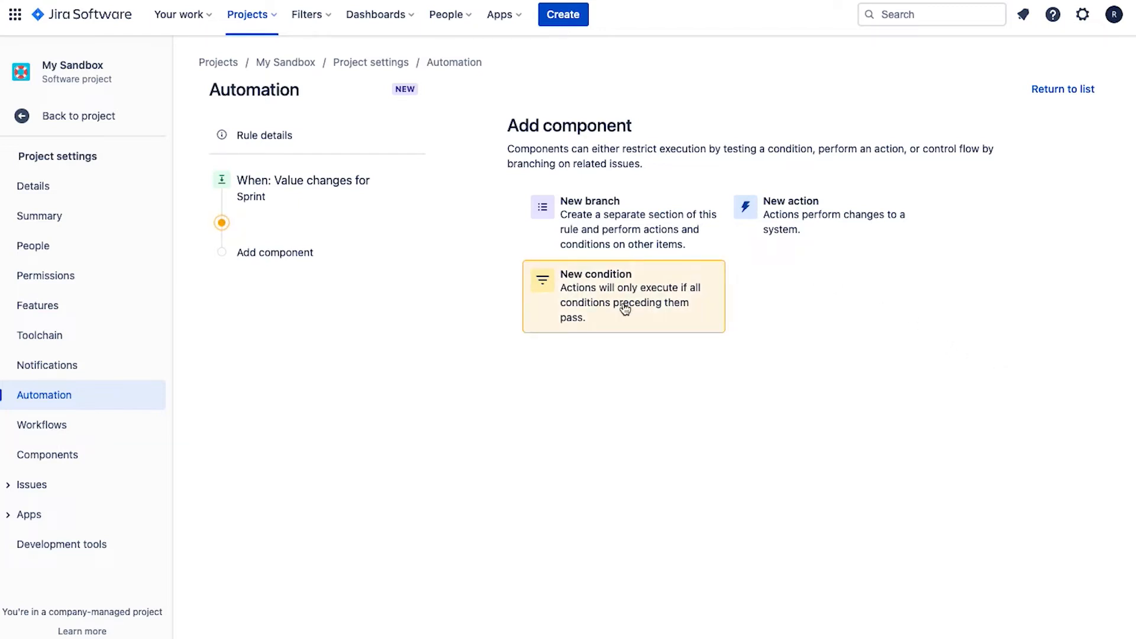
Add an Issue fields condition requiring Issue Type equals Story, and save it
left_click(623, 297)
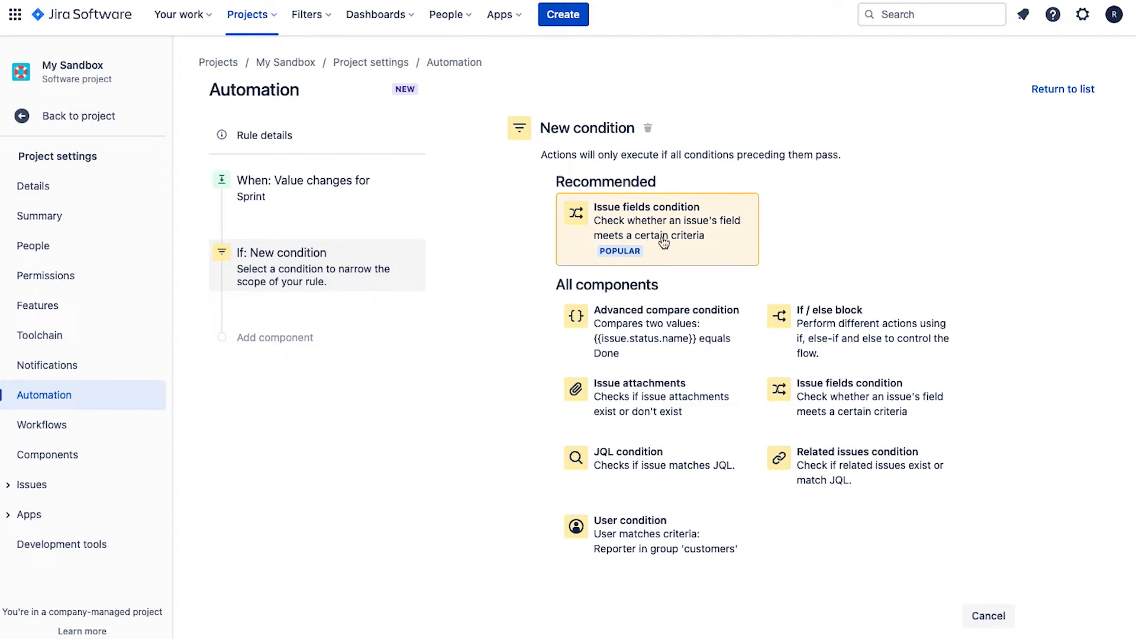
mouse_move(644, 222)
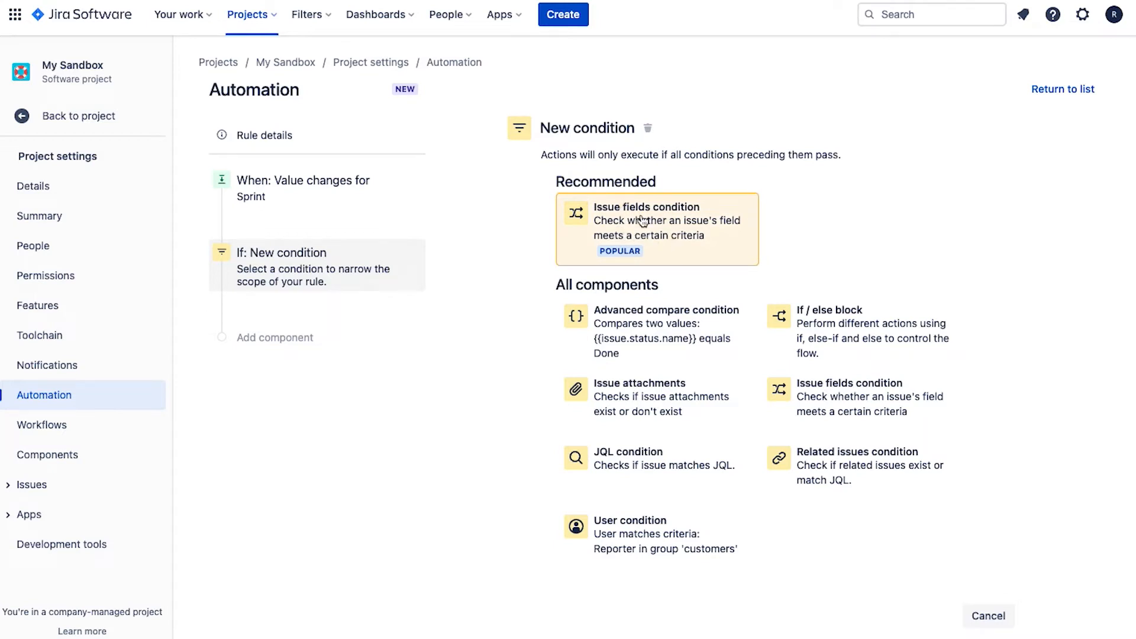
left_click(656, 228)
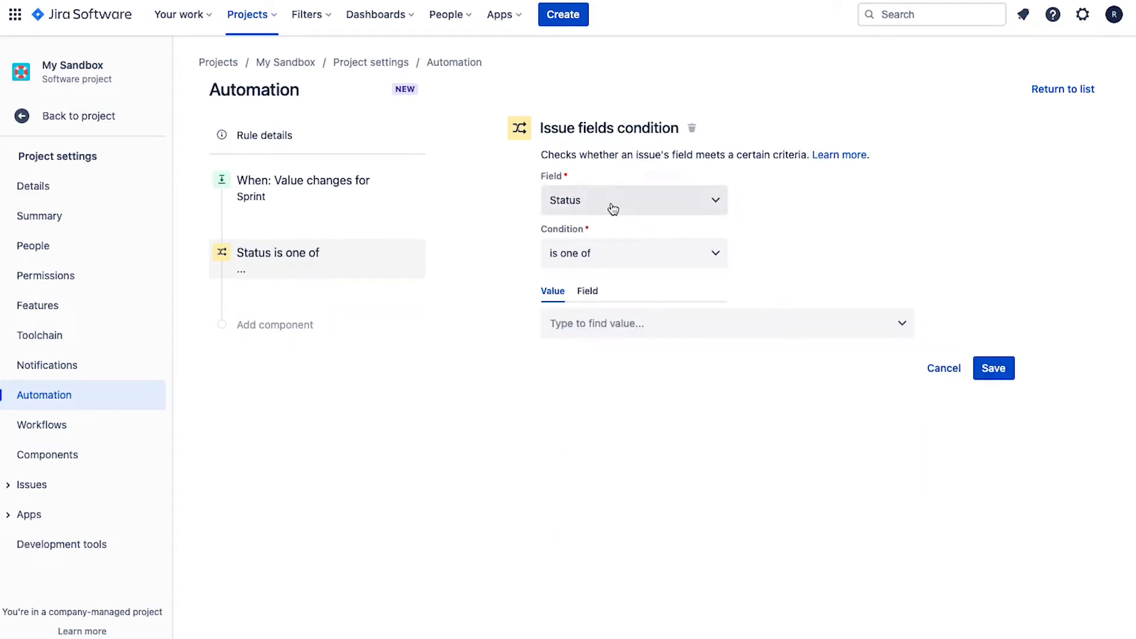
left_click(632, 200)
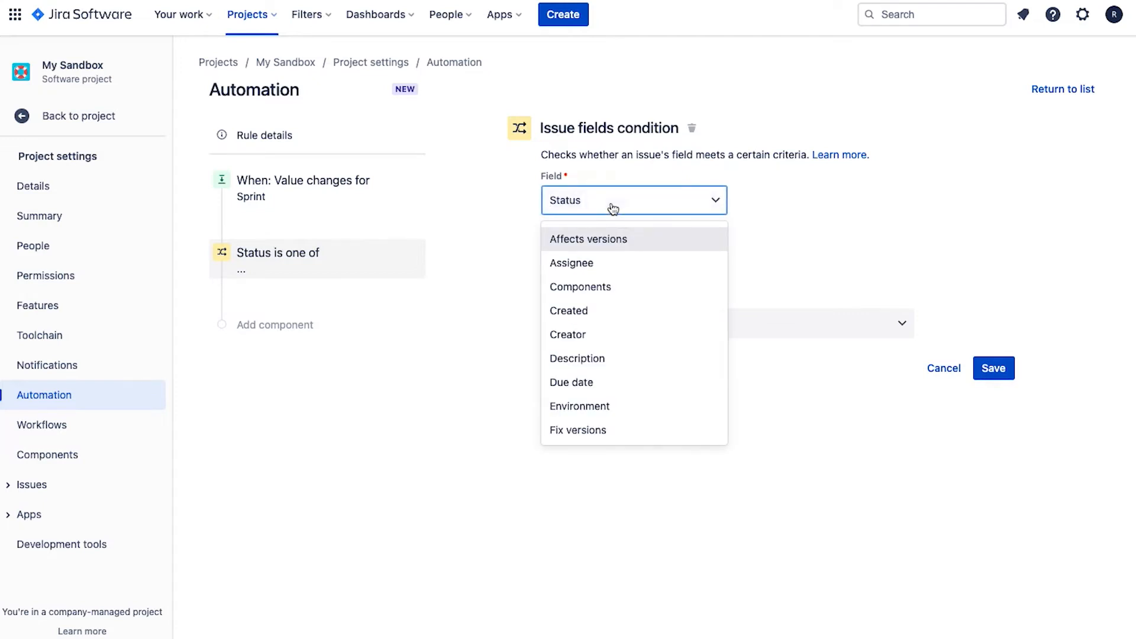
type("ty")
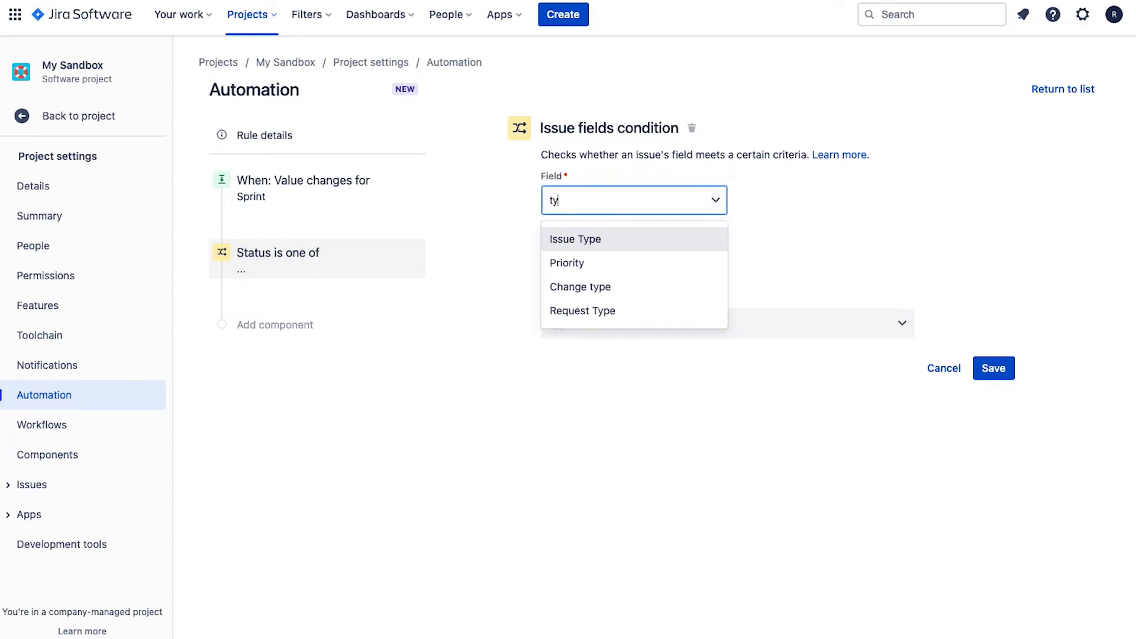
left_click(575, 240)
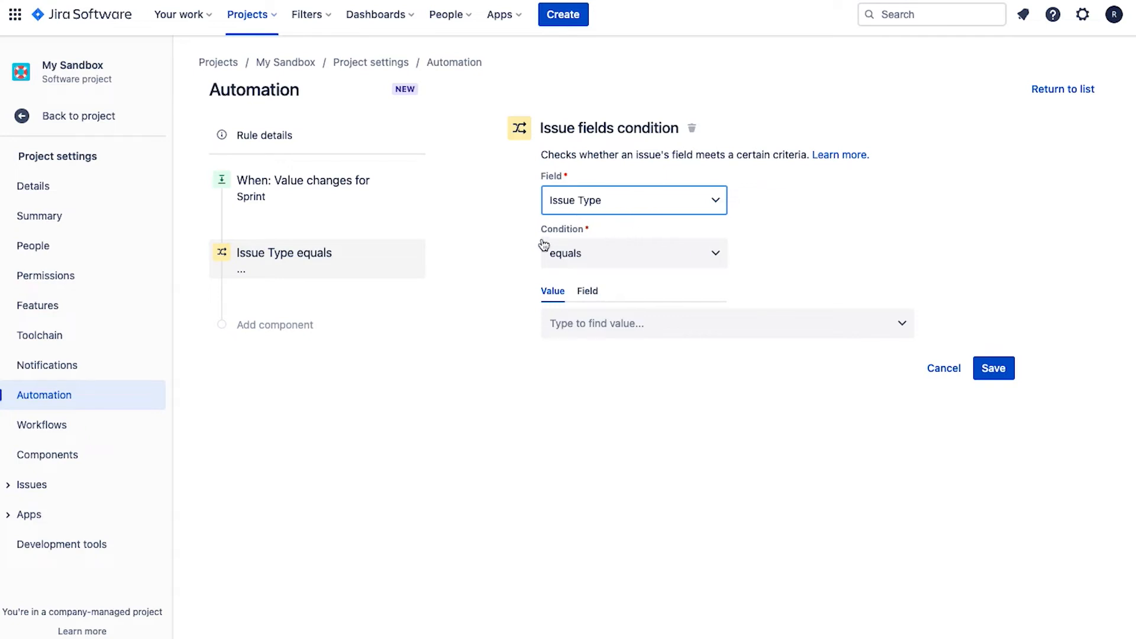
mouse_move(604, 258)
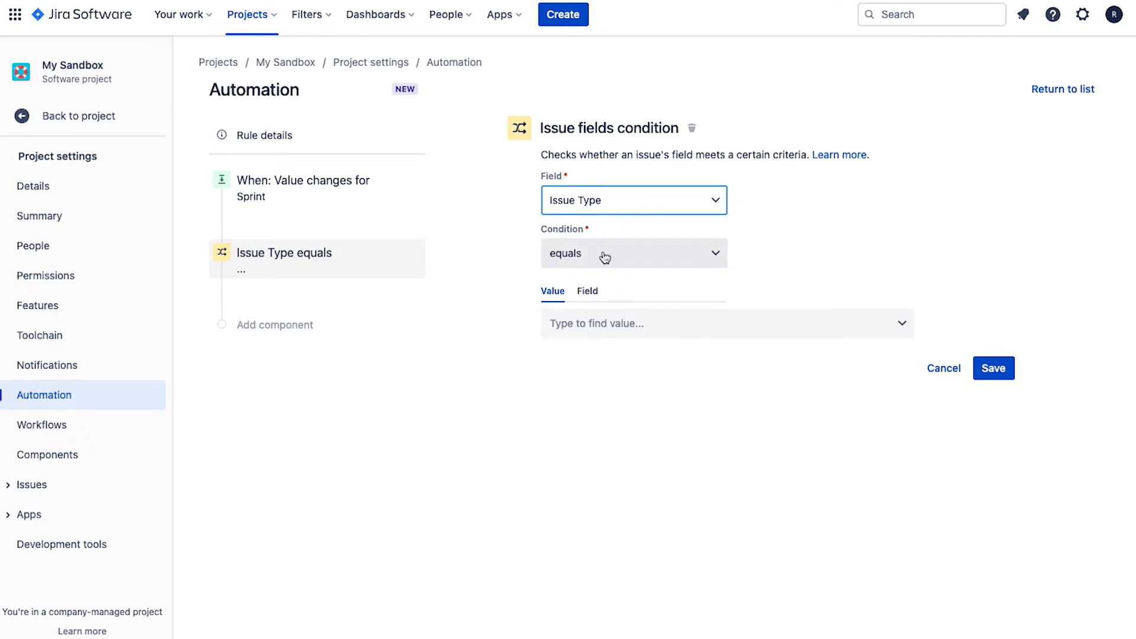
left_click(724, 323)
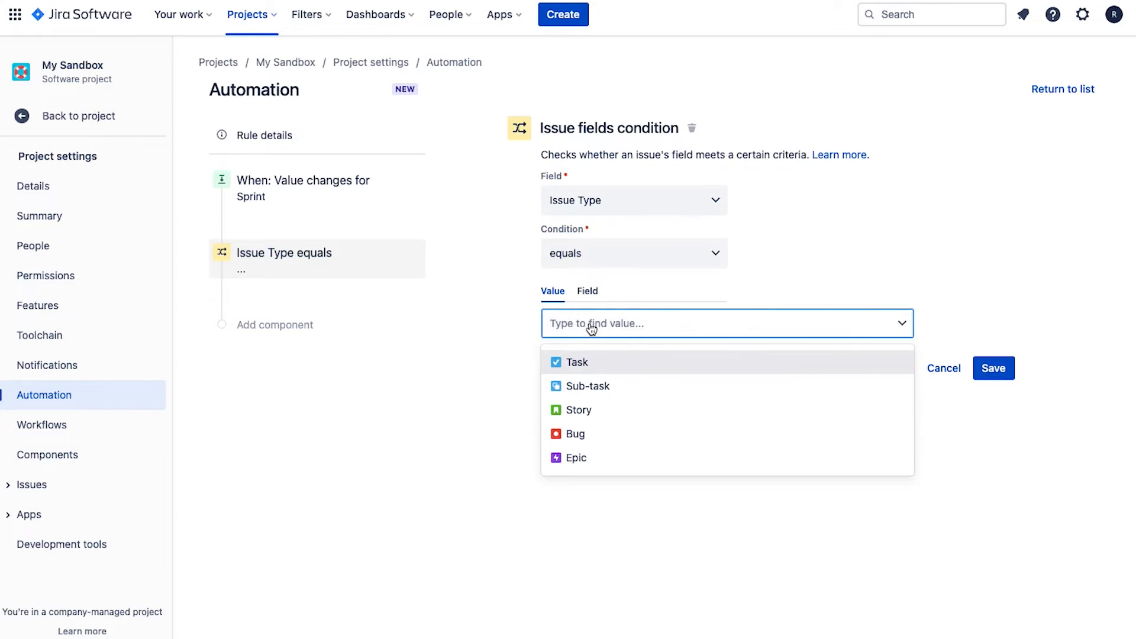
left_click(578, 409)
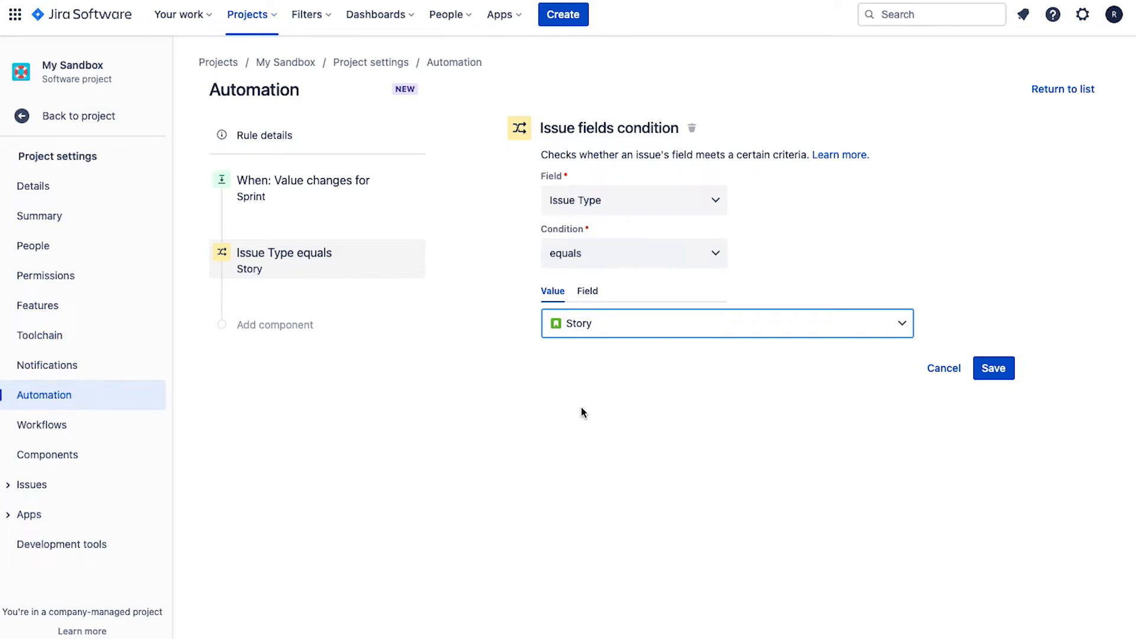
mouse_move(607, 409)
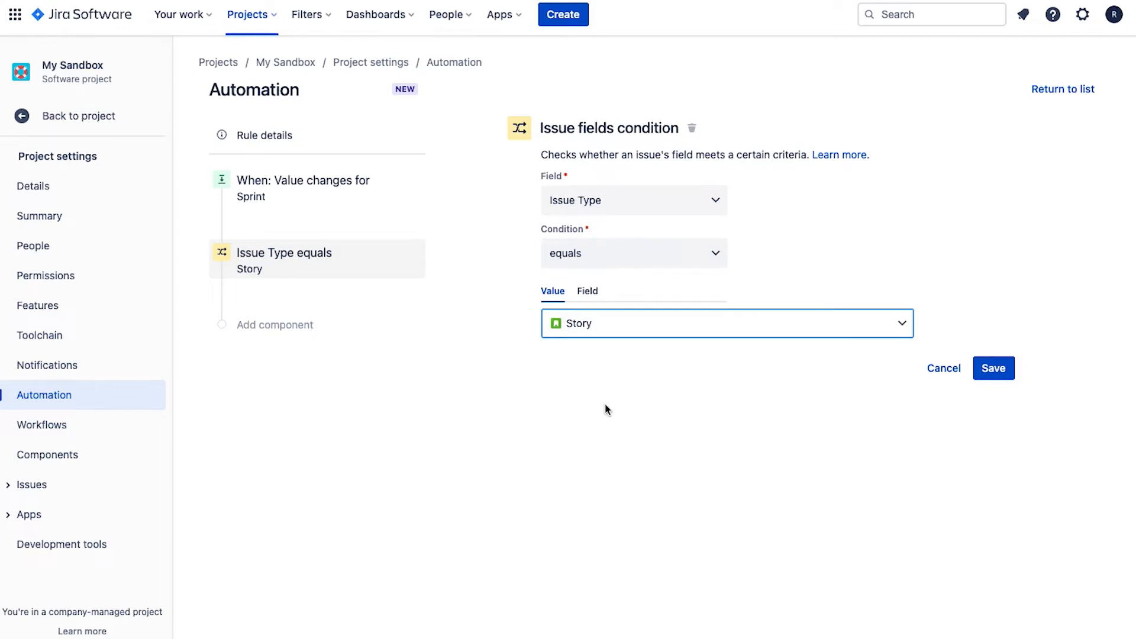
mouse_move(905, 442)
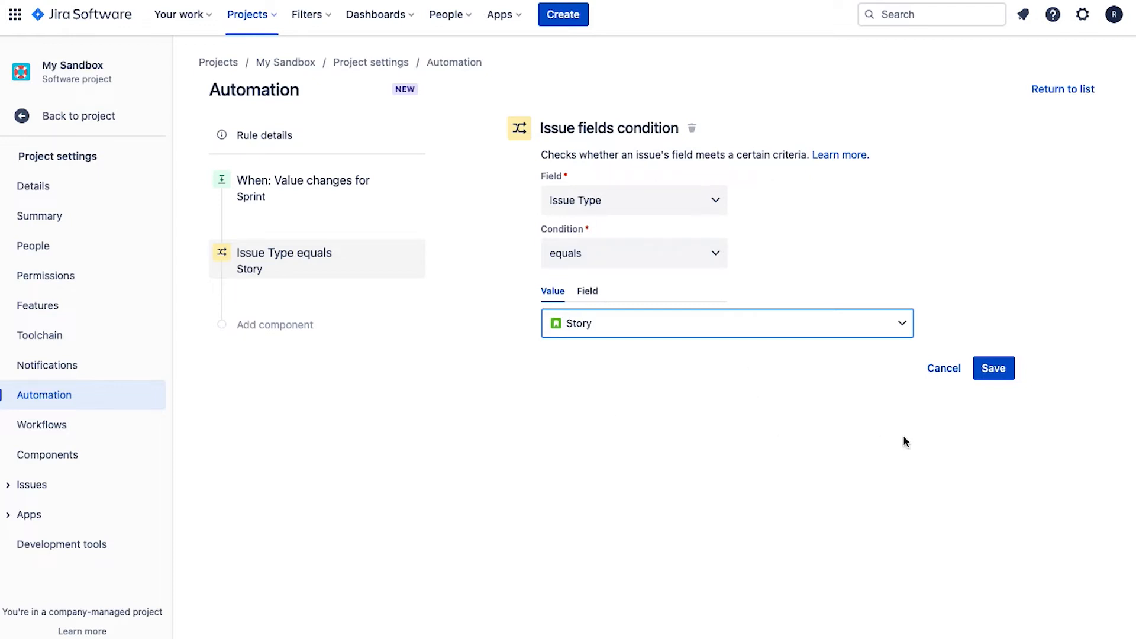
left_click(994, 368)
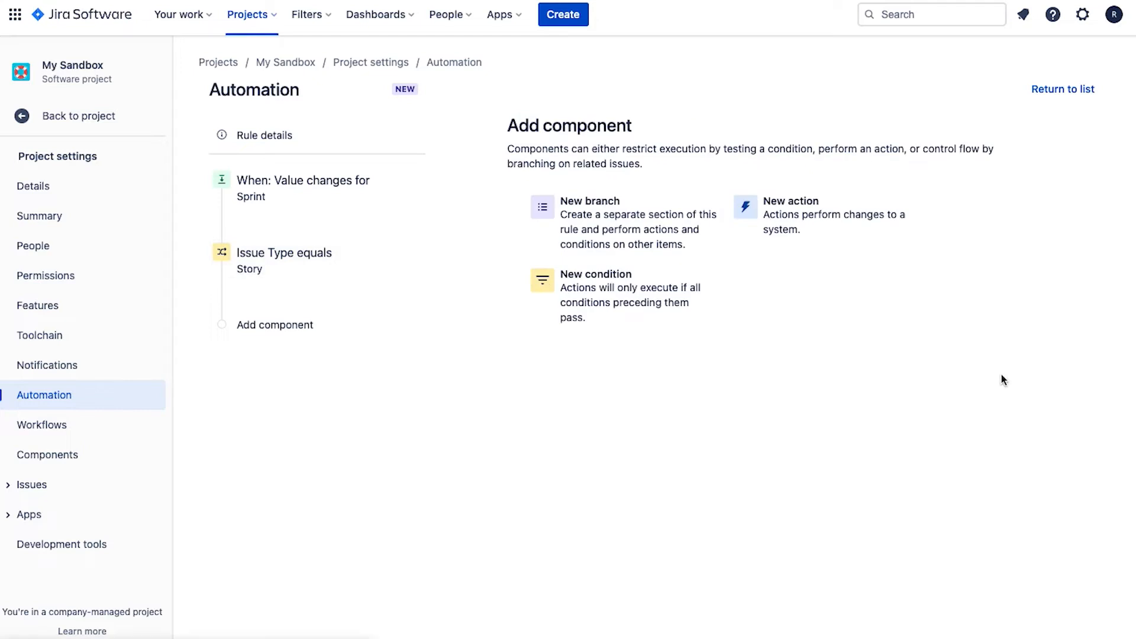
mouse_move(904, 372)
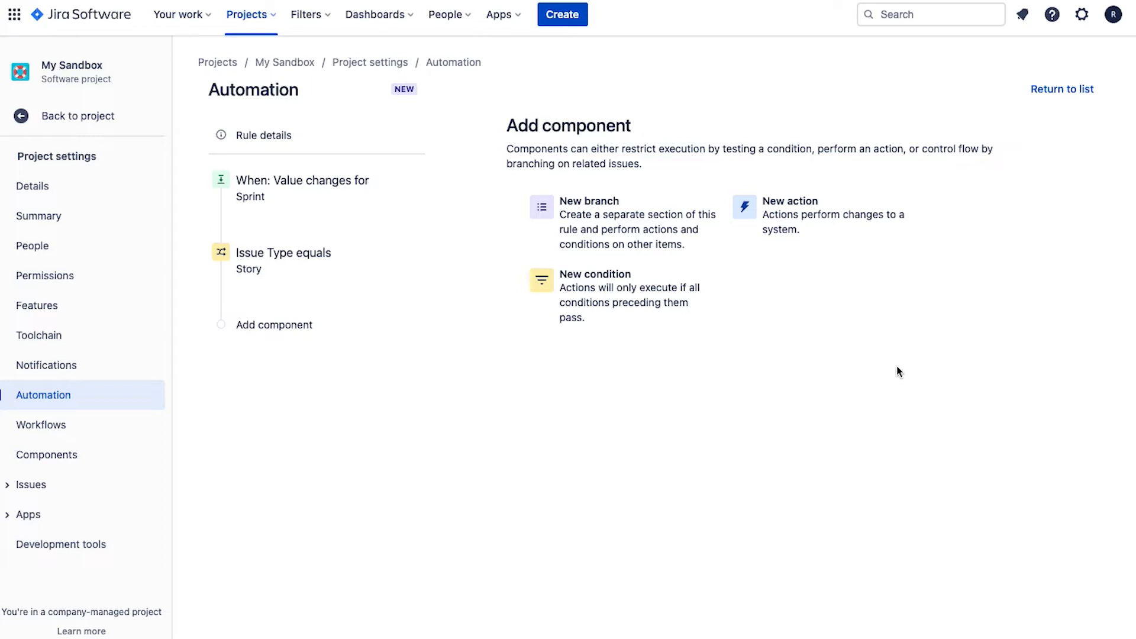
mouse_move(789, 221)
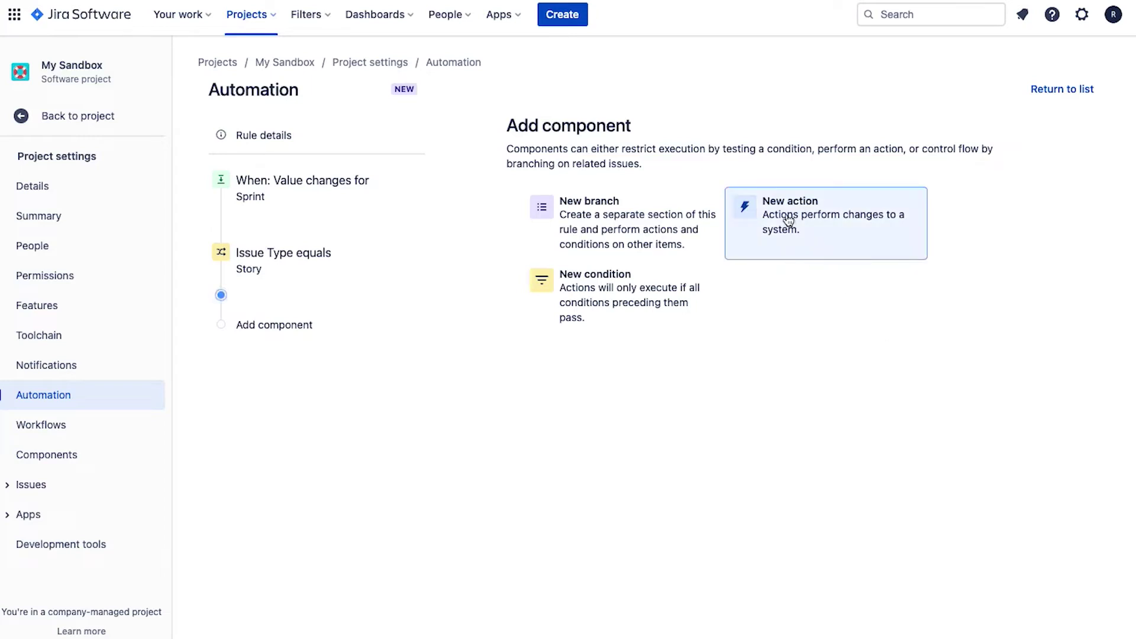
Add a Create sub-tasks action with one sub-task summarised 'Product Owner Review', and save it
left_click(824, 222)
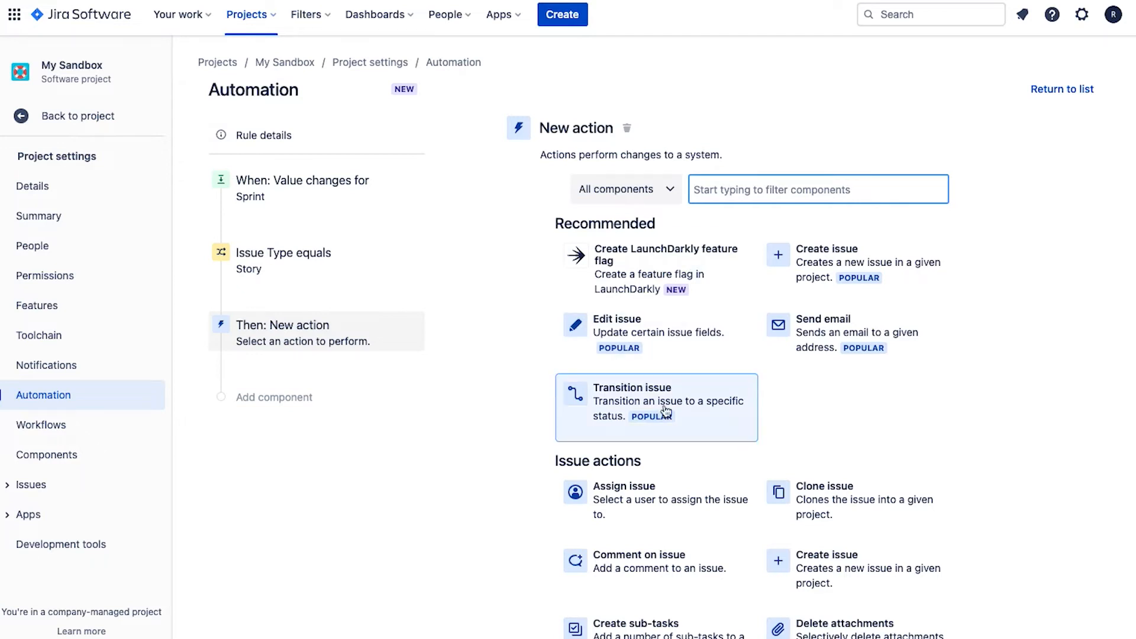
scroll("down", 3)
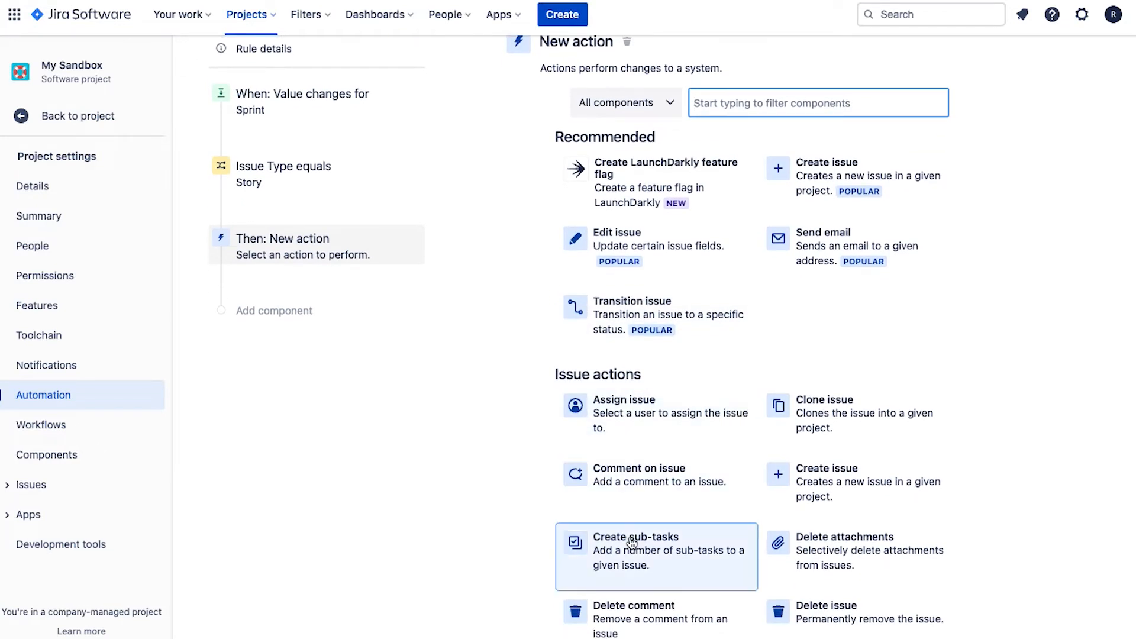
left_click(636, 537)
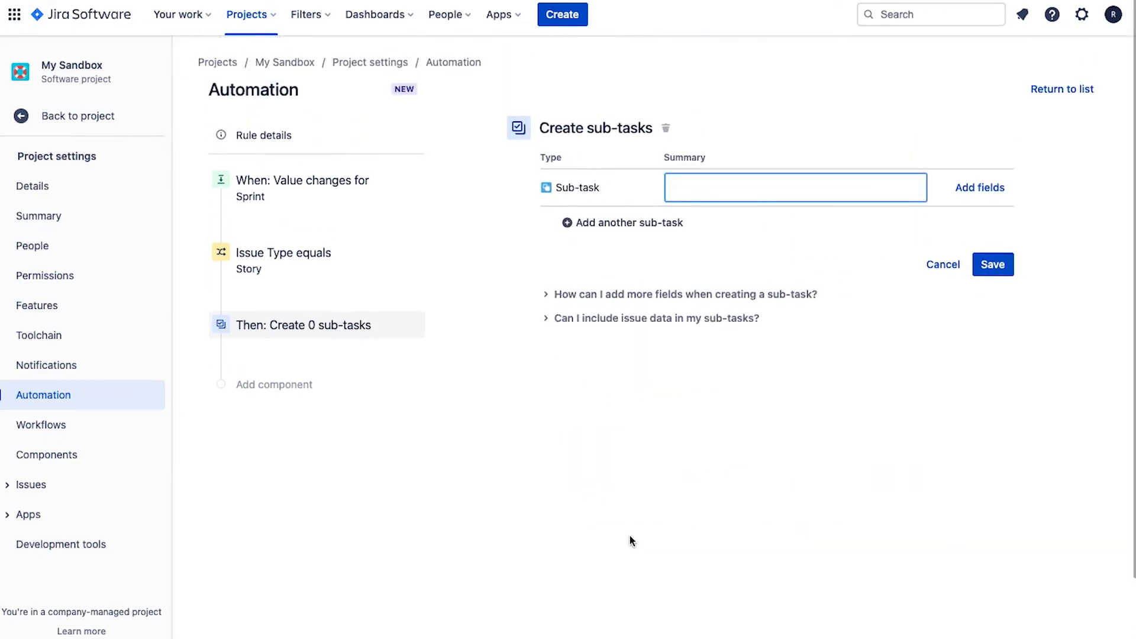
mouse_move(843, 326)
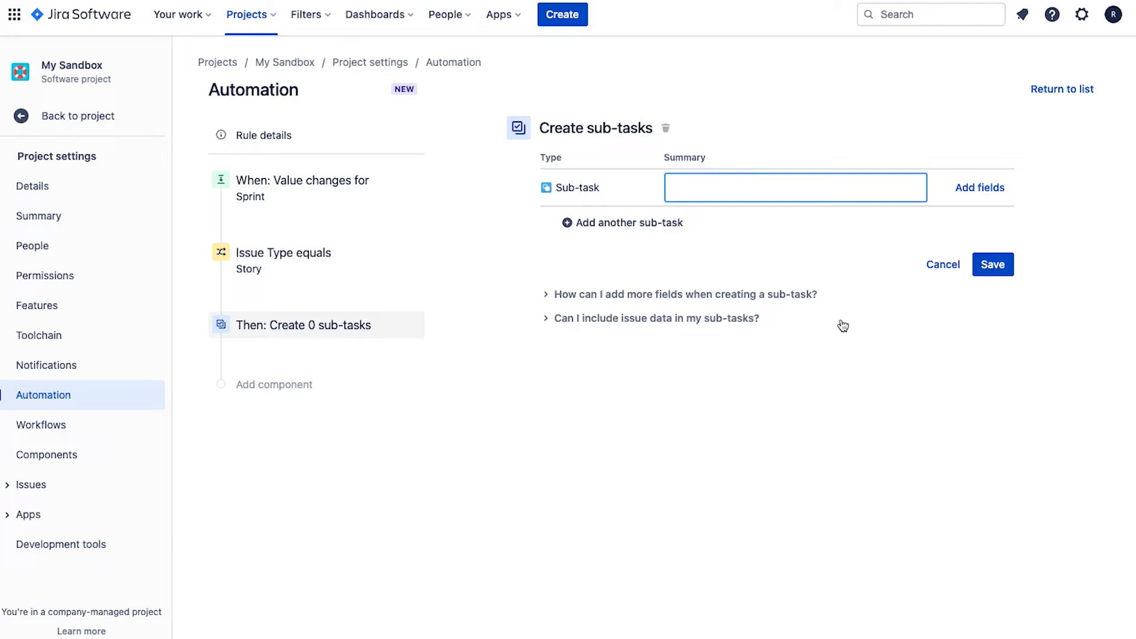
type("Pr")
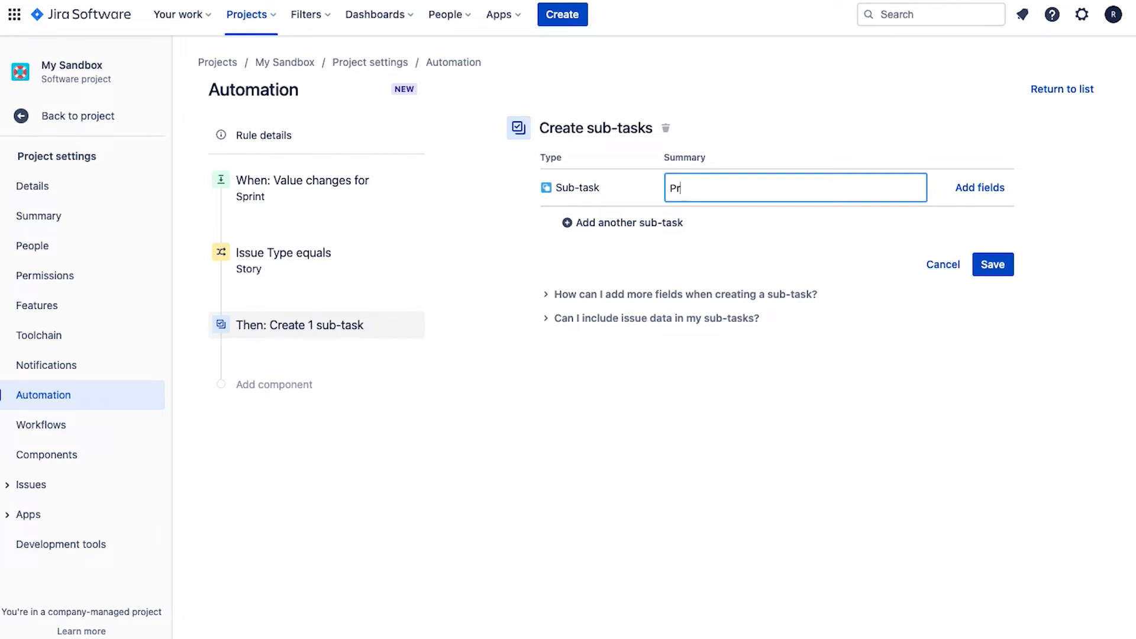
type("Product Ower")
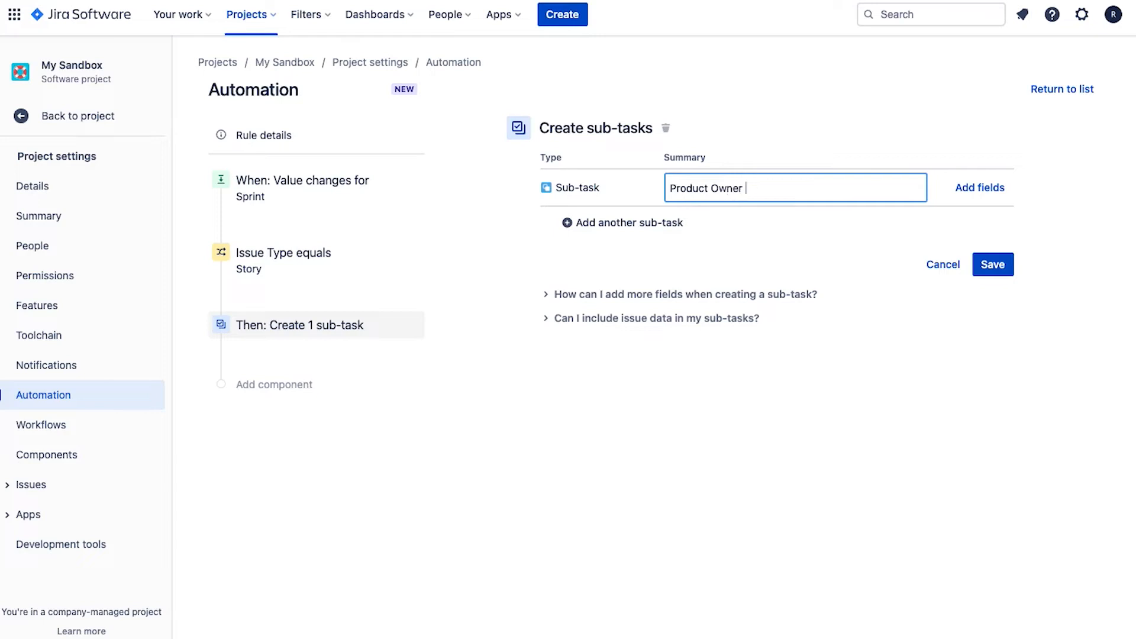
type("Review")
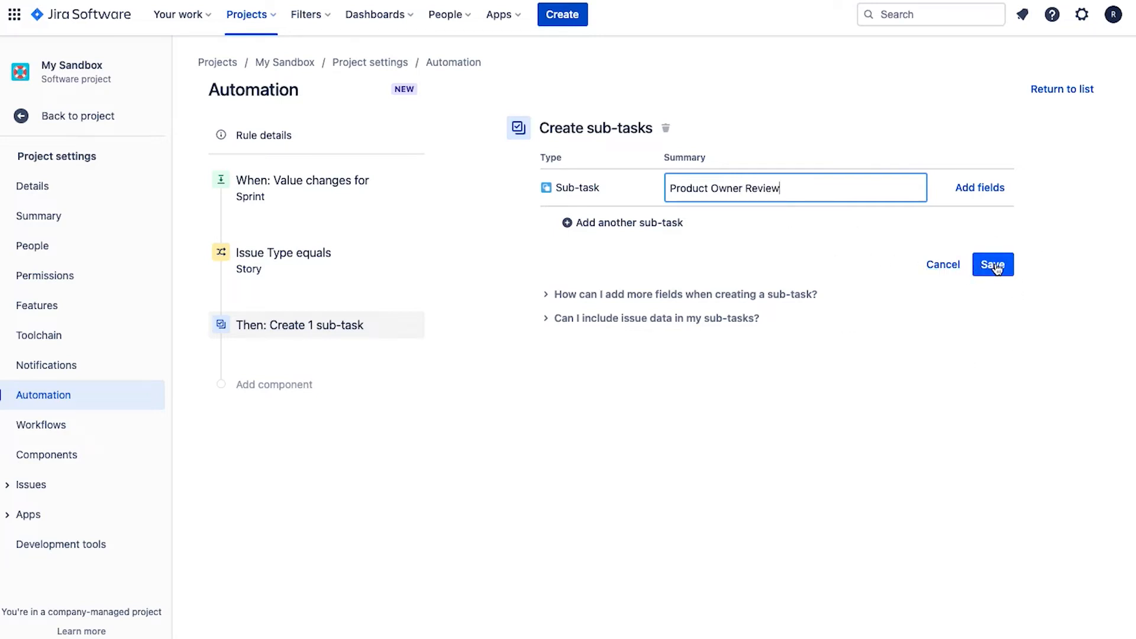
left_click(992, 264)
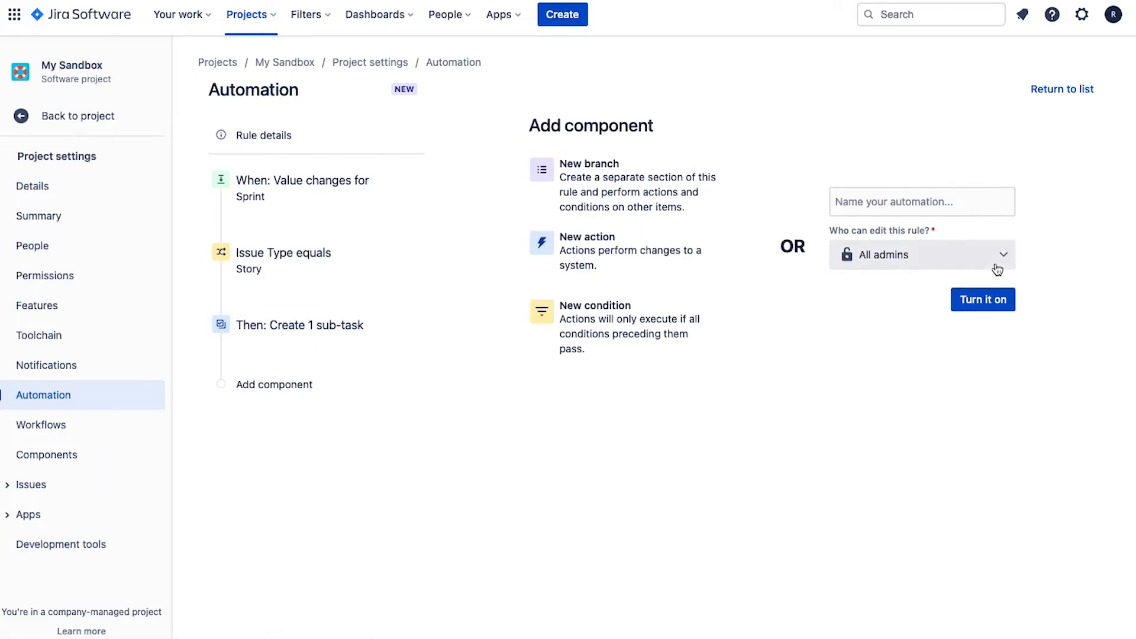
mouse_move(472, 241)
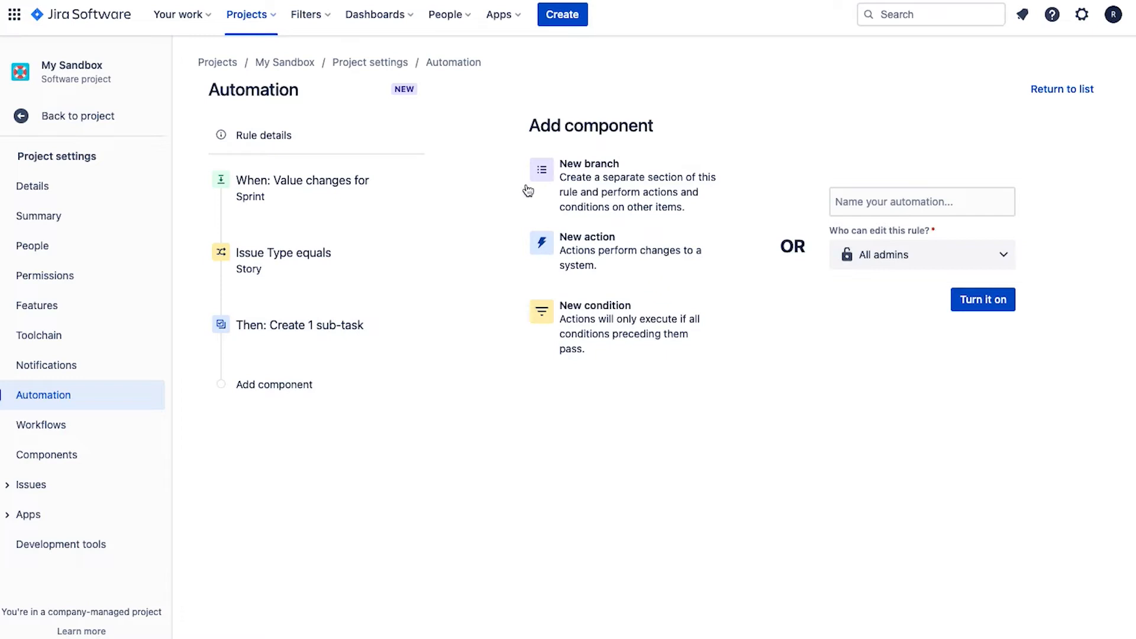
mouse_move(303, 187)
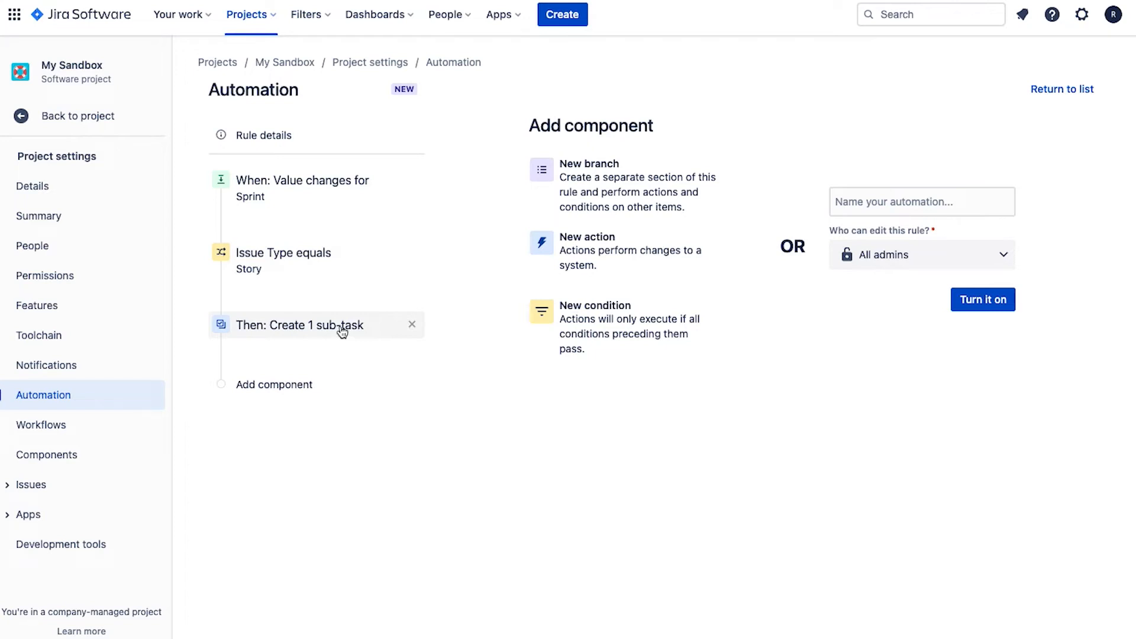
mouse_move(801, 326)
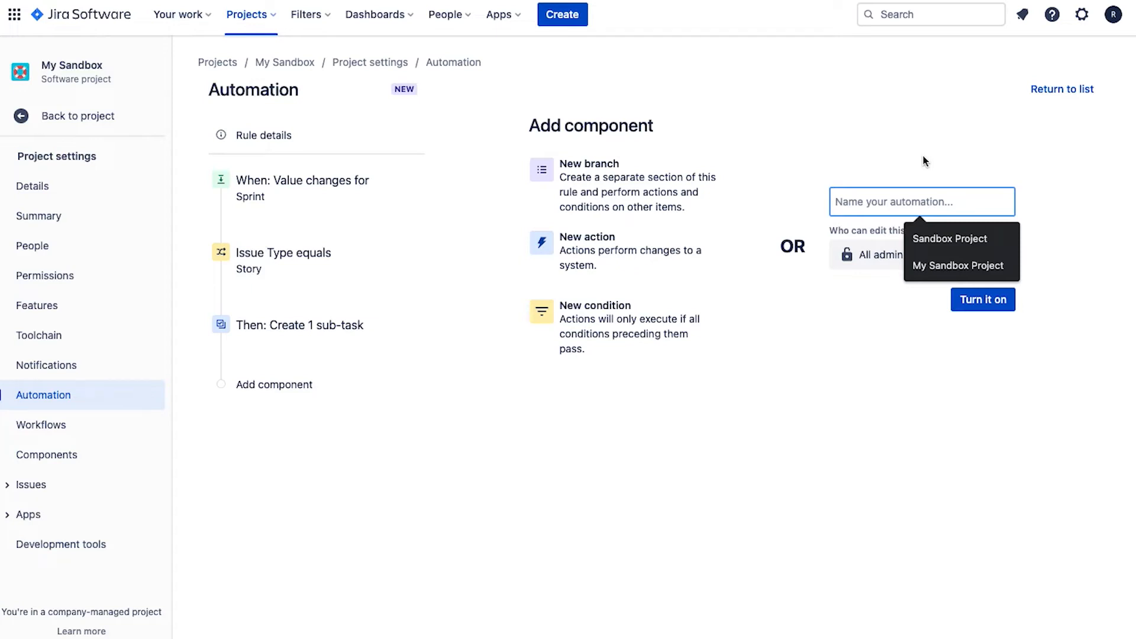
Name the rule 'Automatically create sub-task' and turn it on
type("Automaticall")
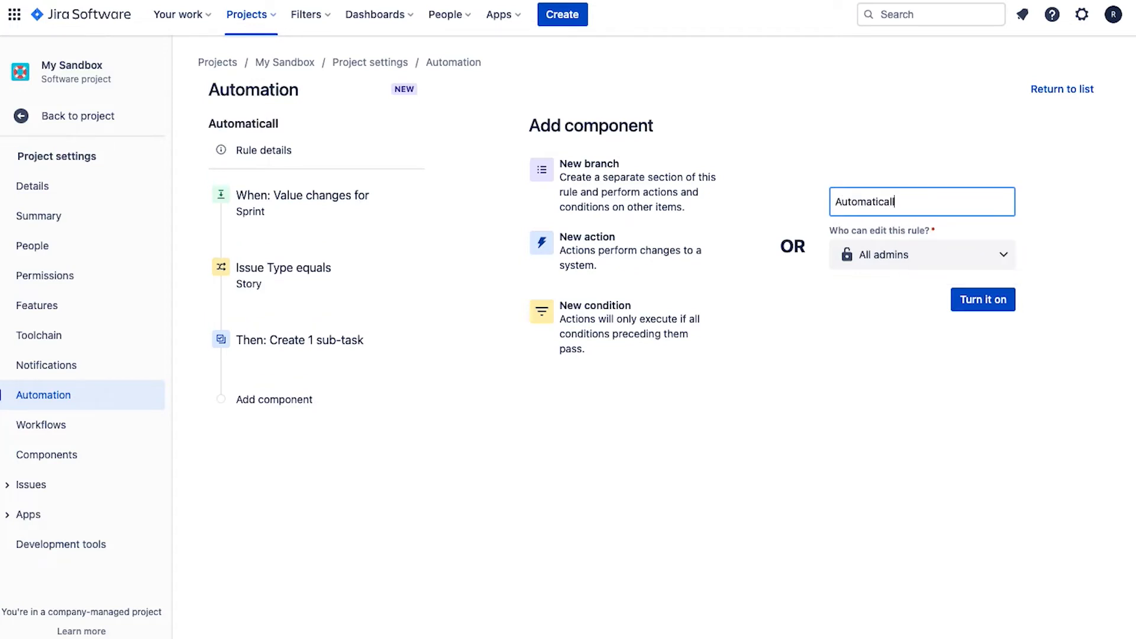
type("Automatically create")
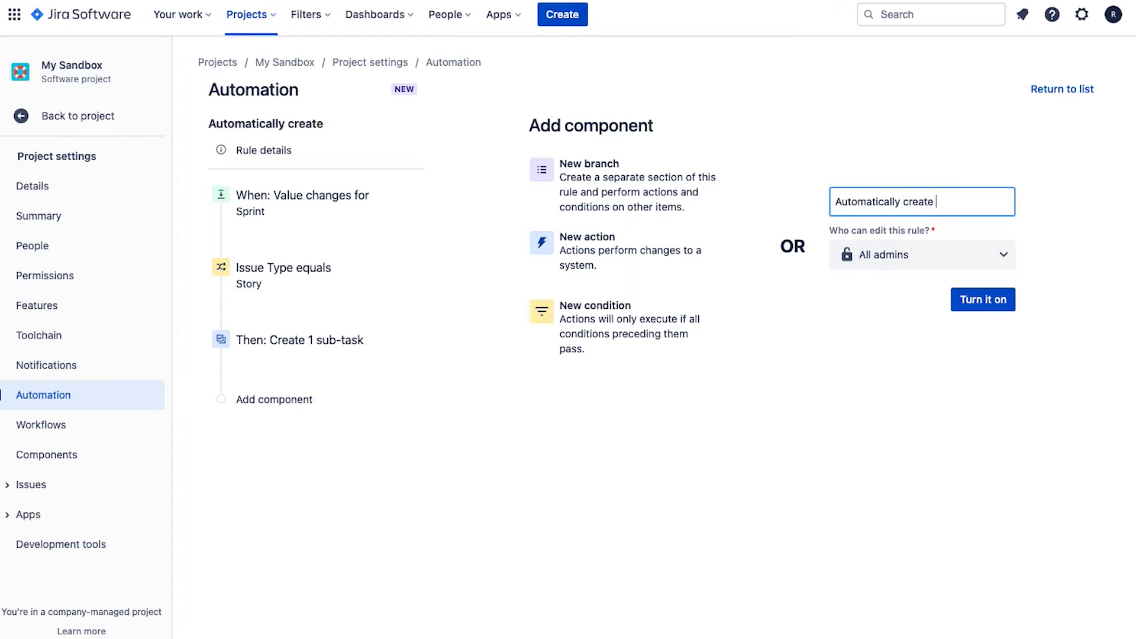
type("sub-tas")
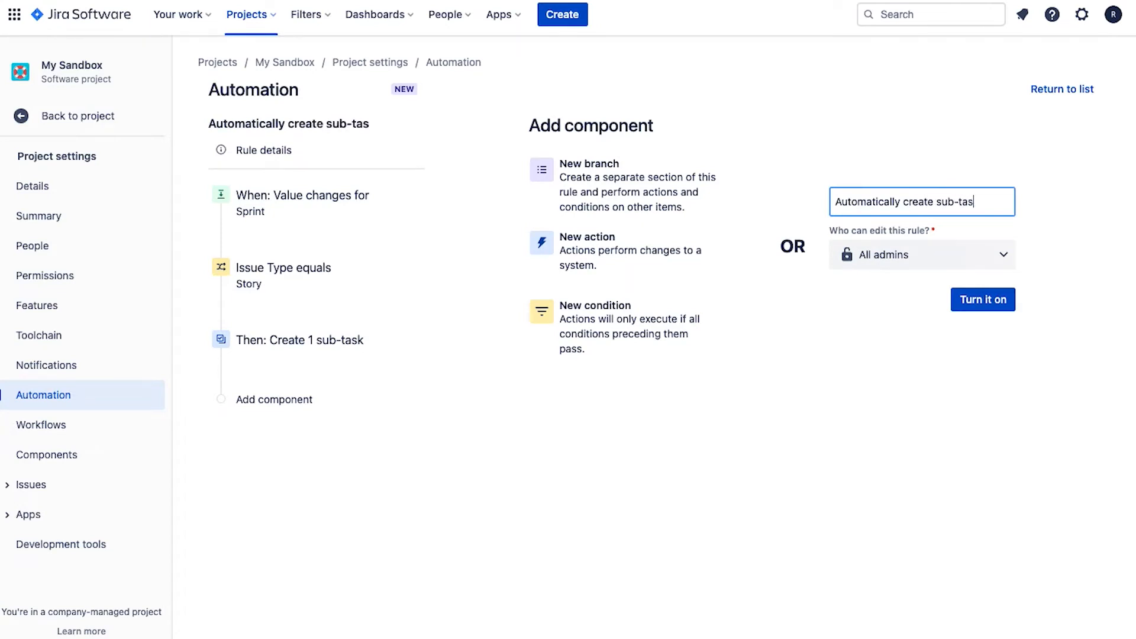
type("k")
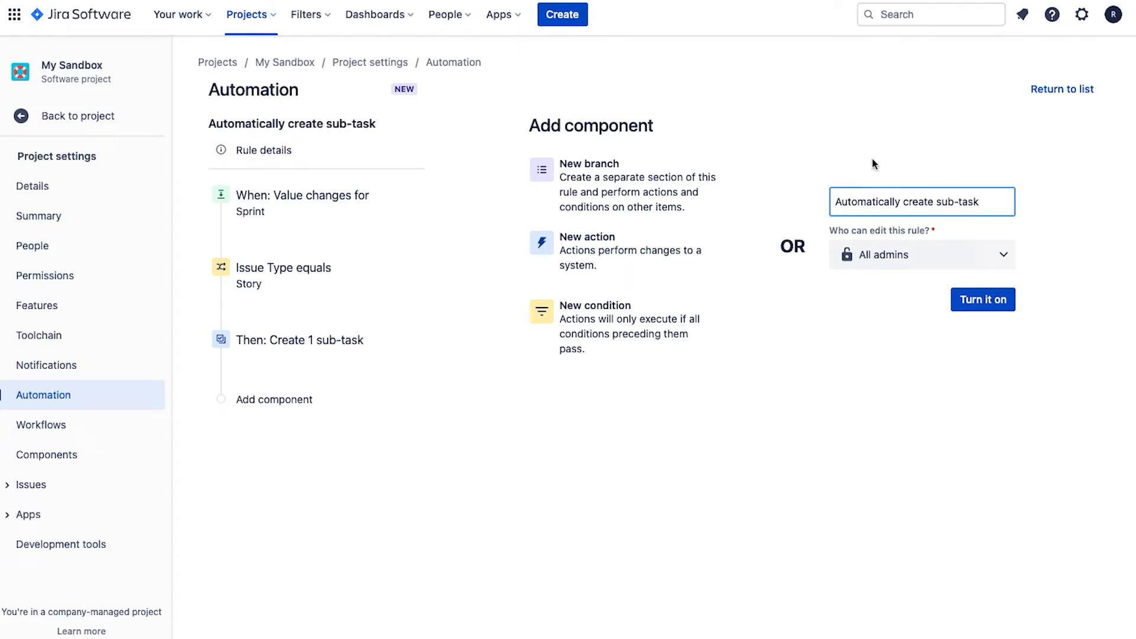
left_click(982, 299)
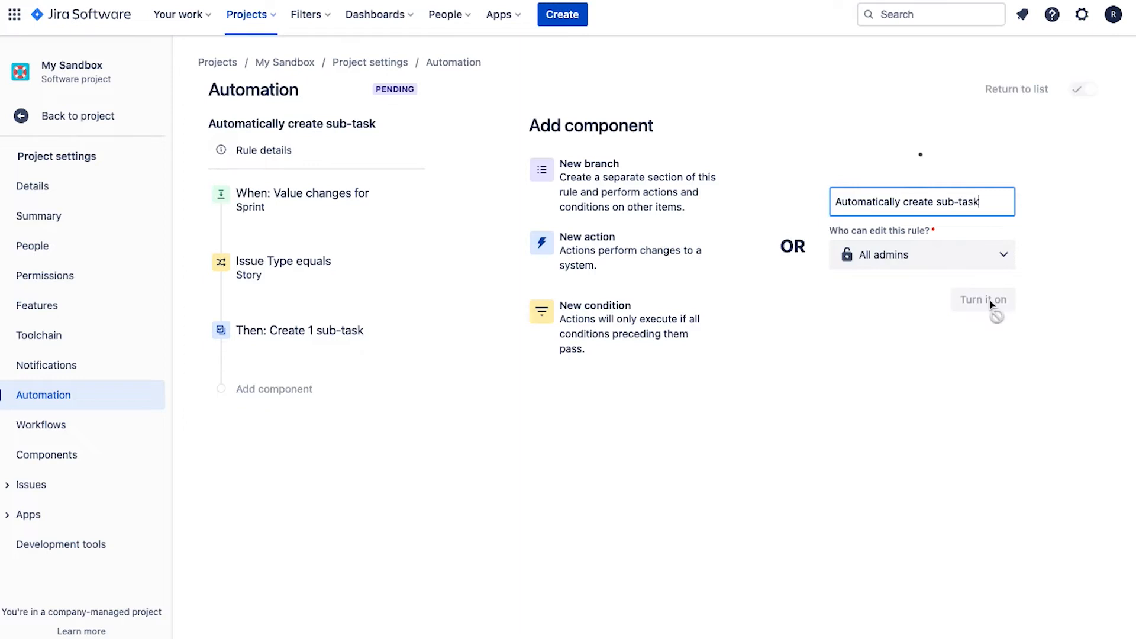
left_click(982, 300)
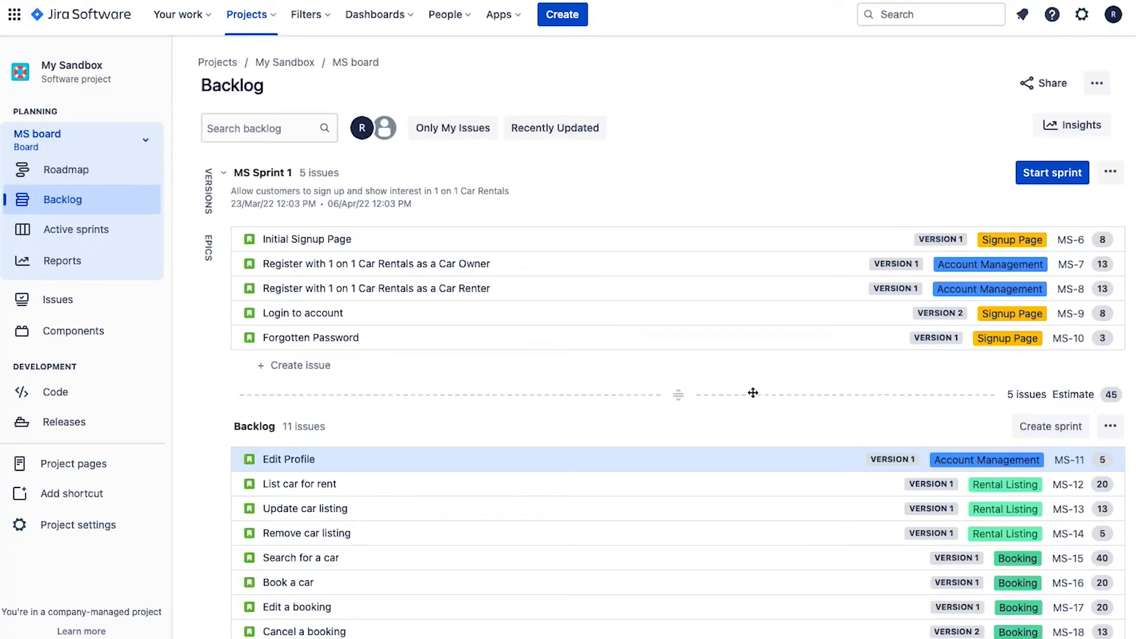
mouse_move(763, 377)
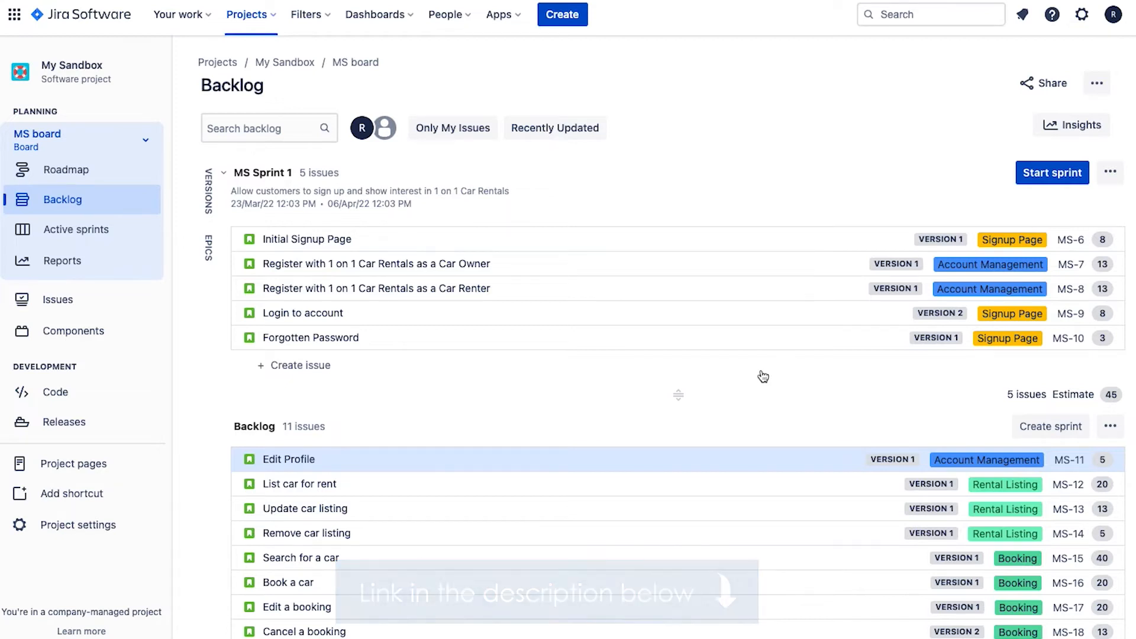
mouse_move(274, 474)
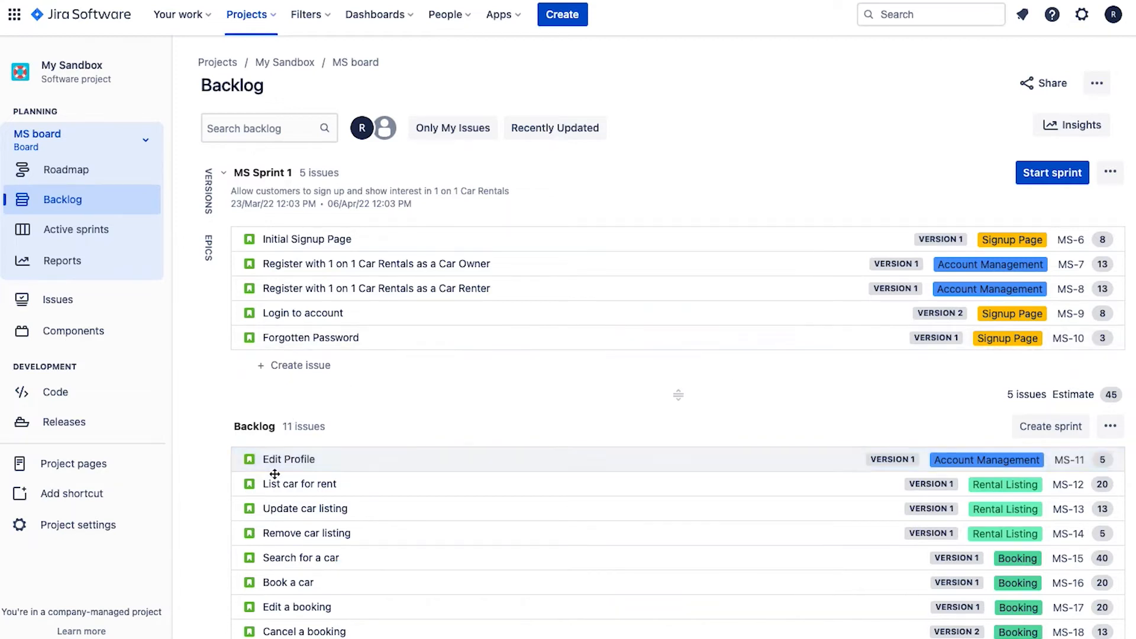
mouse_move(324, 460)
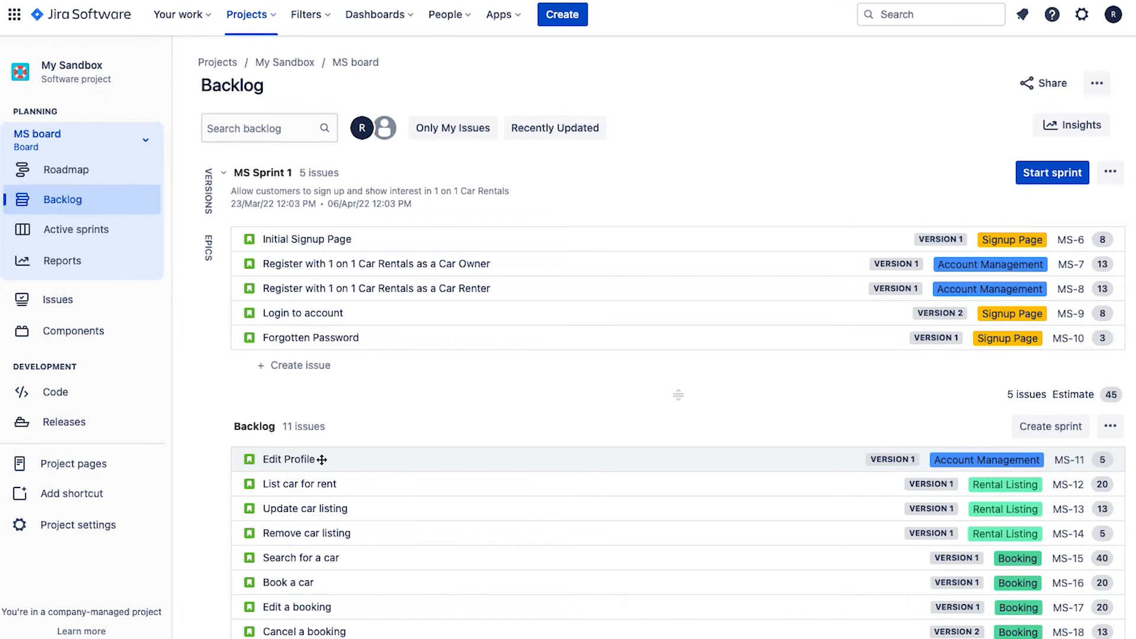
mouse_move(307, 459)
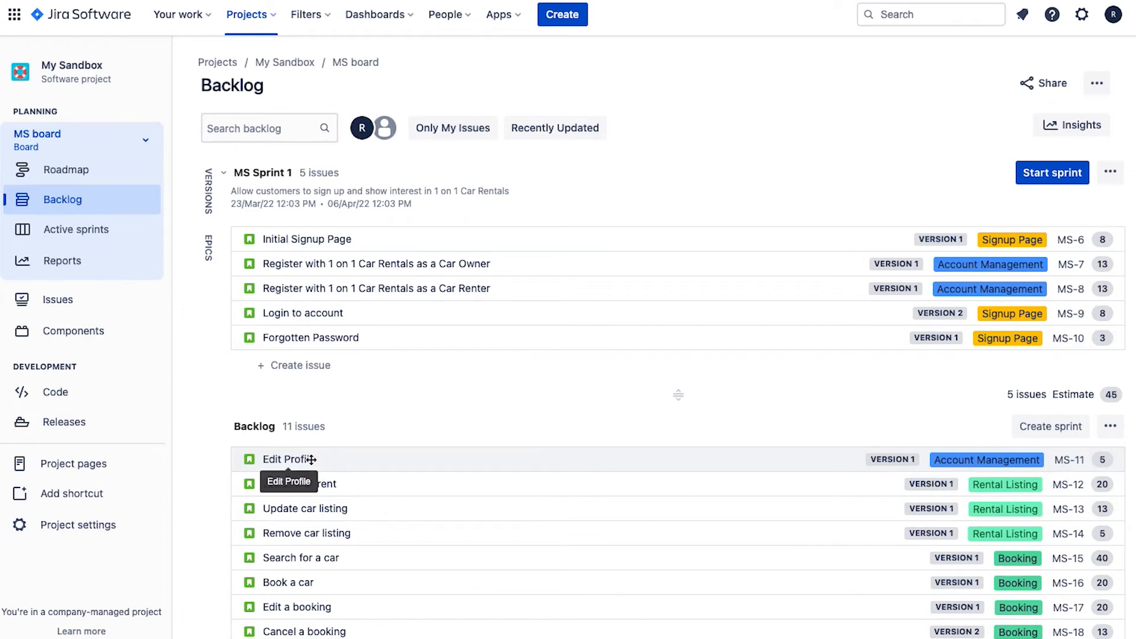
View Edit Profile in full and check its single subtask MS-50 Product Owner Review
left_click(289, 459)
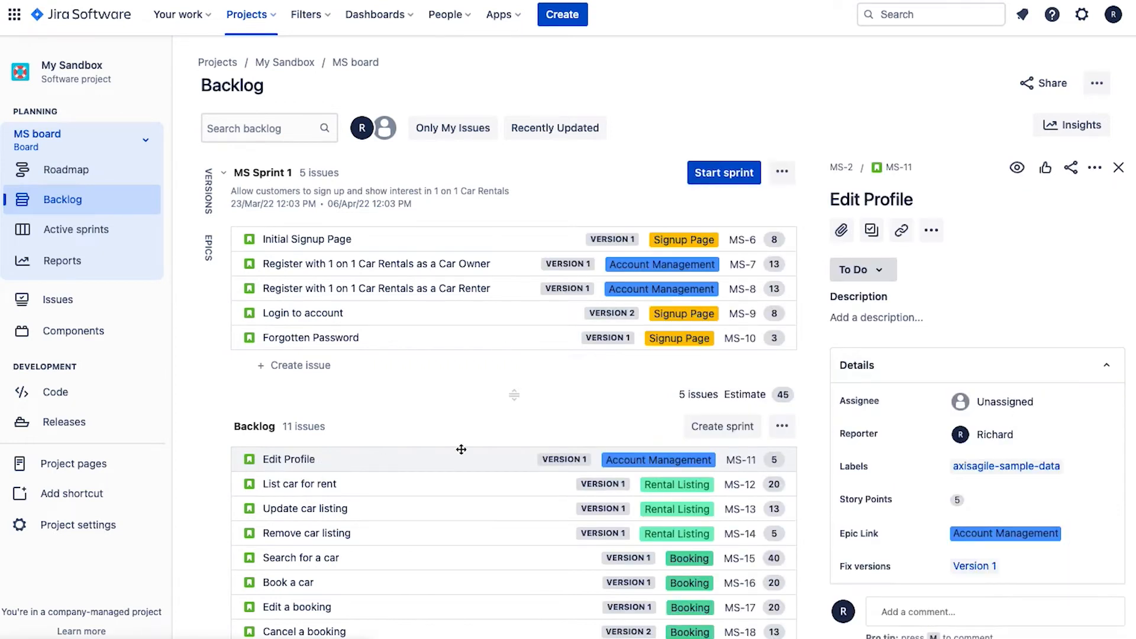
left_click(872, 231)
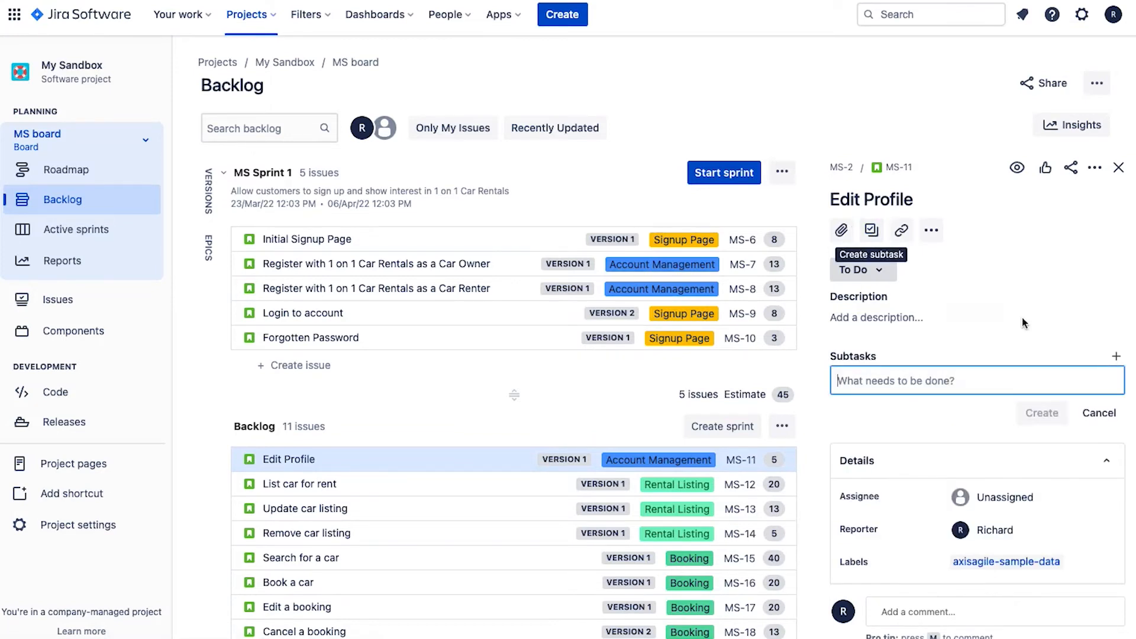
left_click(1100, 413)
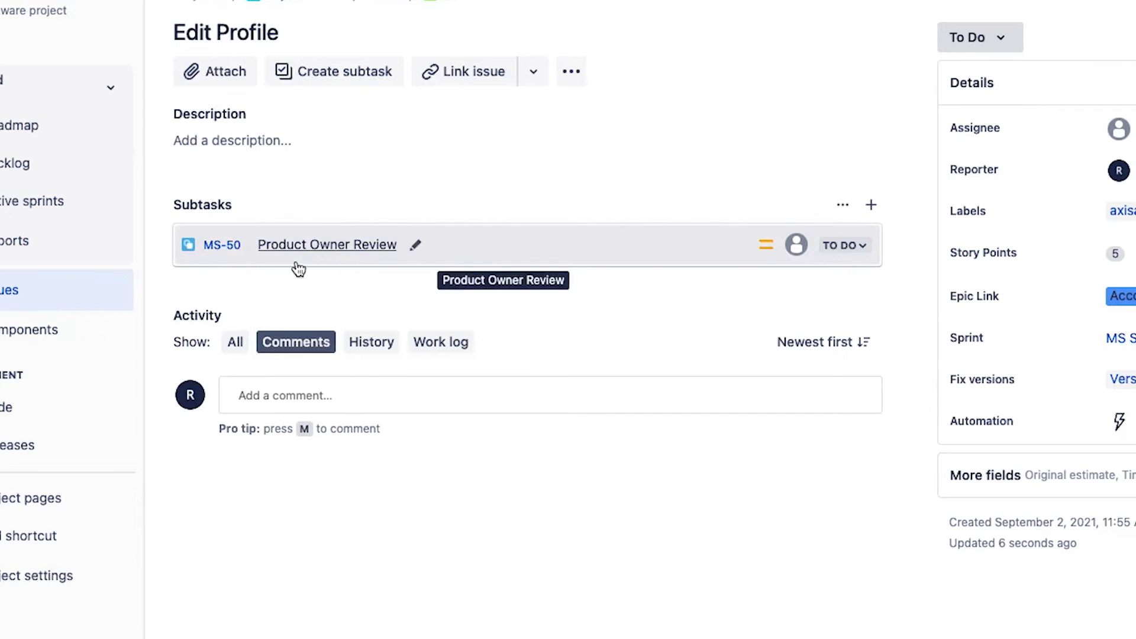
mouse_move(440, 266)
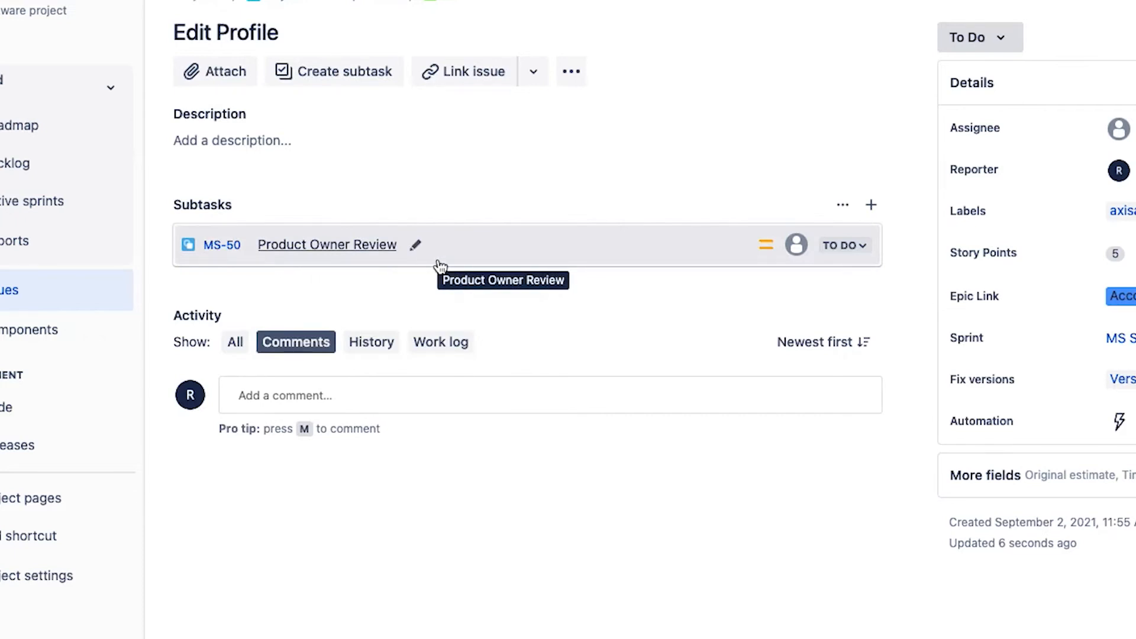
mouse_move(528, 201)
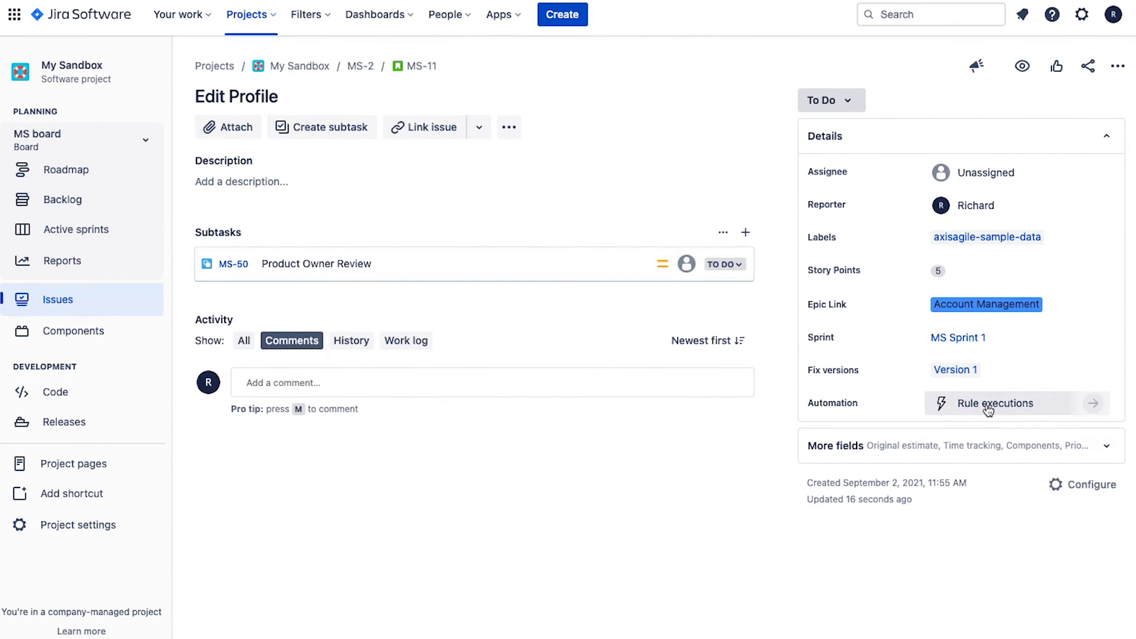
Show Rule executions, confirming Automatically create sub-task ran successfully on Edit Profile
left_click(993, 403)
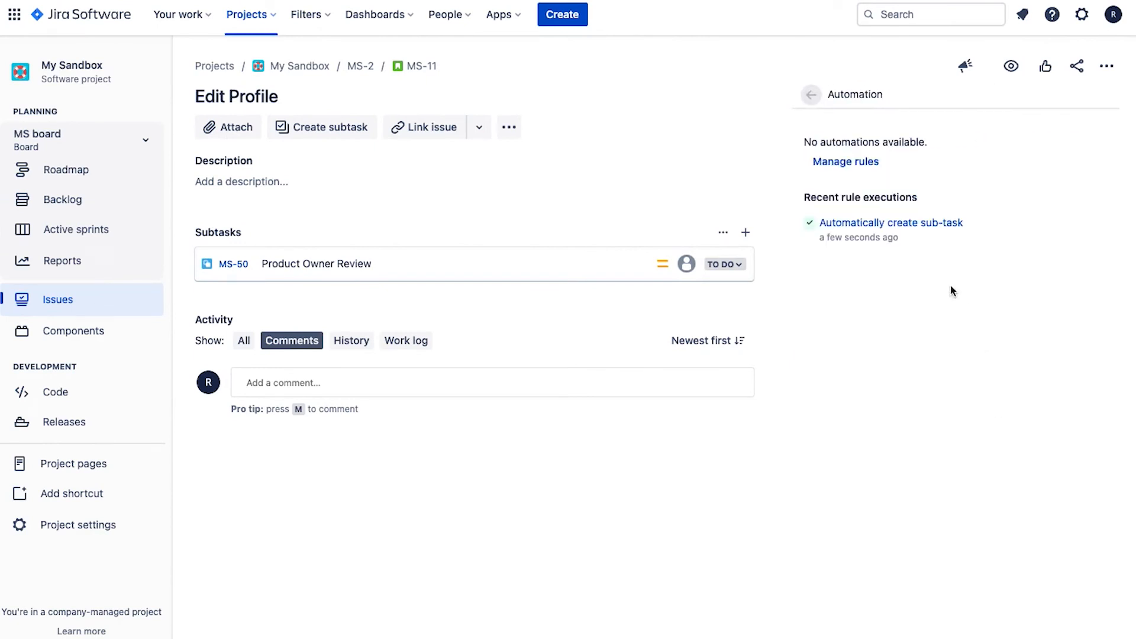
mouse_move(871, 254)
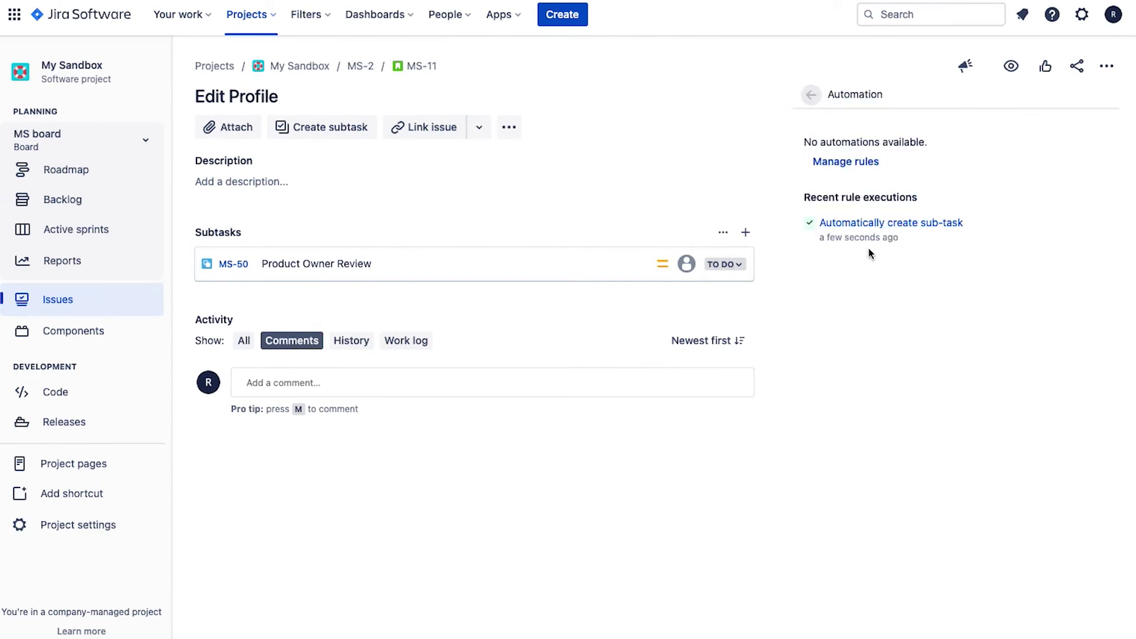
mouse_move(871, 284)
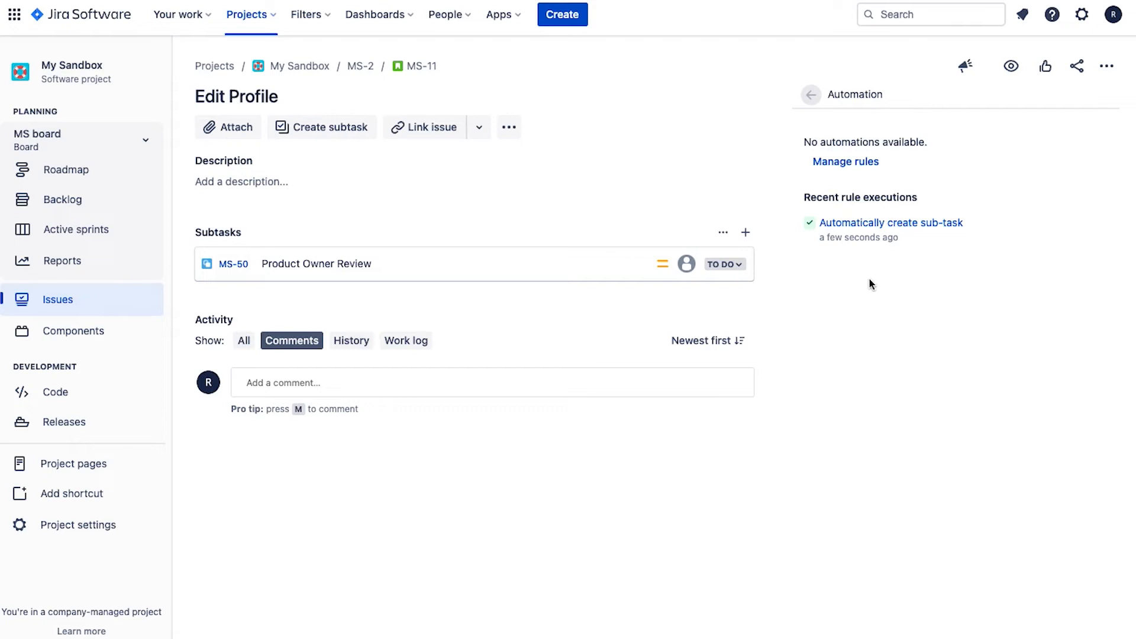
mouse_move(879, 283)
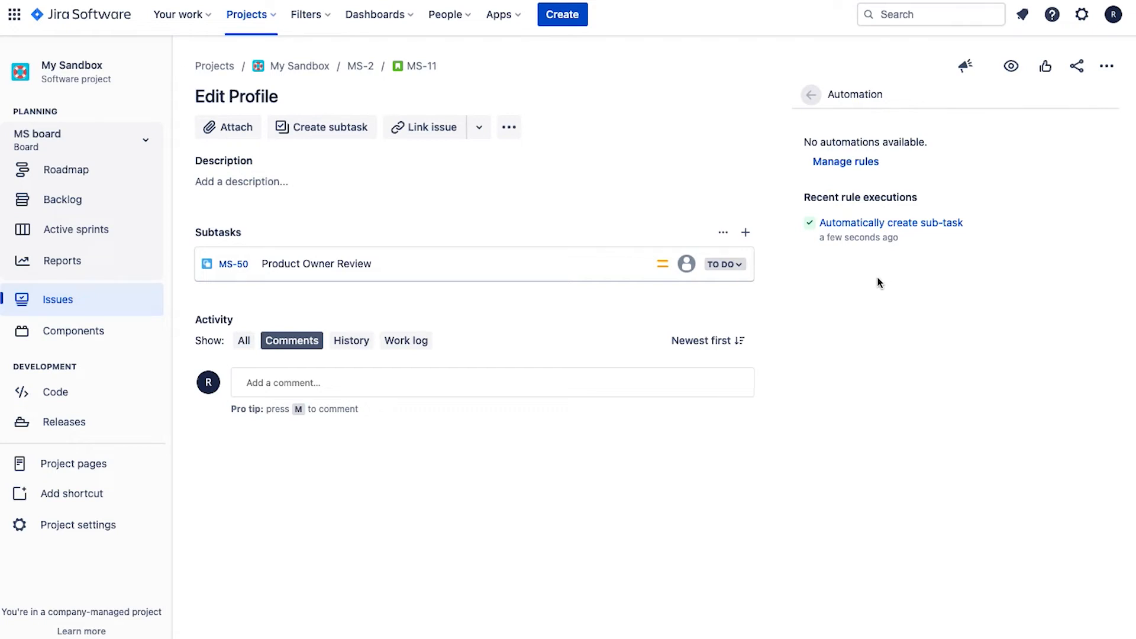
mouse_move(503, 294)
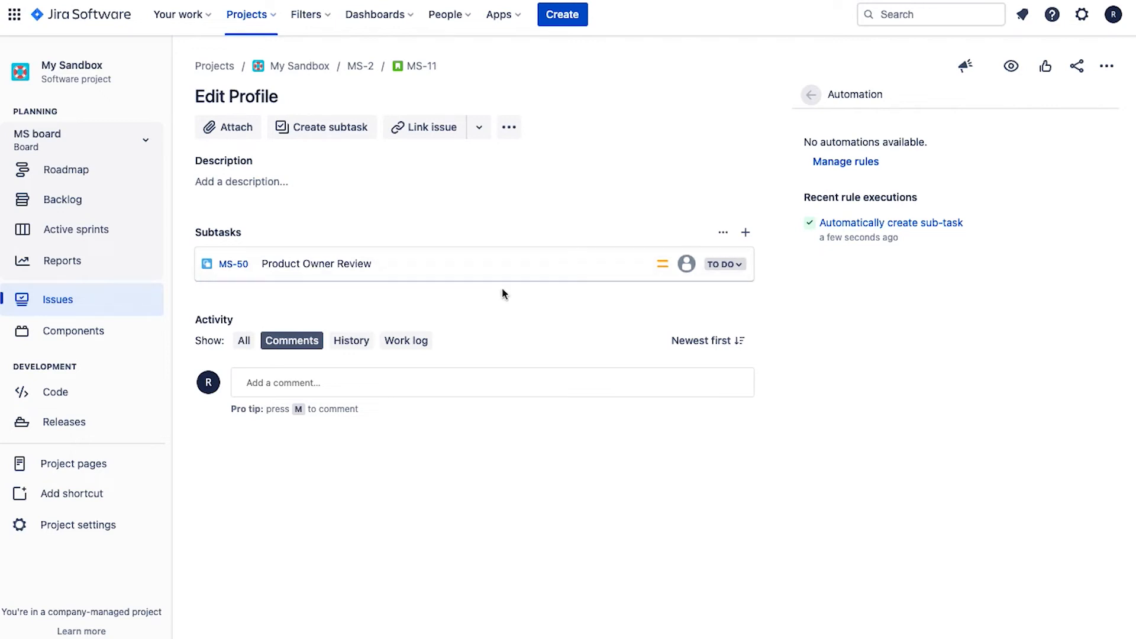
mouse_move(75, 229)
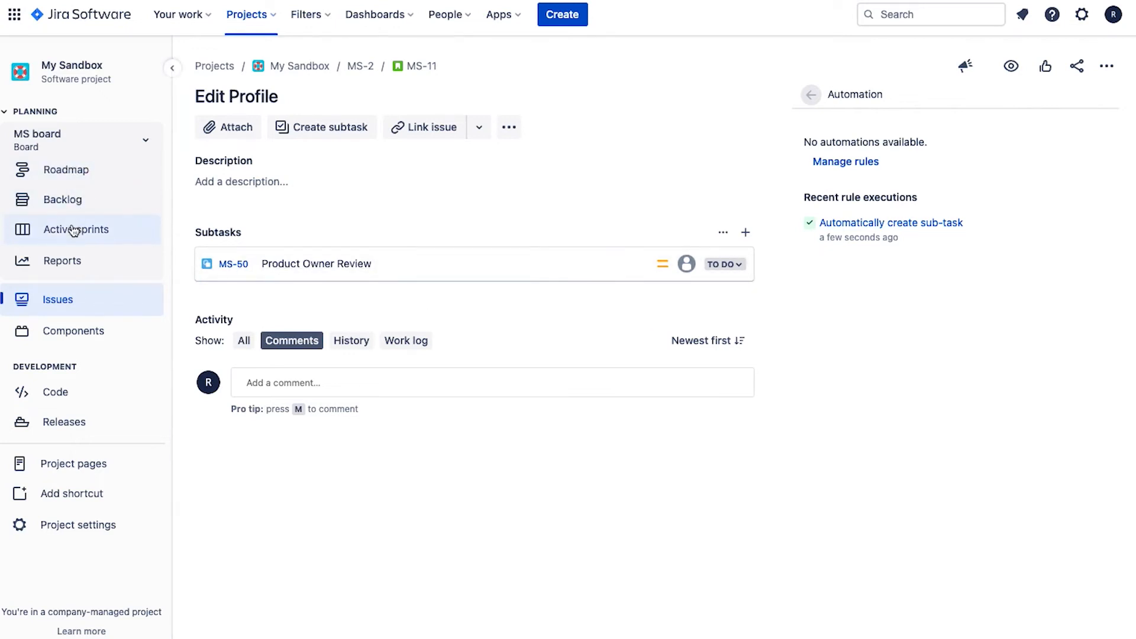
Check the automation audit log from the board's automation options
left_click(77, 229)
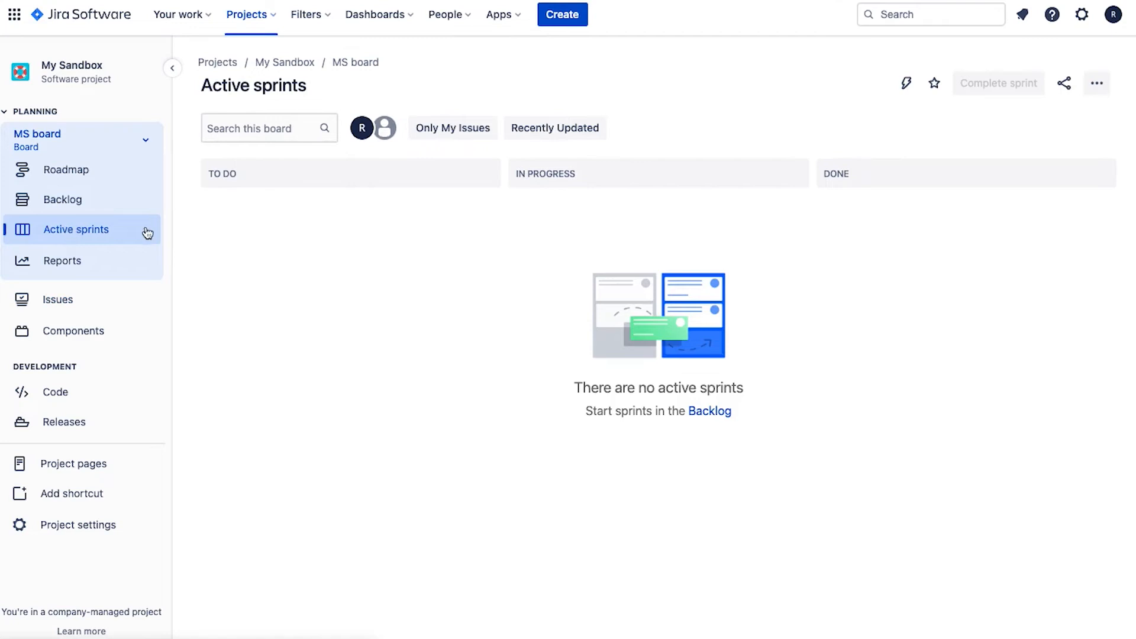
left_click(906, 83)
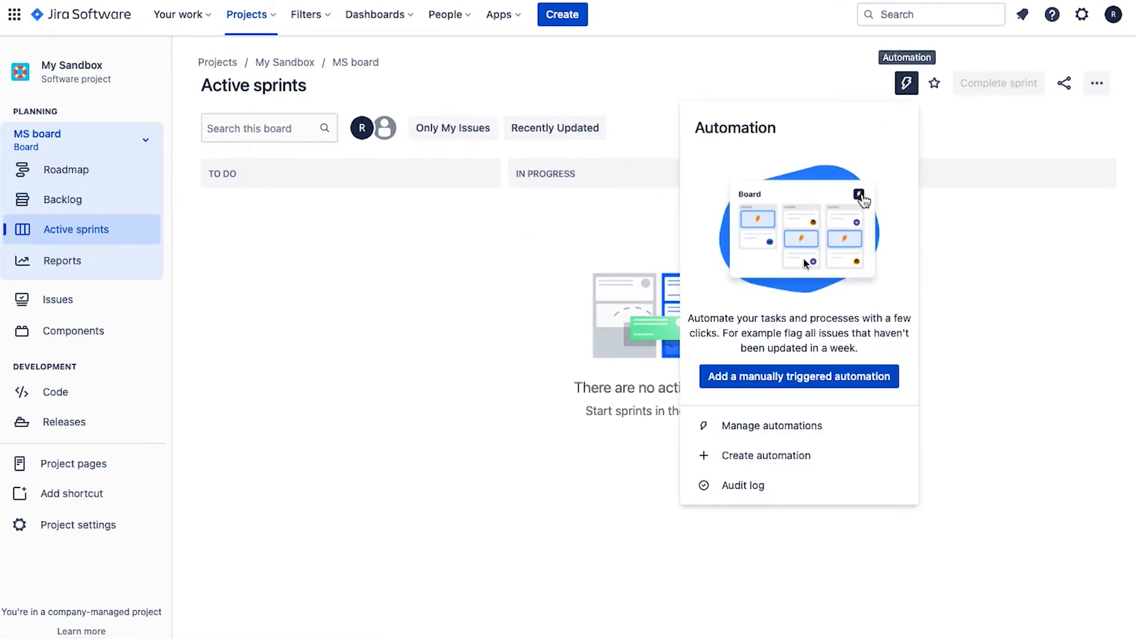
scroll("down", 3)
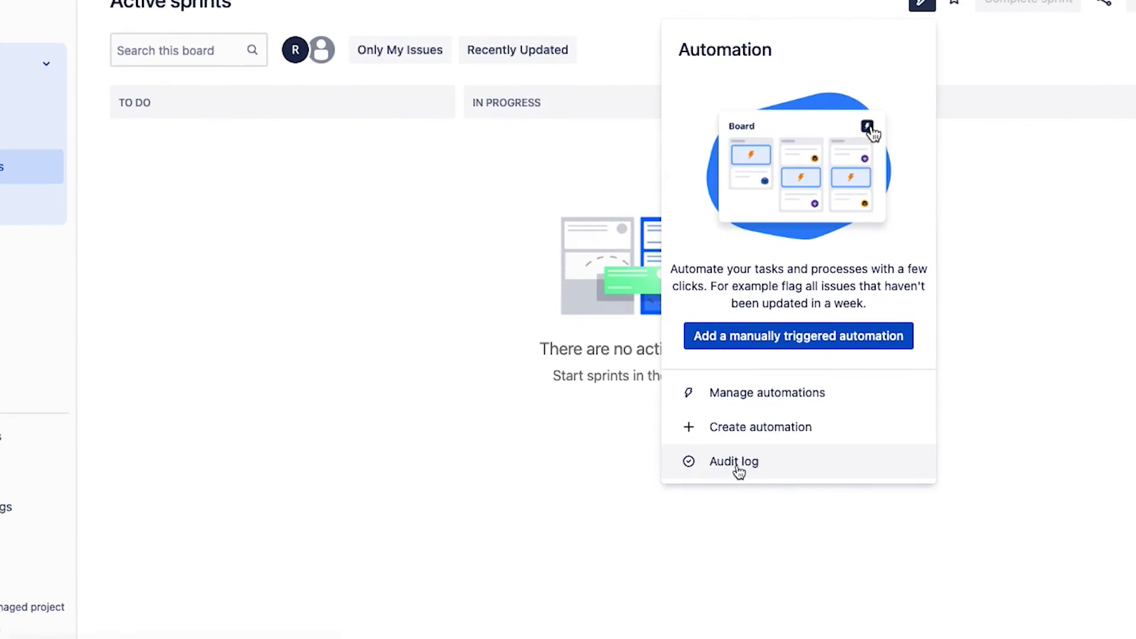
left_click(768, 392)
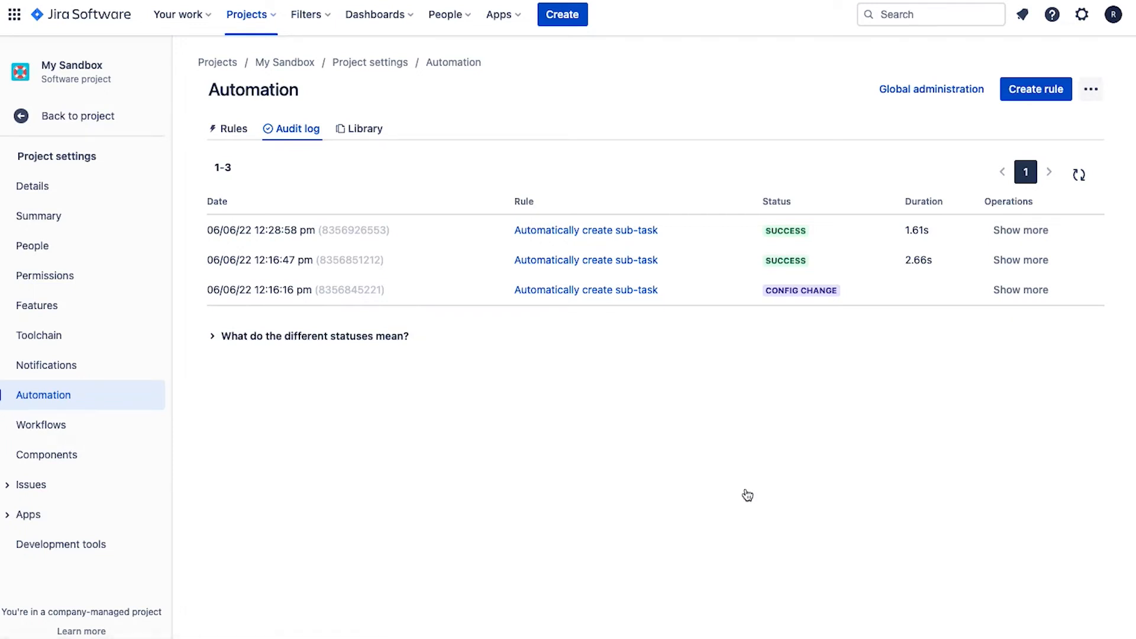
mouse_move(213, 193)
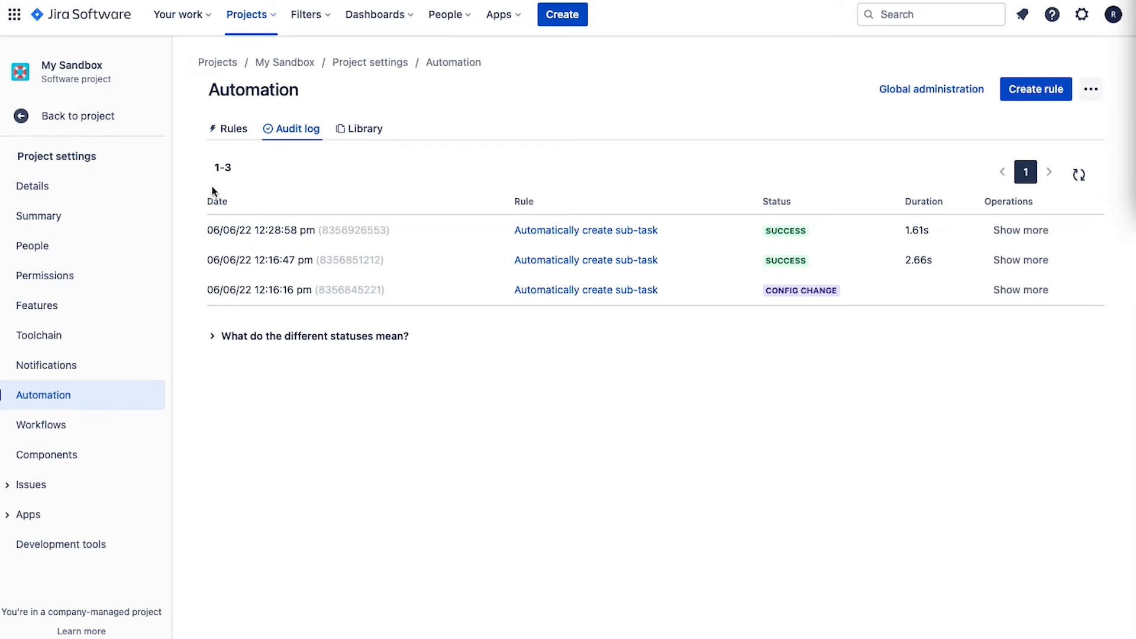
mouse_move(49, 119)
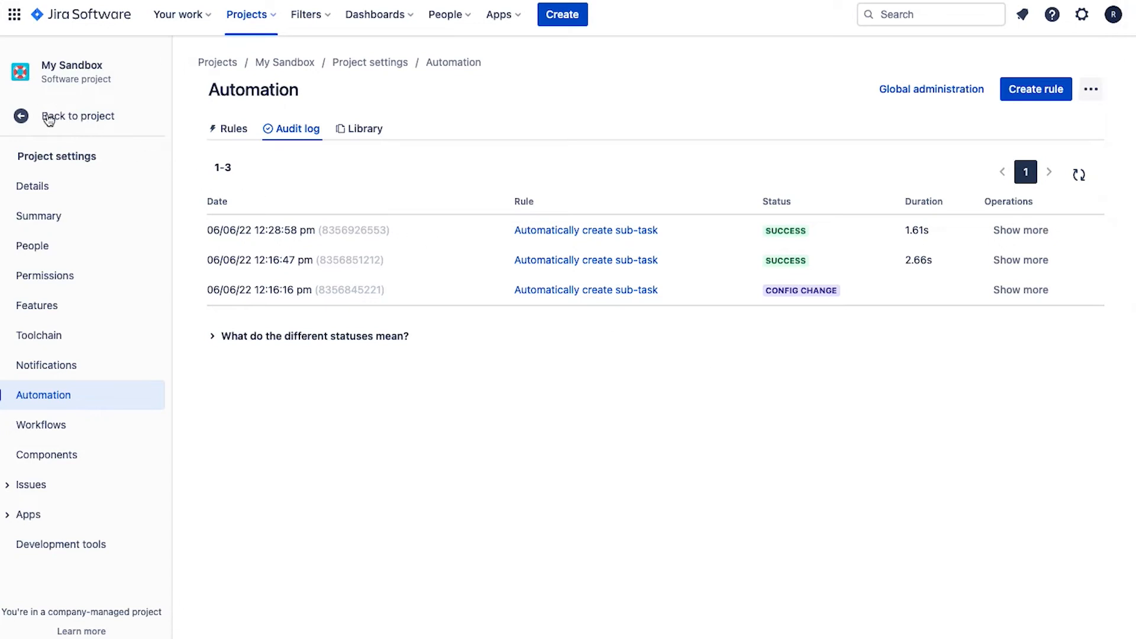
Back in the backlog, review Edit Profile's second MS-51 sub-task, then view List car for rent (MS-12)
left_click(78, 117)
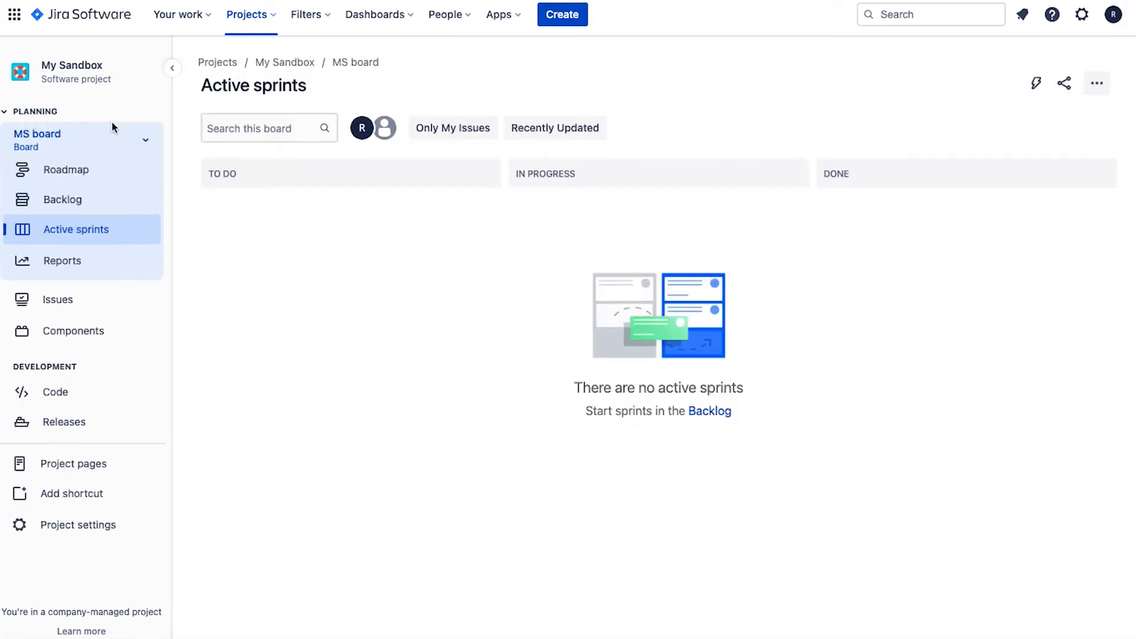
left_click(62, 200)
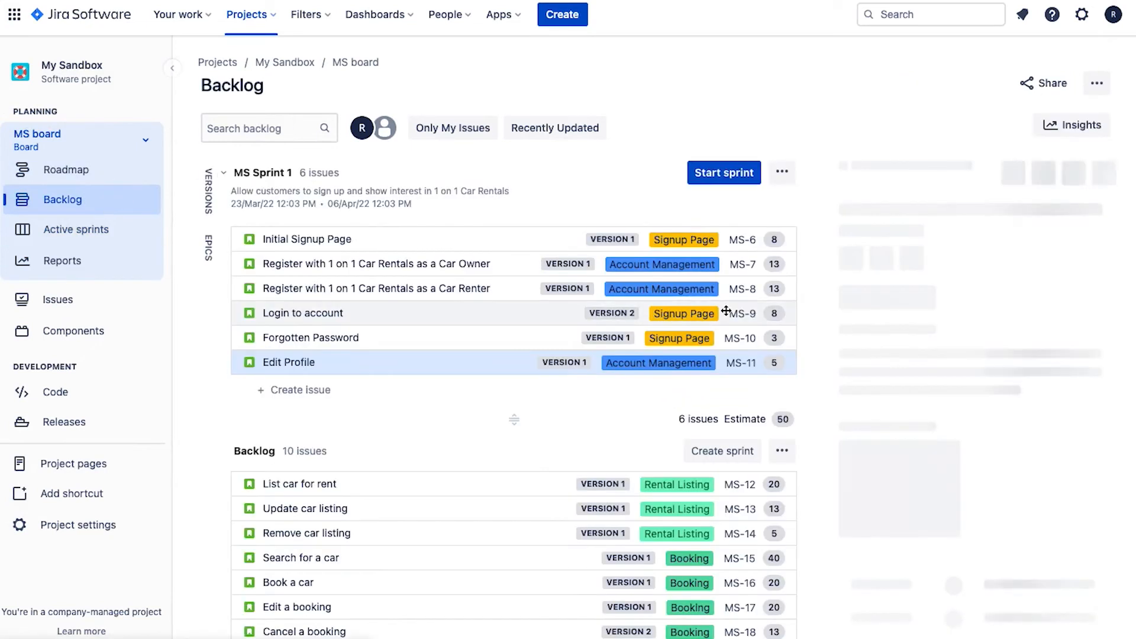
left_click(288, 362)
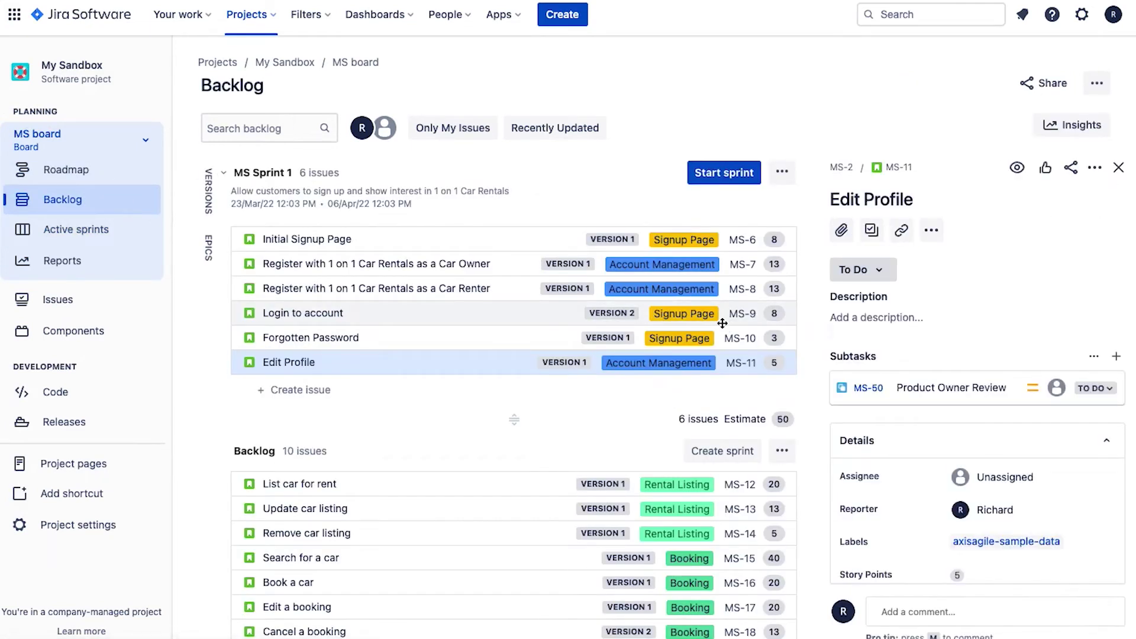
mouse_move(1119, 167)
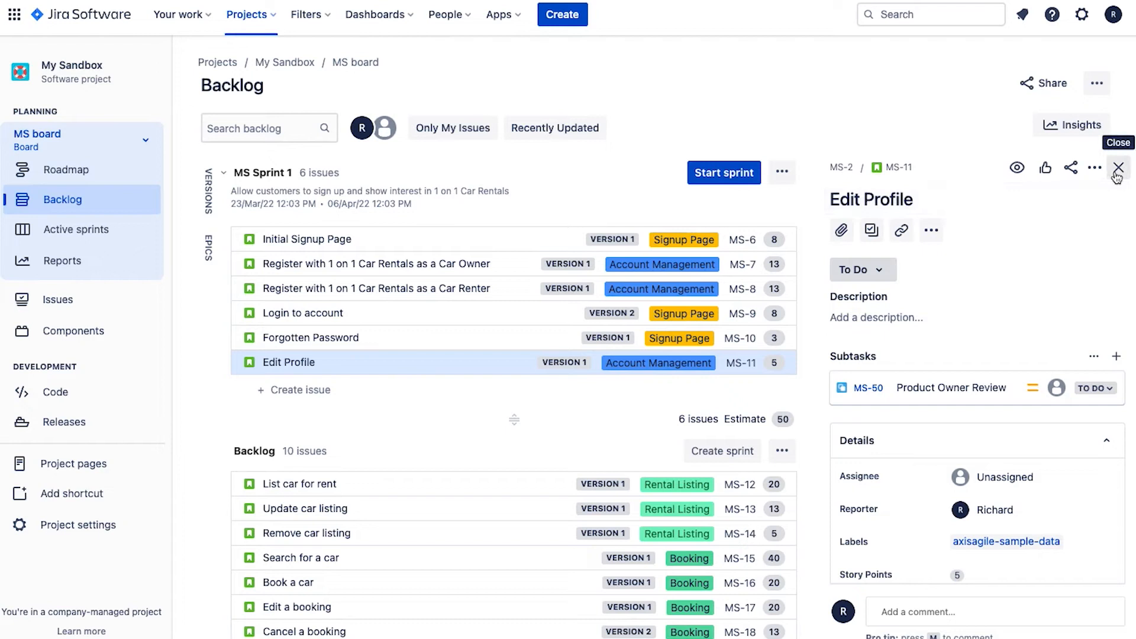
mouse_move(956, 390)
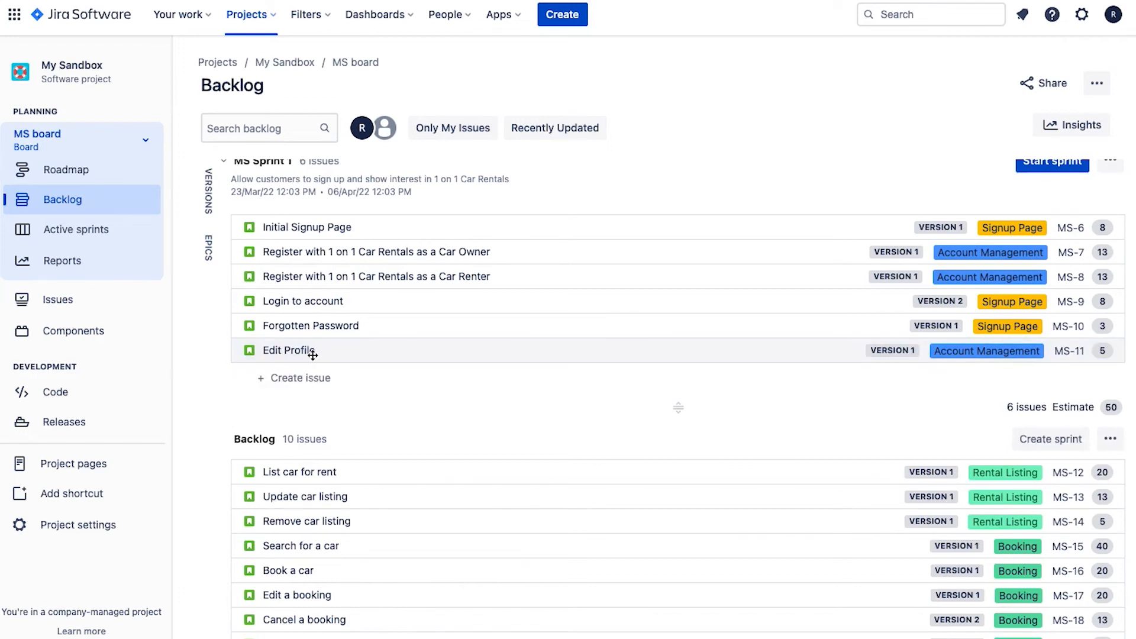
left_click(290, 350)
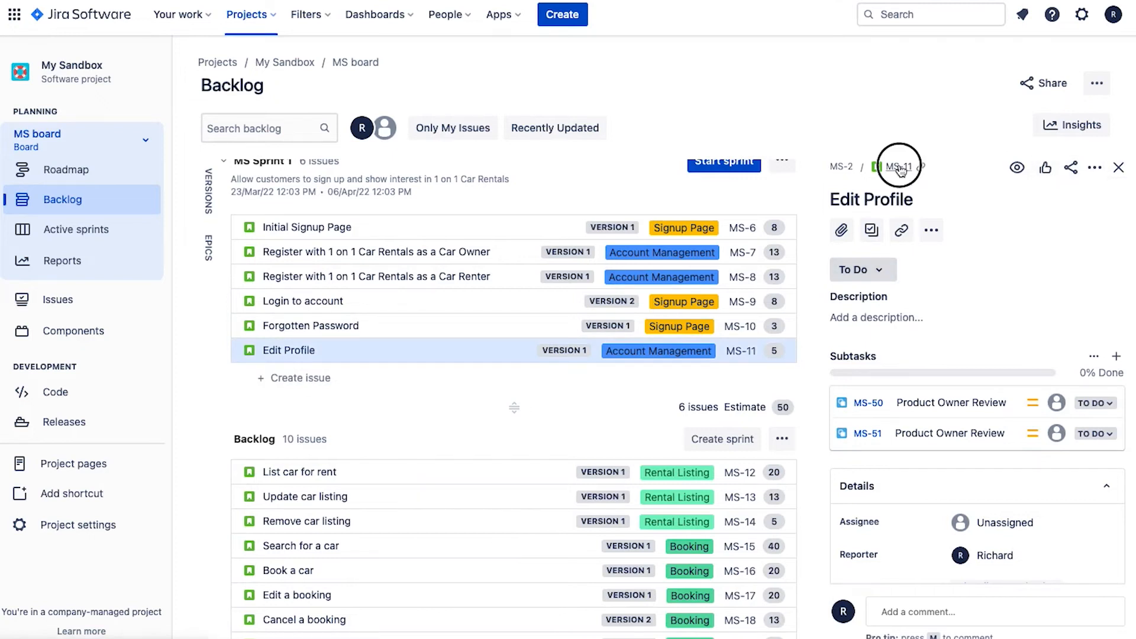
mouse_move(945, 403)
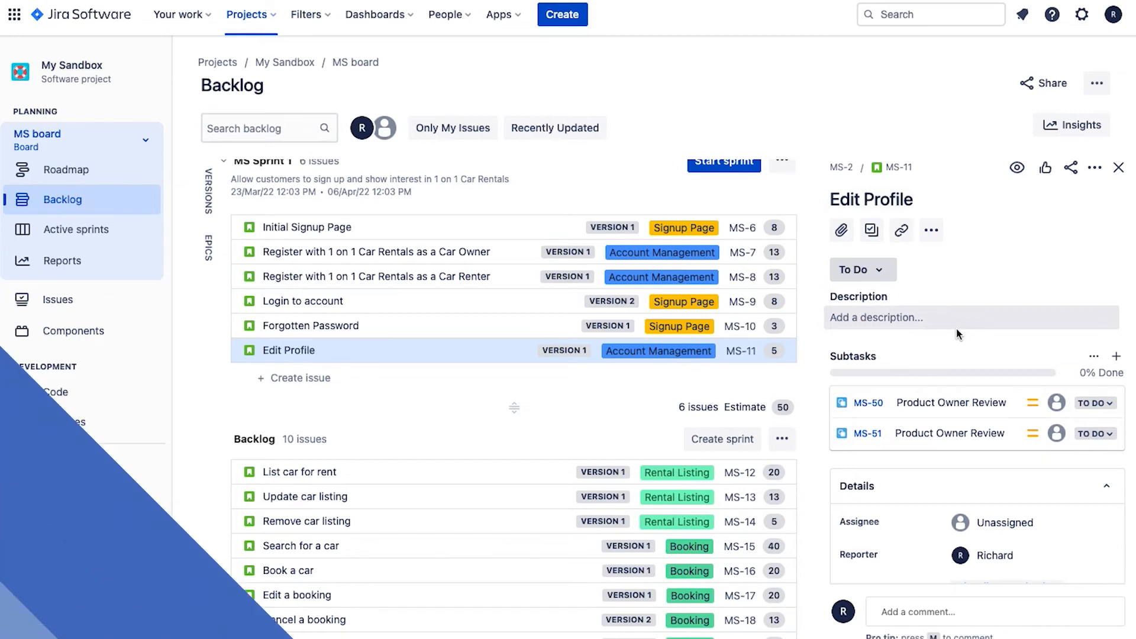
left_click(298, 484)
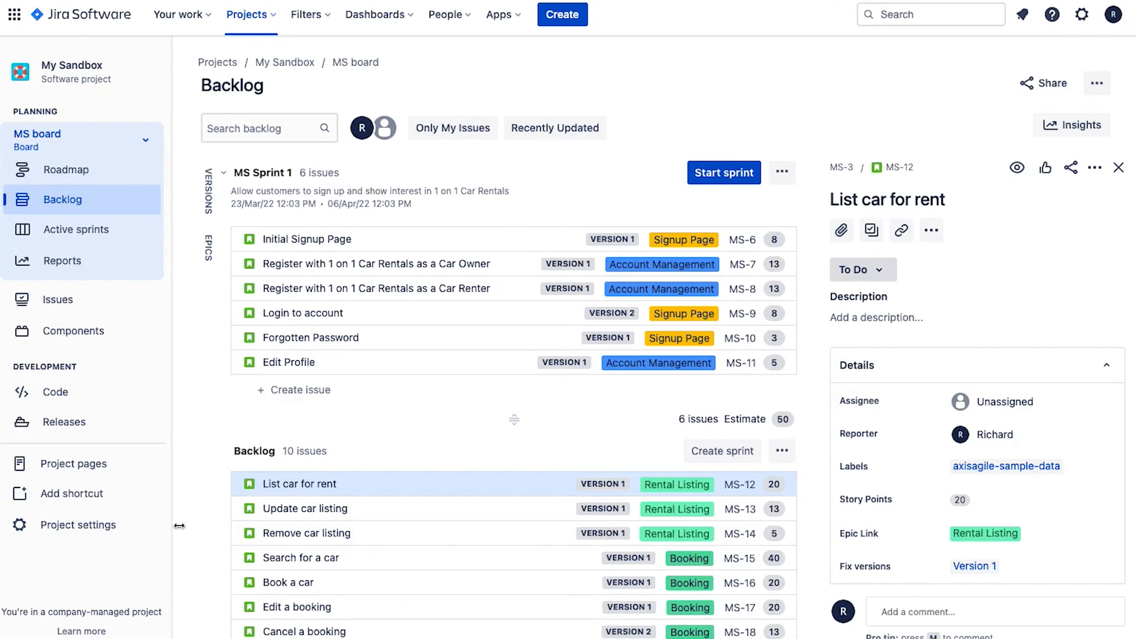
Reach the project's automation rules through Project settings
left_click(77, 525)
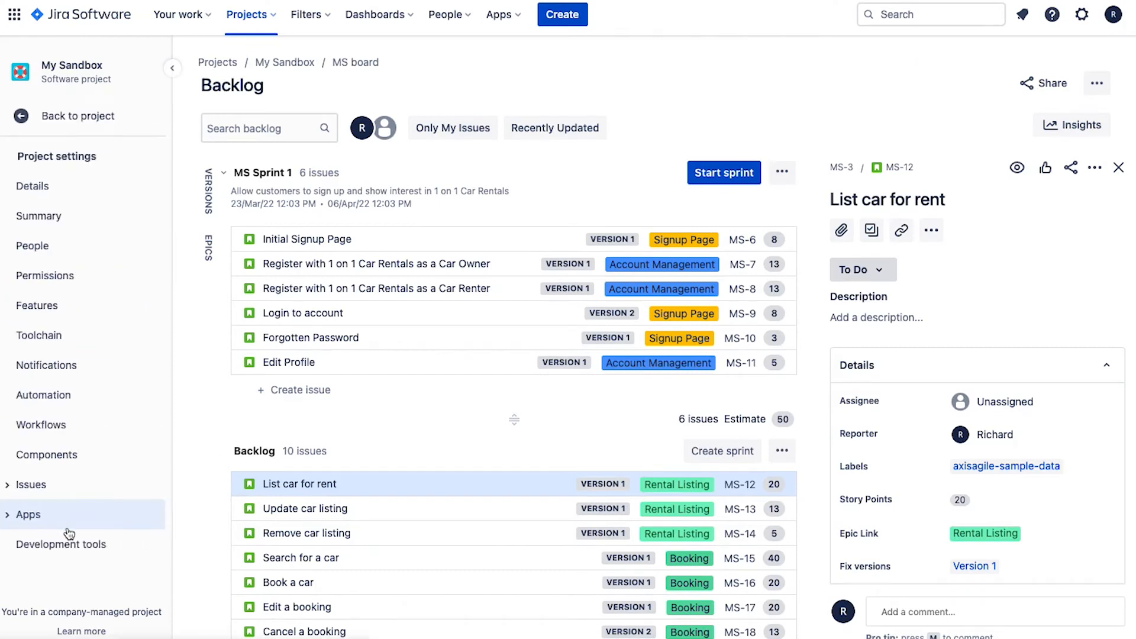
left_click(32, 185)
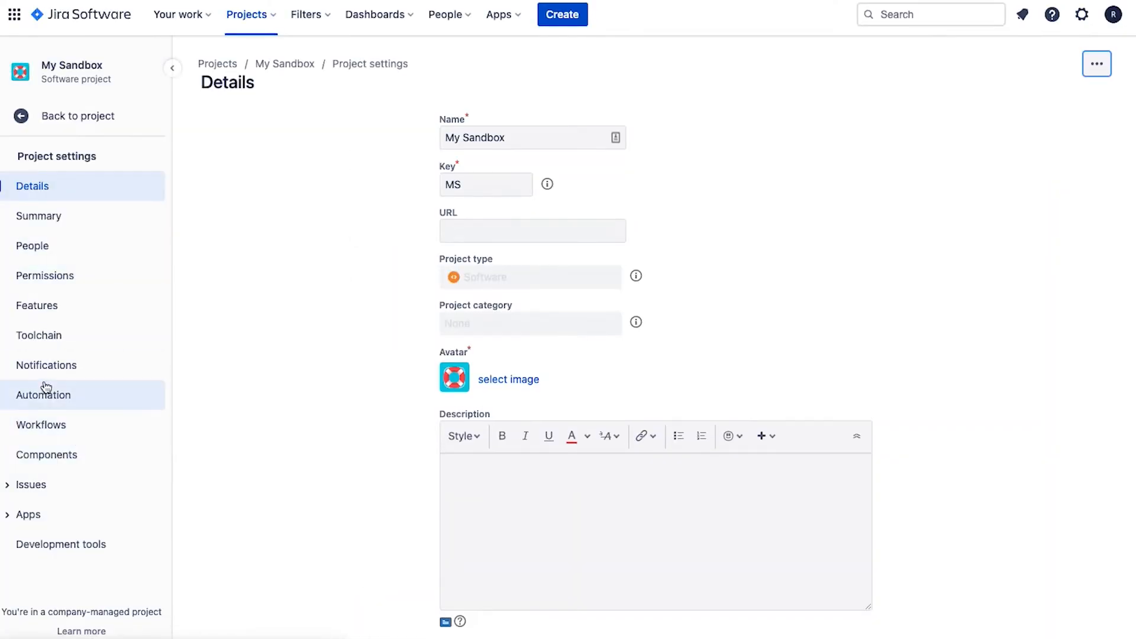
left_click(42, 395)
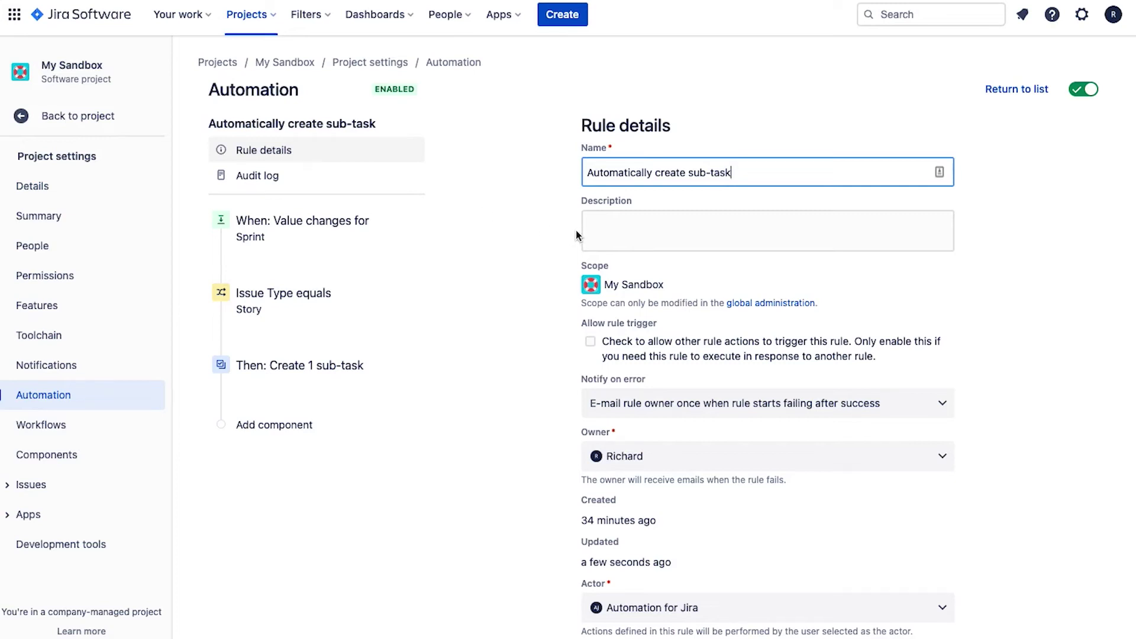
mouse_move(282, 433)
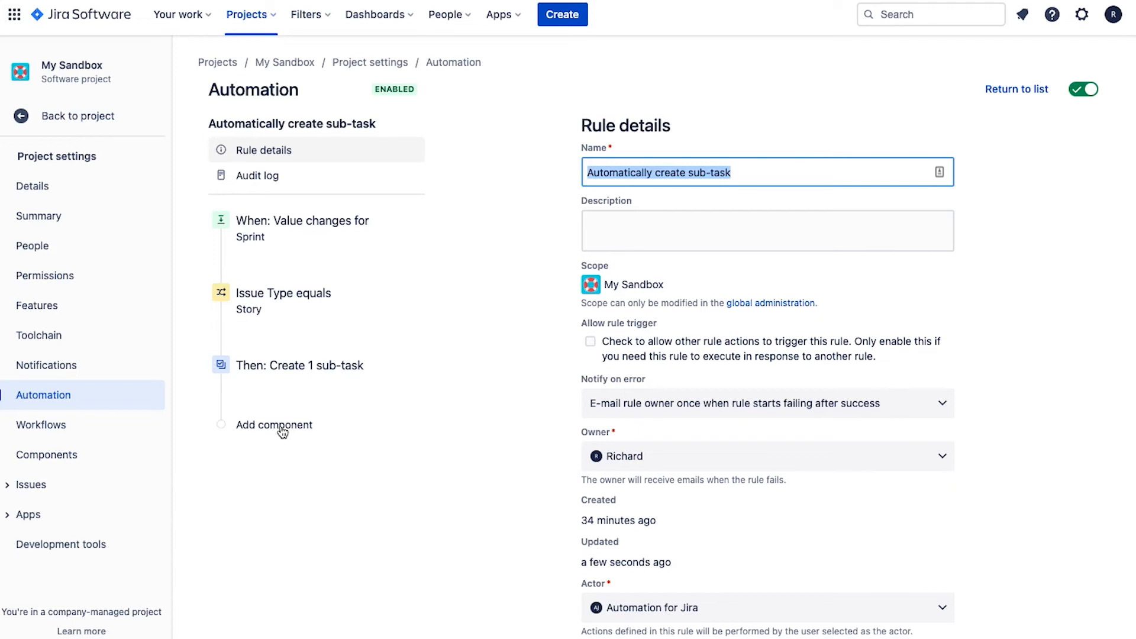
Add a Related issues condition checking the story's sub-tasks
left_click(275, 425)
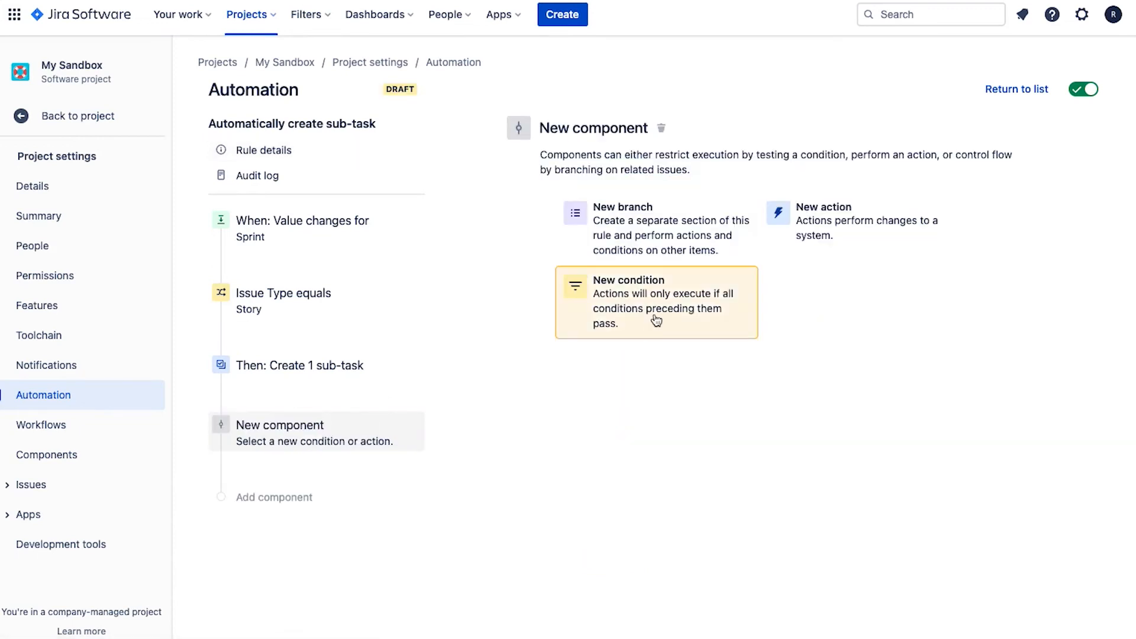
left_click(656, 301)
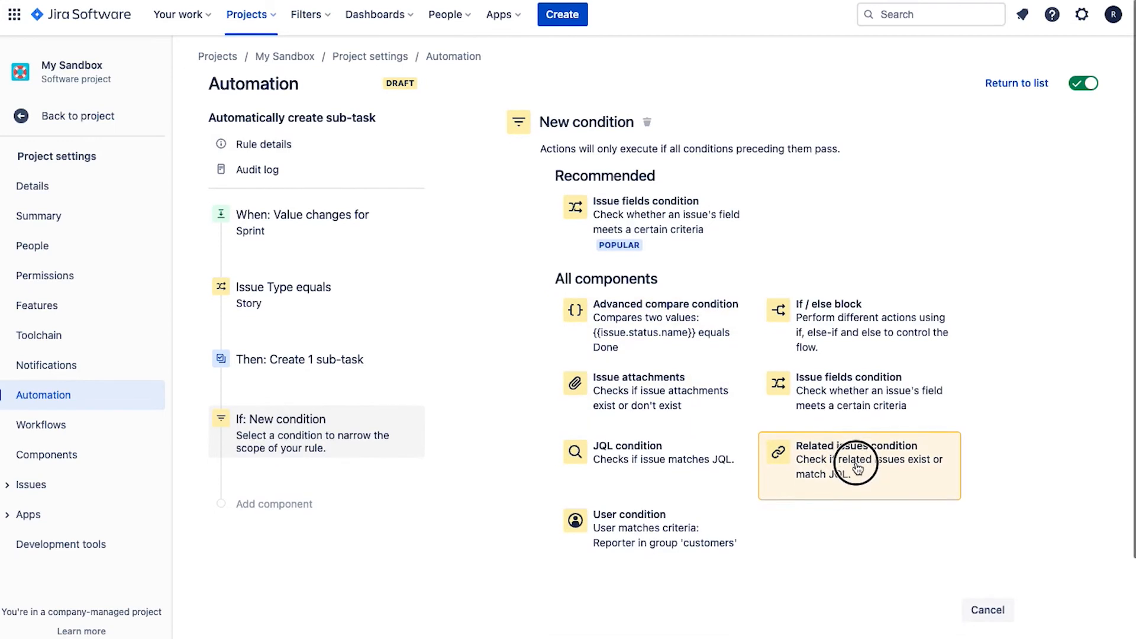
left_click(860, 459)
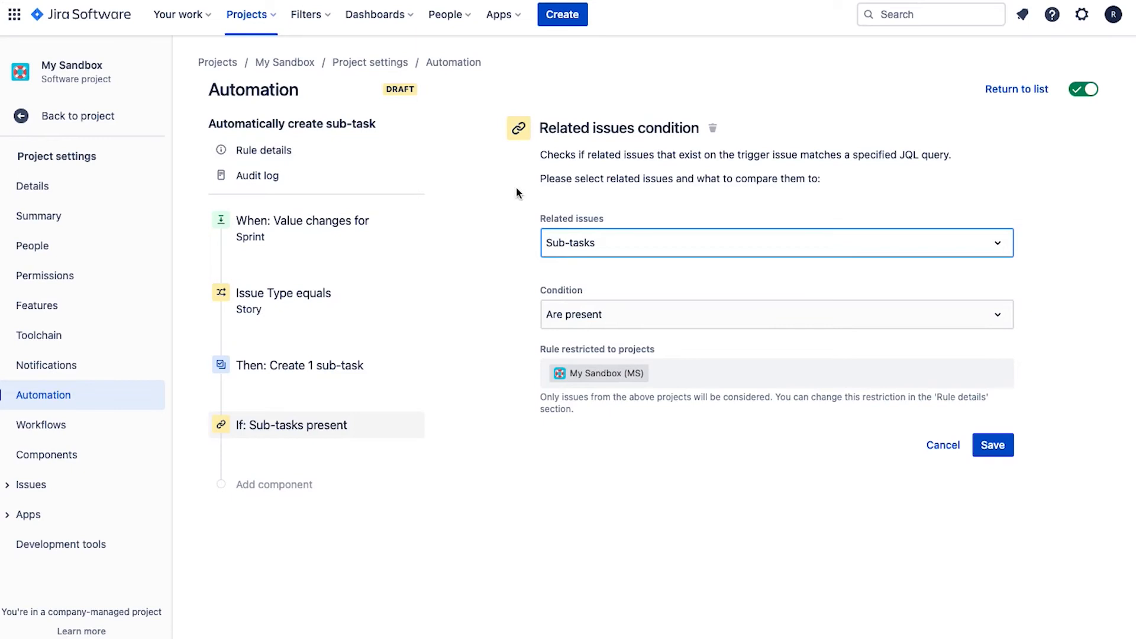
mouse_move(587, 231)
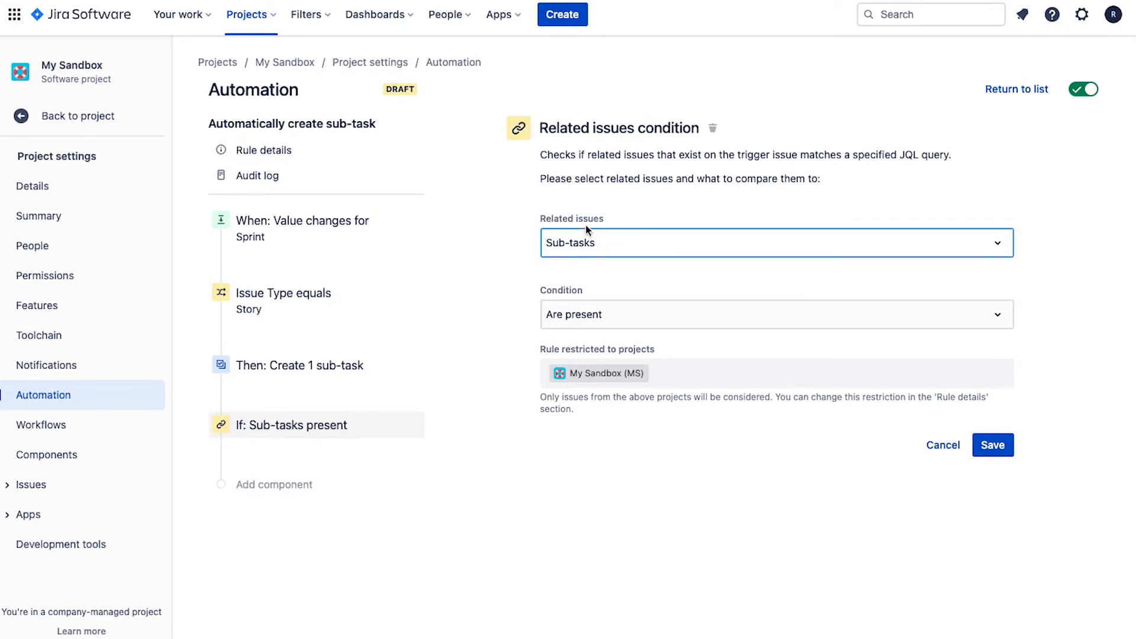
mouse_move(574, 240)
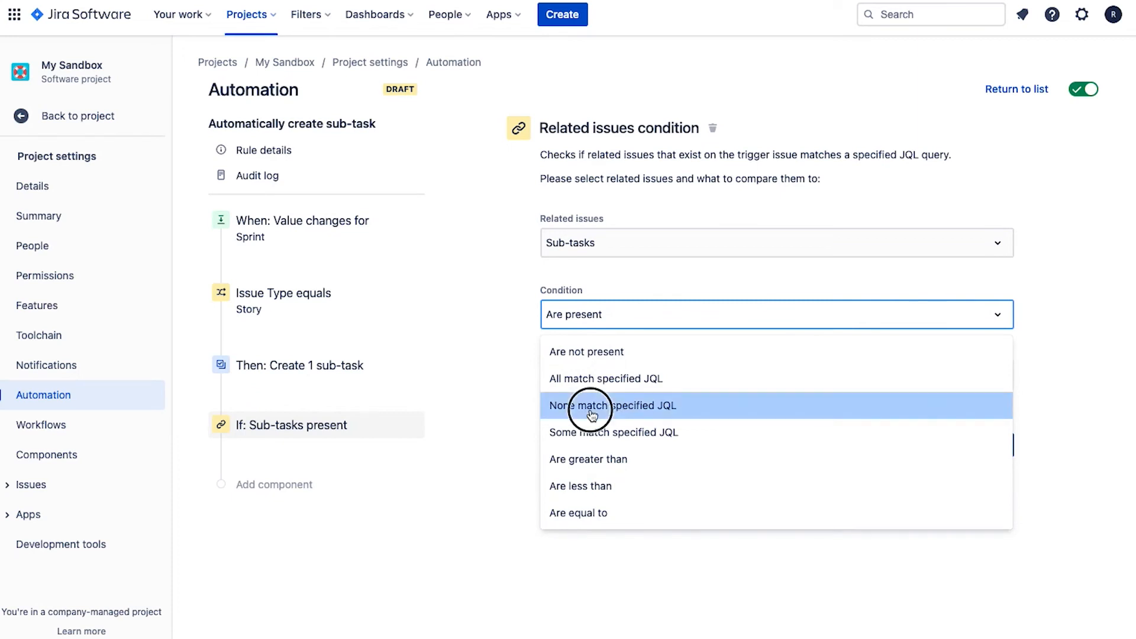
Require that no sub-tasks match summary ~ "Product Owner Review"
left_click(611, 405)
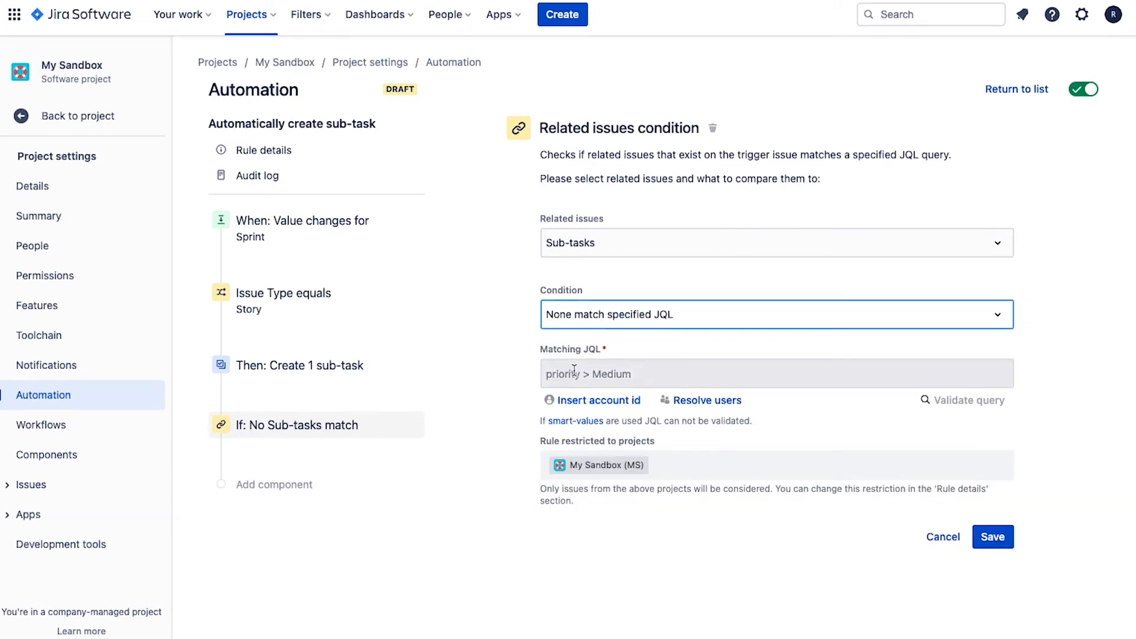
left_click(724, 374)
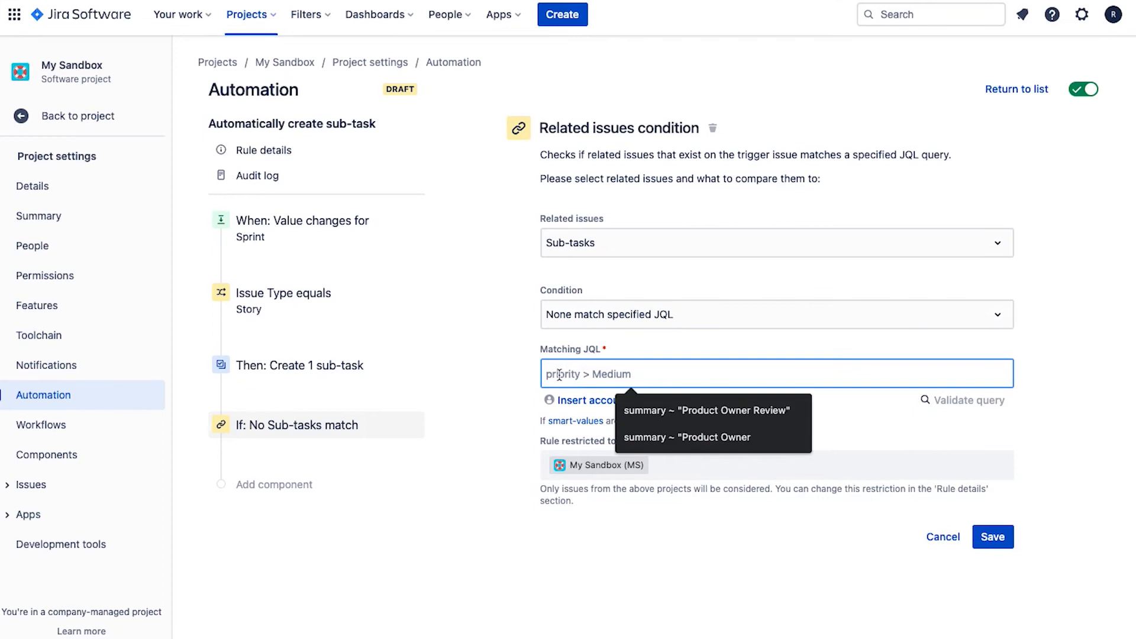
left_click(711, 410)
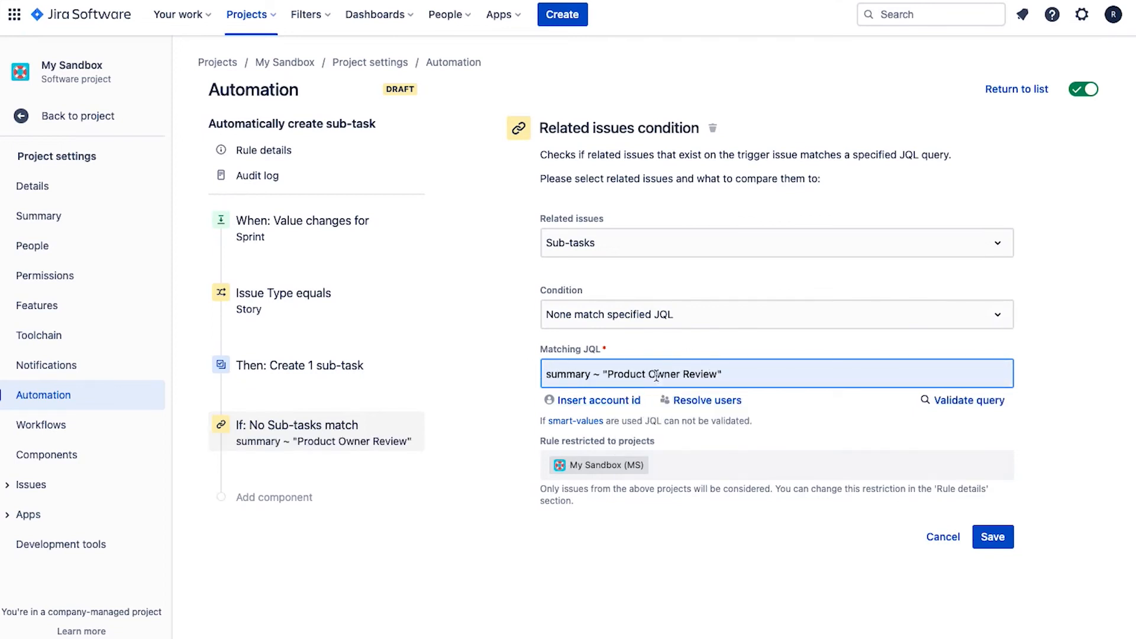
mouse_move(739, 345)
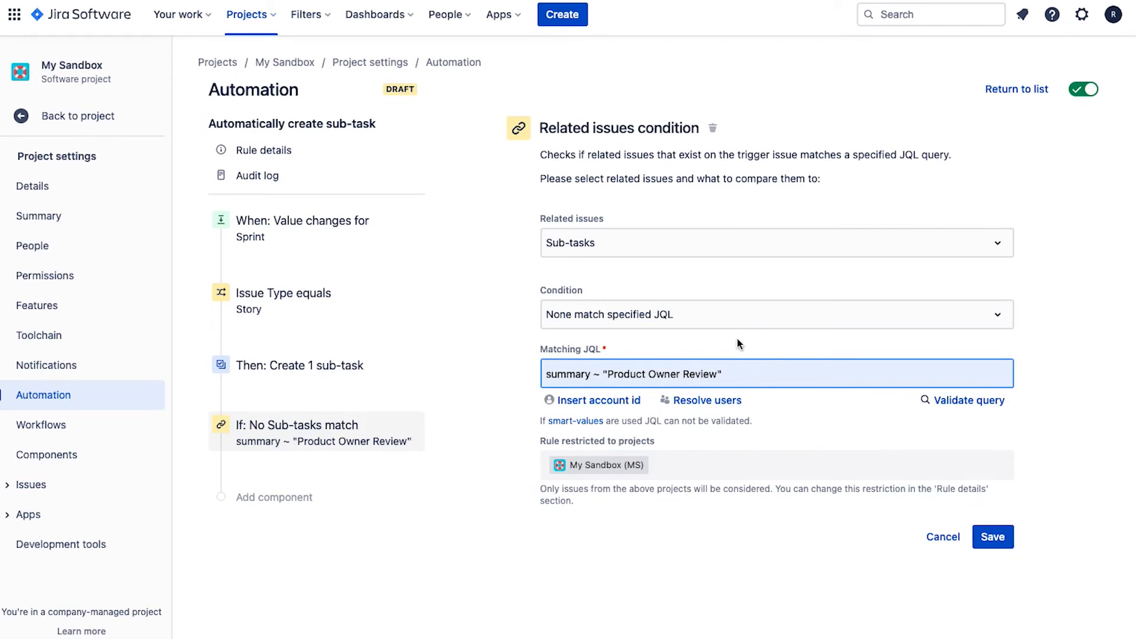
mouse_move(681, 261)
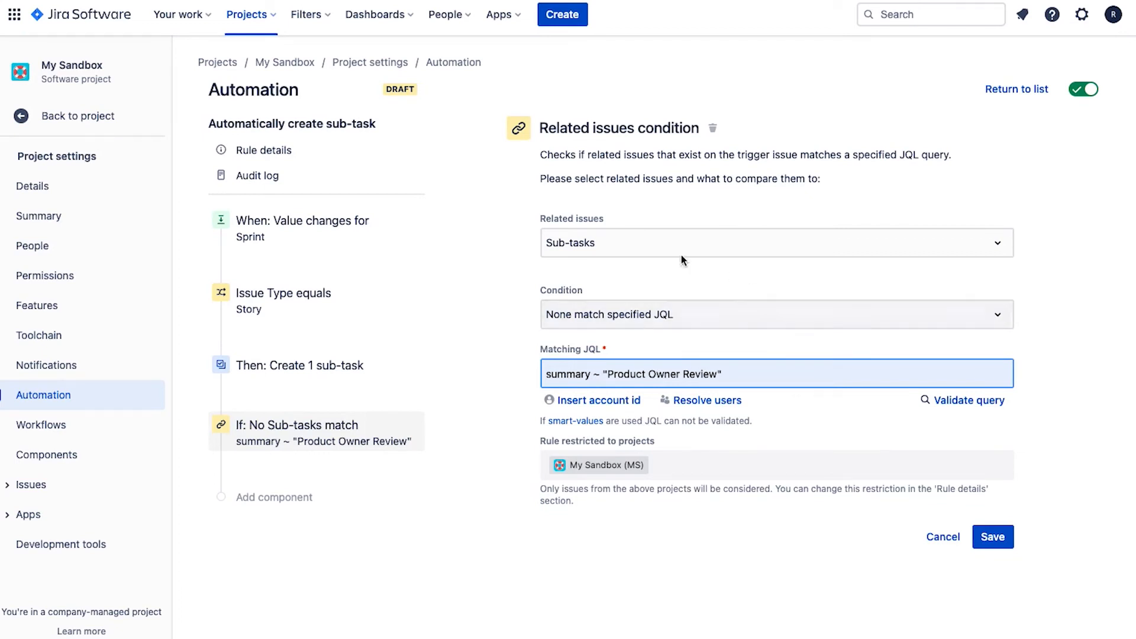
mouse_move(918, 507)
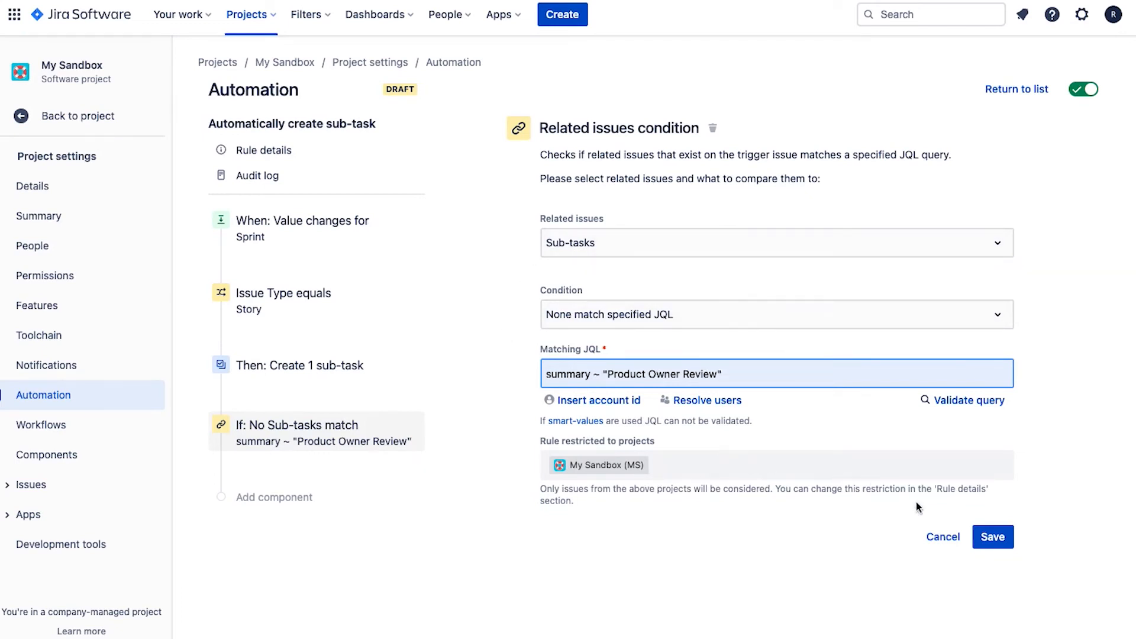
Save the condition, publish the rule changes and head back to the project
left_click(992, 536)
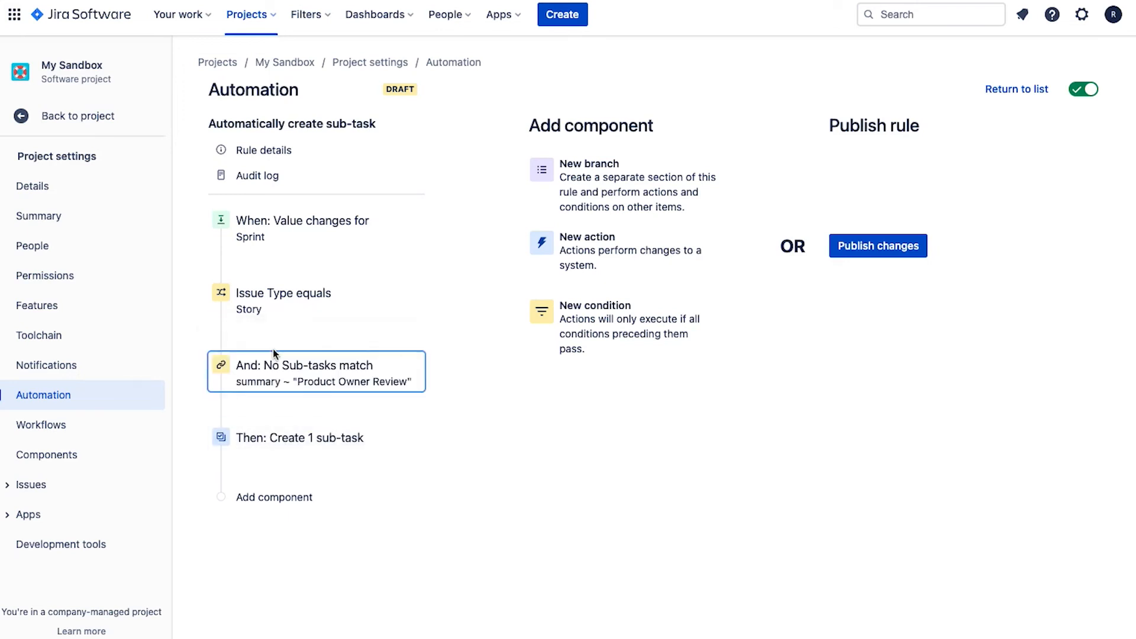
mouse_move(415, 484)
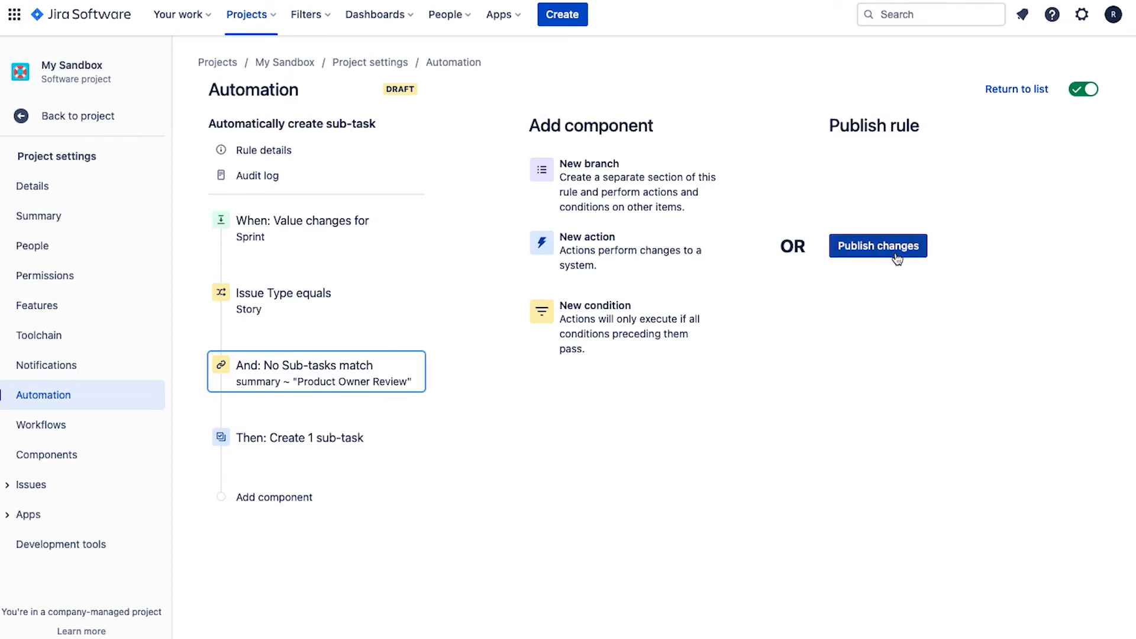
left_click(878, 246)
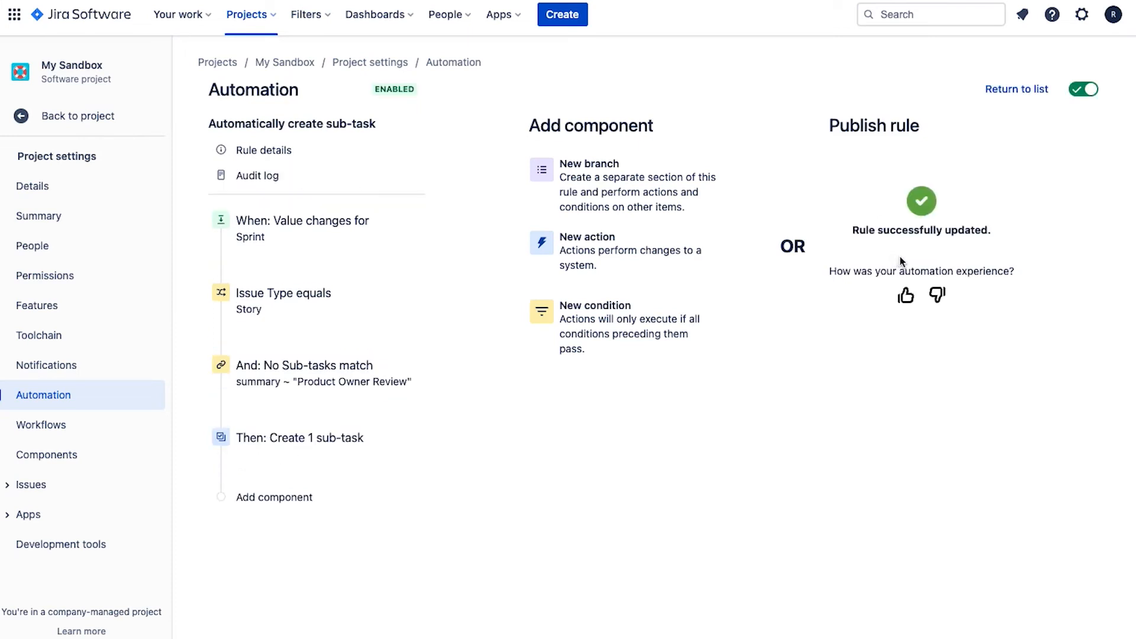
left_click(75, 116)
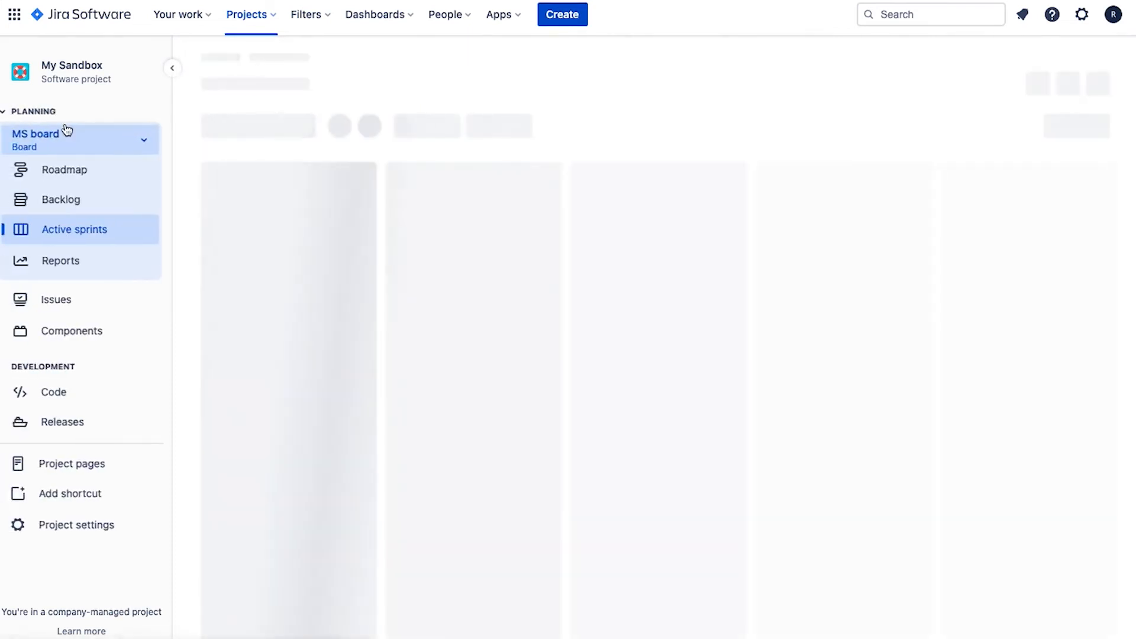
Check List car for rent in the backlog twice, confirming its single Product Owner Review sub-task
left_click(62, 200)
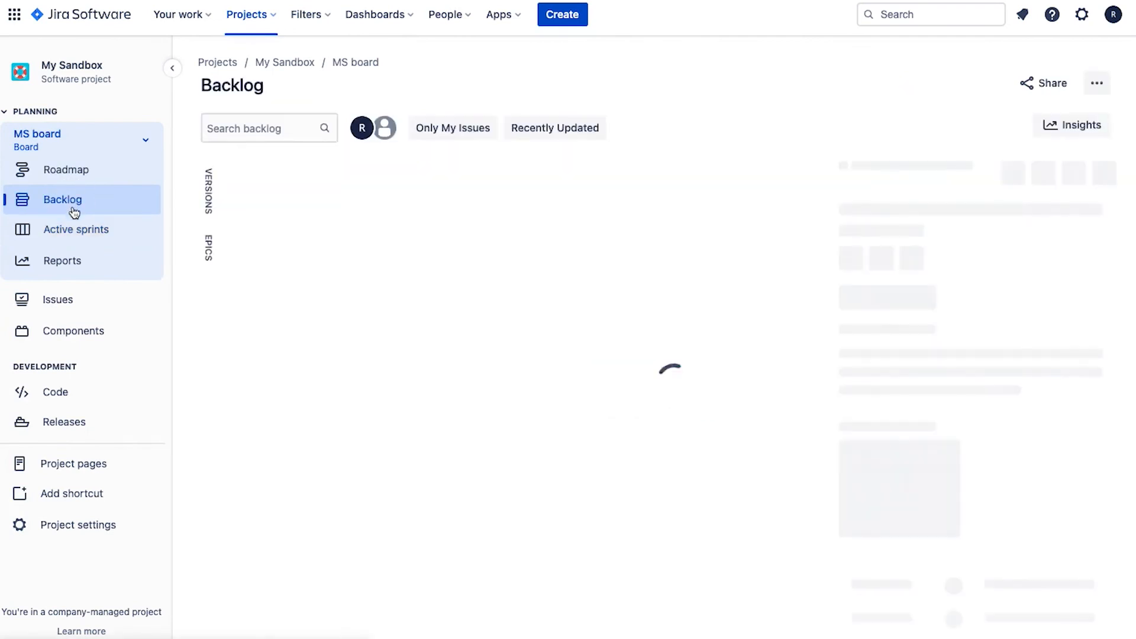
left_click(297, 484)
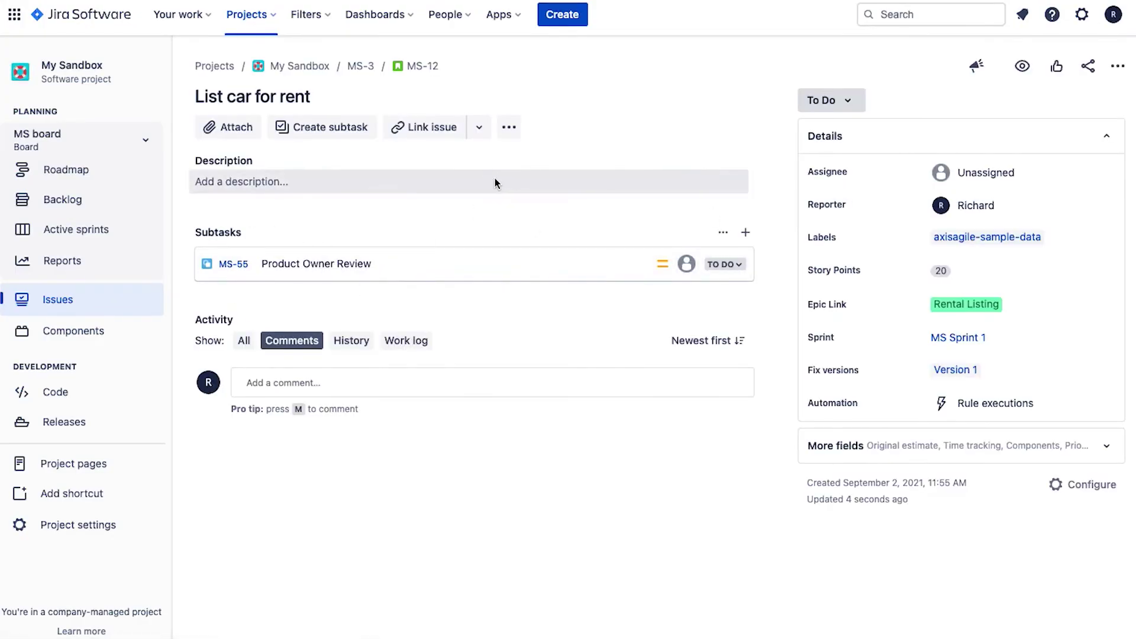
left_click(65, 199)
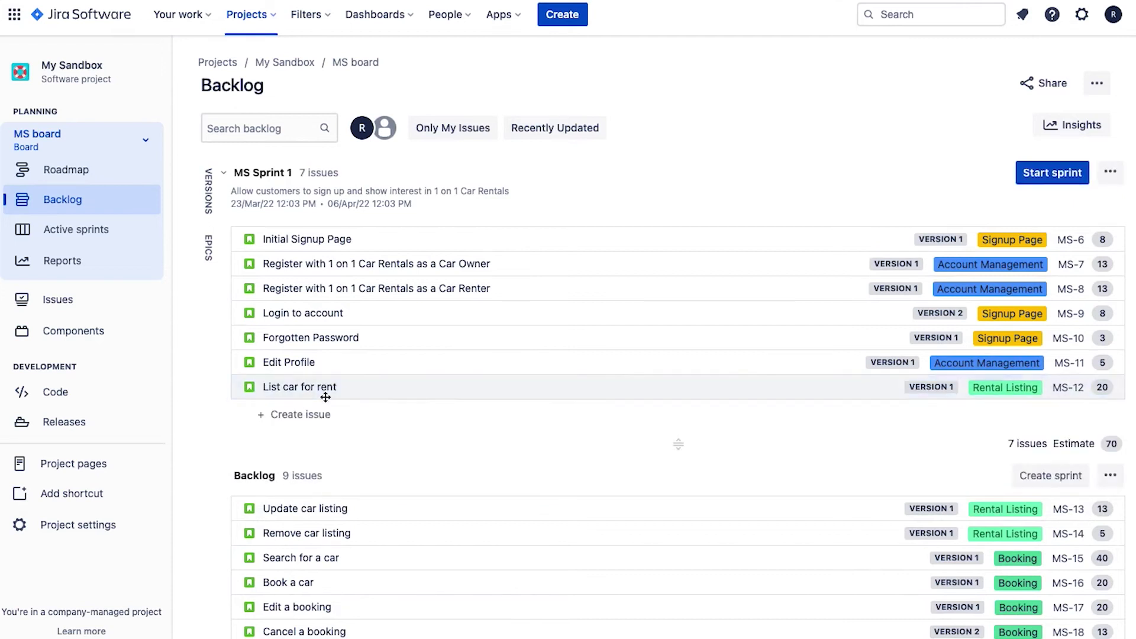
left_click(298, 386)
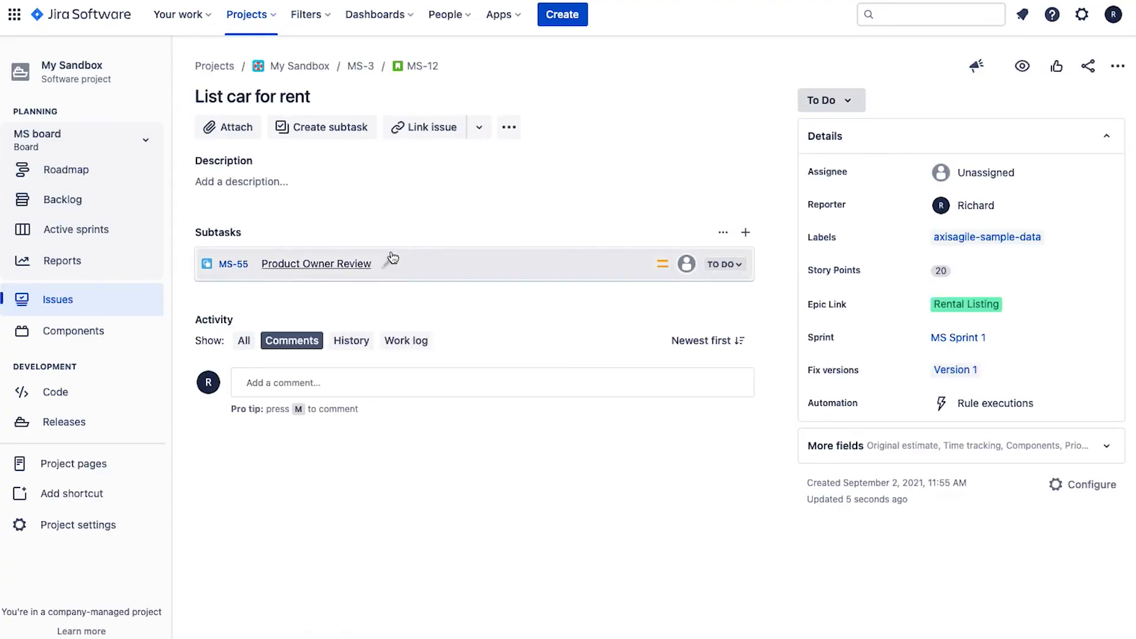
mouse_move(500, 306)
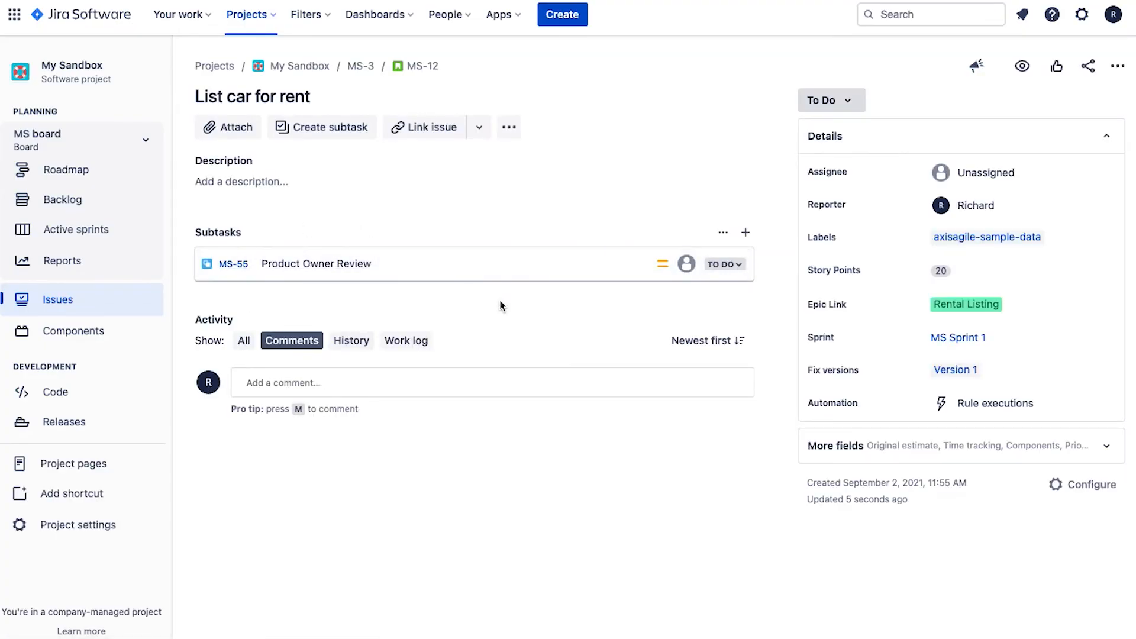